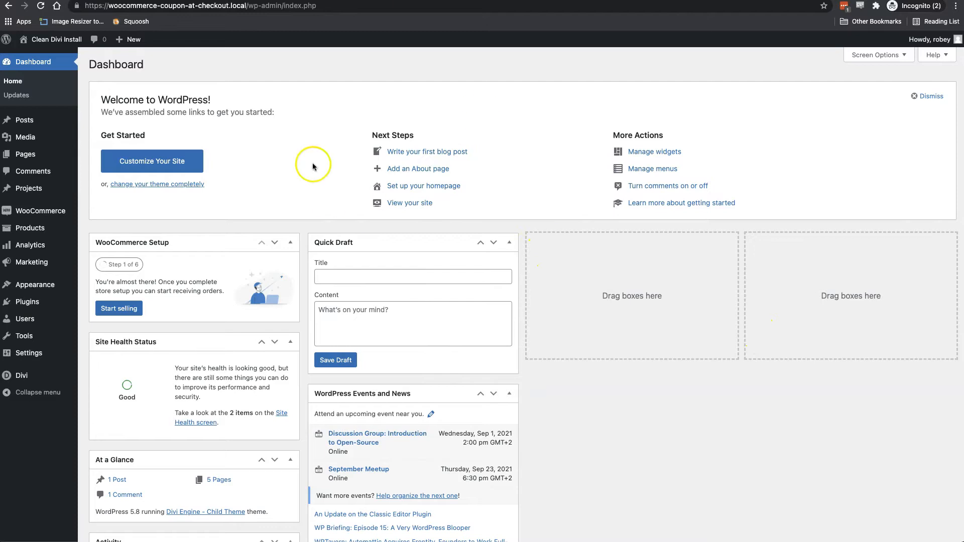
{"action": "mouse_move", "coordinate": [427, 233]}
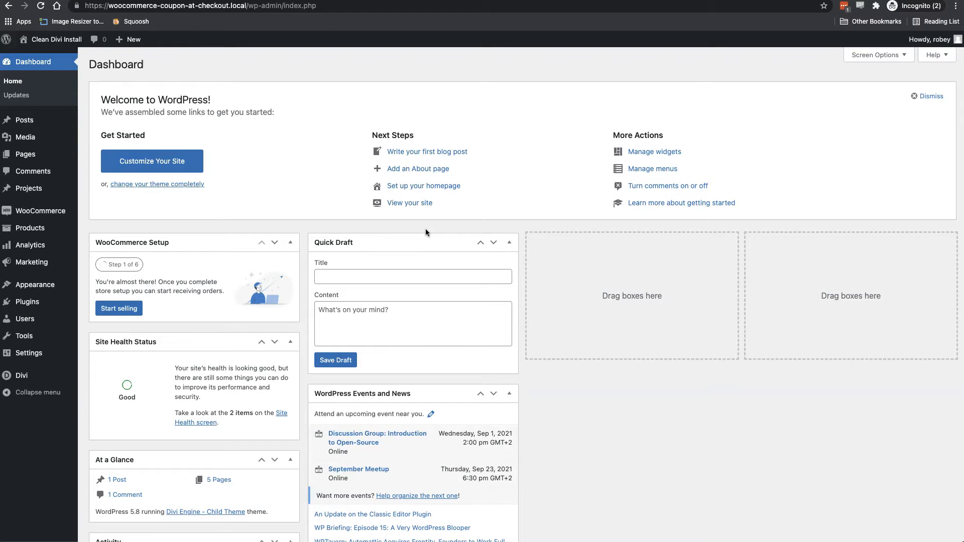
Open the United States shipping zone from WooCommerce's Shipping settings
{"action": "left_click", "coordinate": [306, 216]}
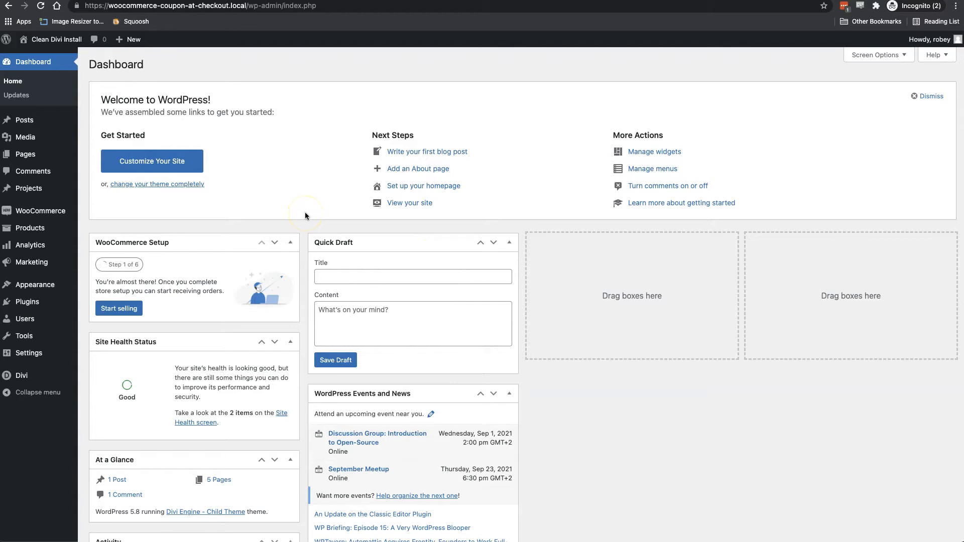
{"action": "mouse_move", "coordinate": [126, 225]}
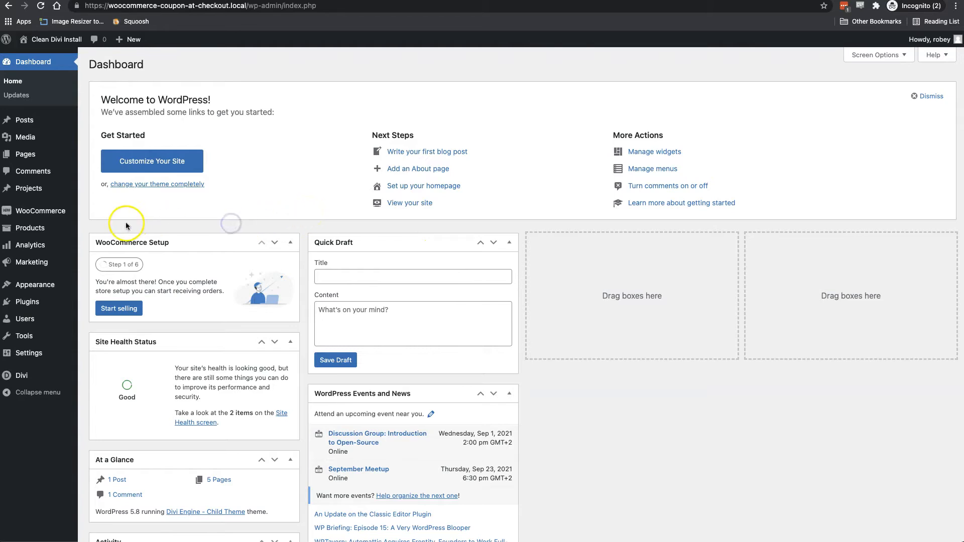
{"action": "mouse_move", "coordinate": [40, 211]}
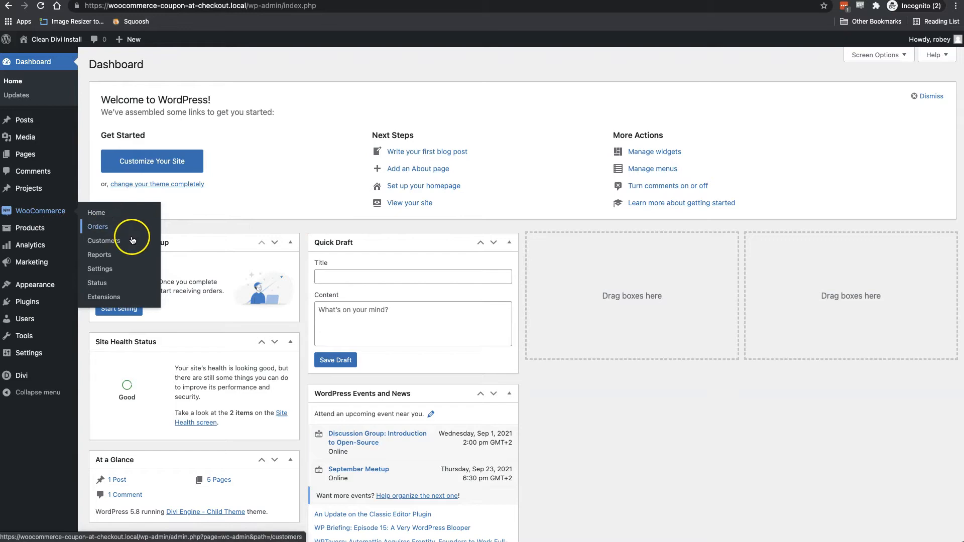
{"action": "left_click", "coordinate": [99, 268]}
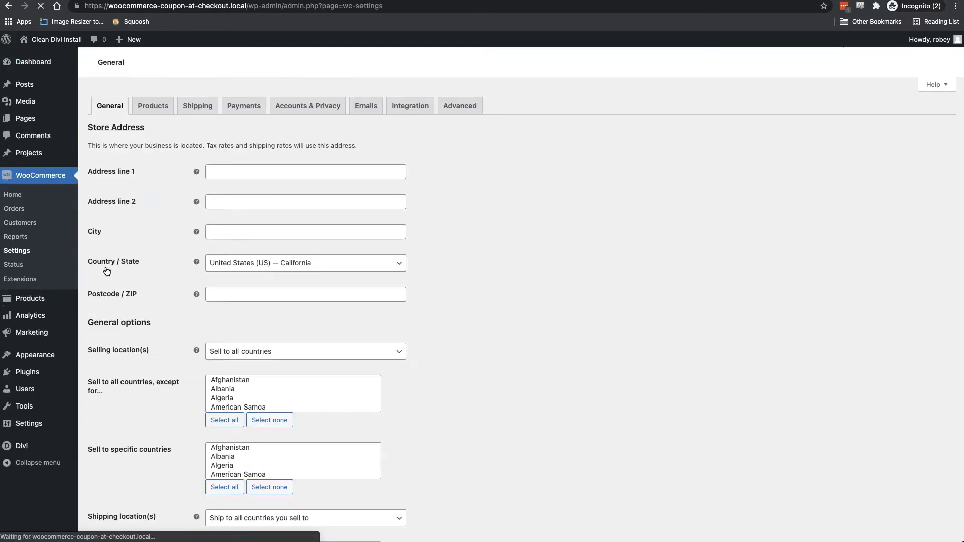
{"action": "left_click", "coordinate": [197, 106]}
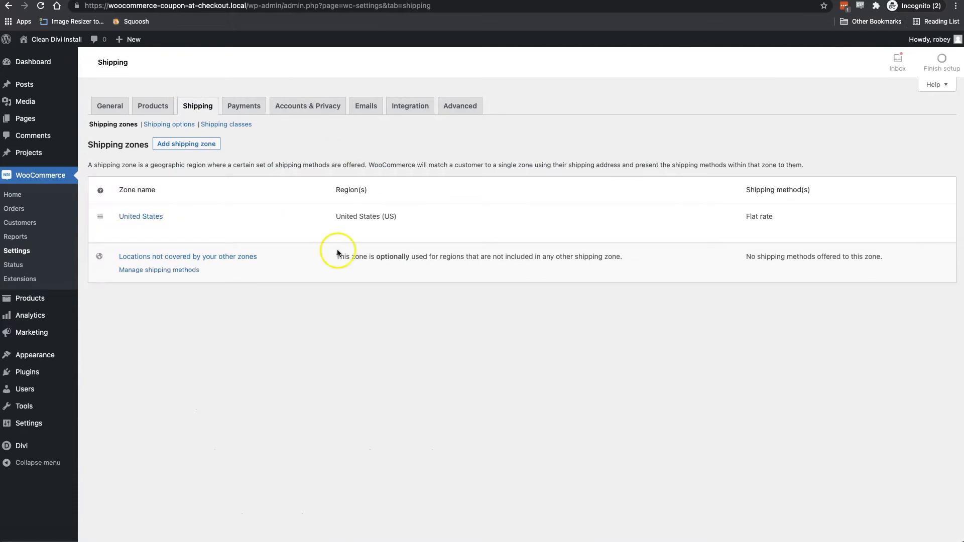
{"action": "mouse_move", "coordinate": [245, 215]}
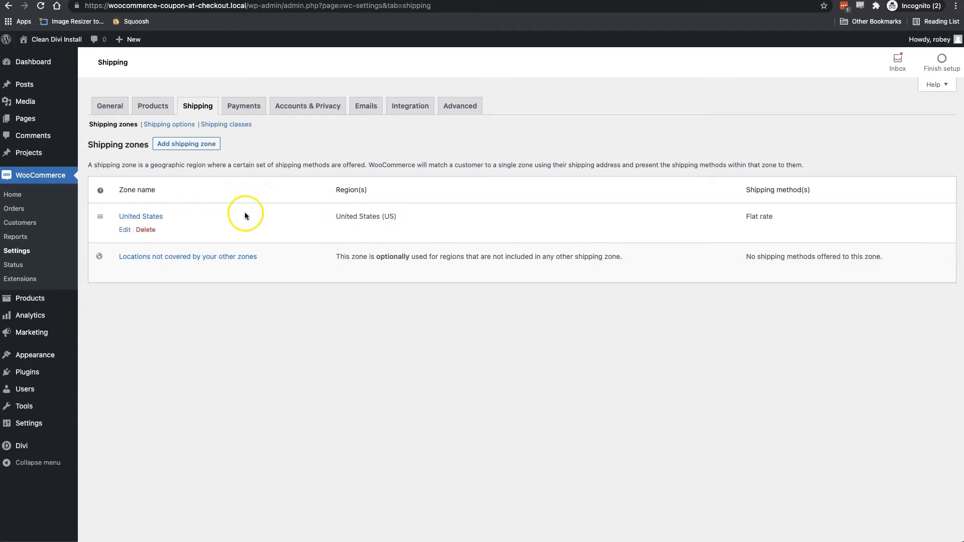
{"action": "mouse_move", "coordinate": [140, 216]}
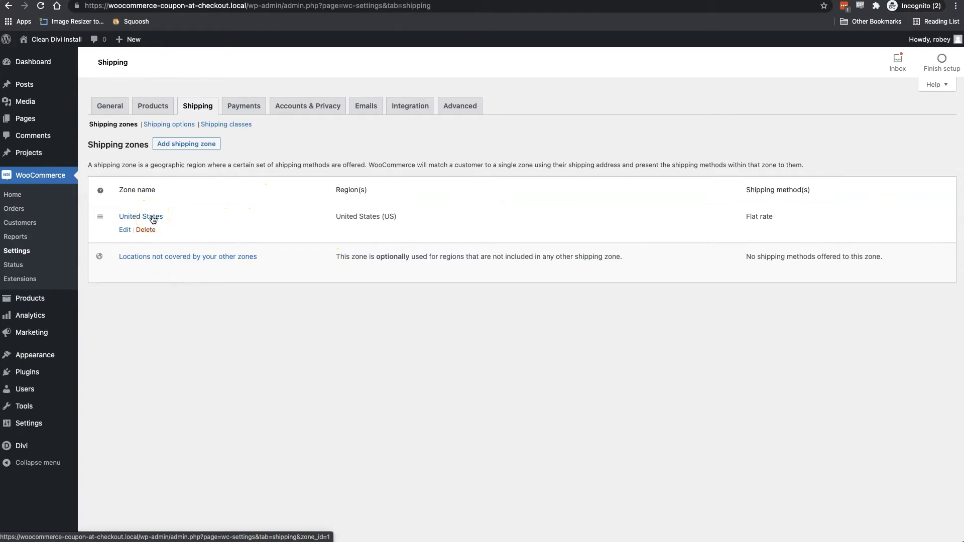
{"action": "left_click", "coordinate": [140, 216]}
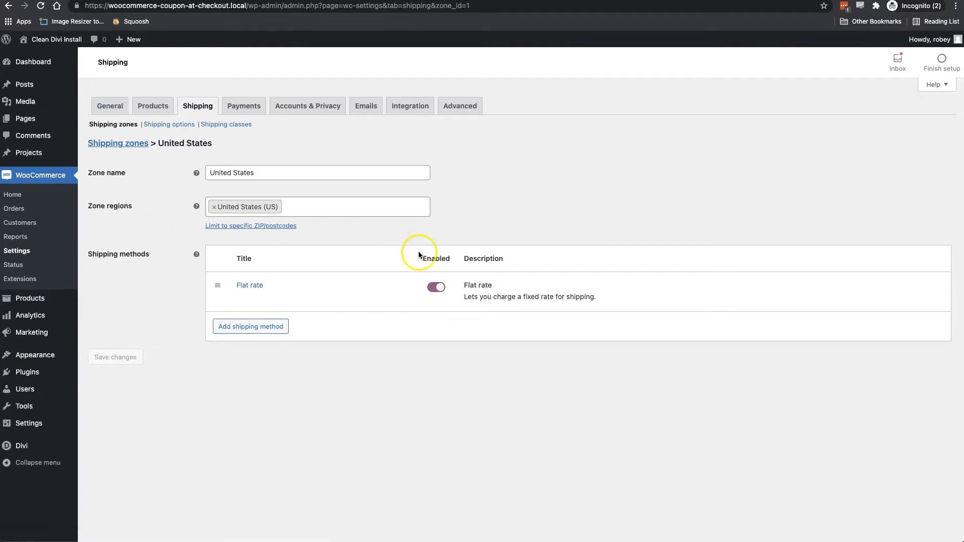
{"action": "mouse_move", "coordinate": [387, 252]}
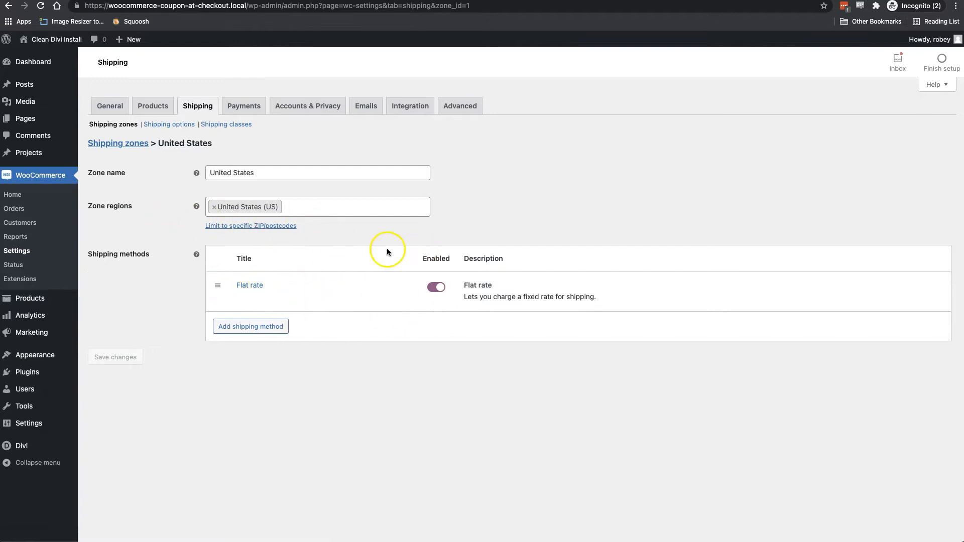
{"action": "mouse_move", "coordinate": [369, 365]}
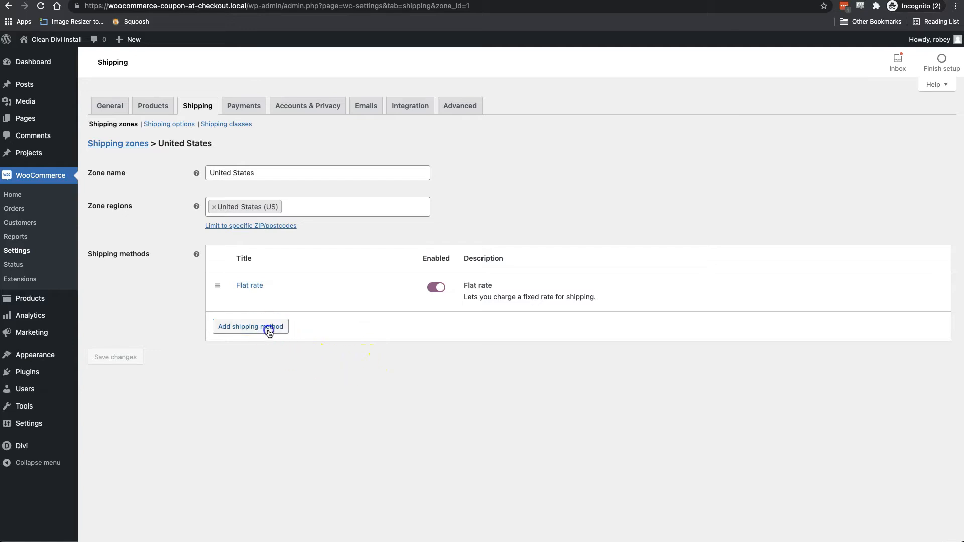
Add Free shipping to the United States zone and check its settings
{"action": "left_click", "coordinate": [250, 326]}
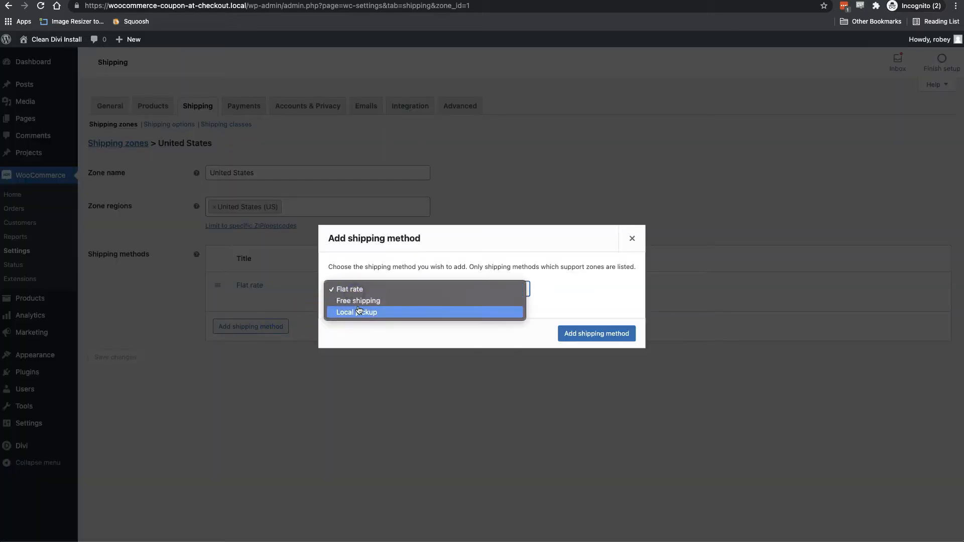
{"action": "left_click", "coordinate": [356, 301]}
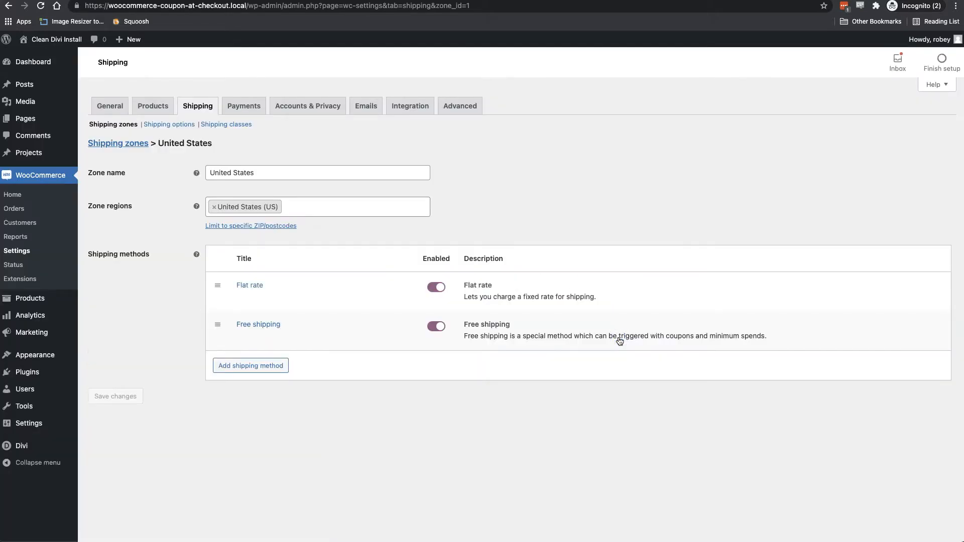
{"action": "mouse_move", "coordinate": [224, 342]}
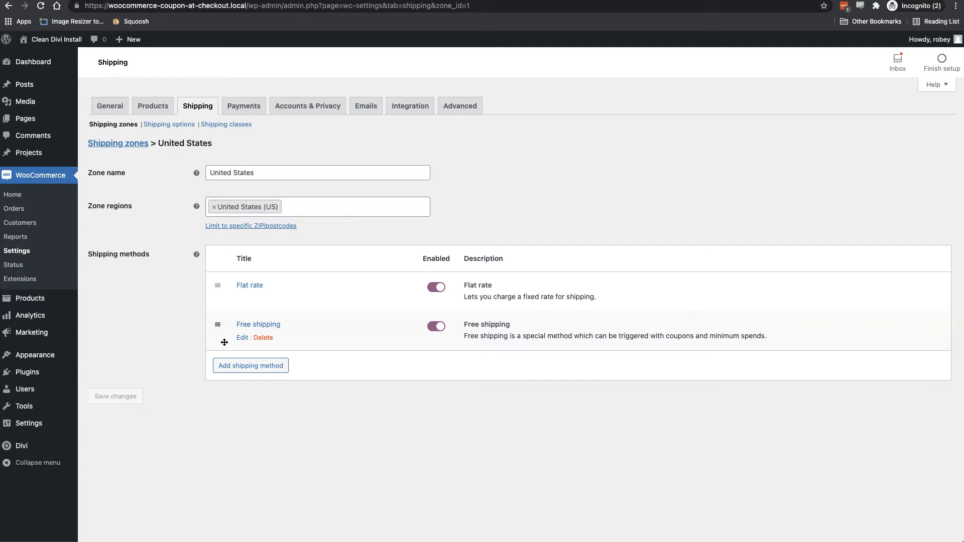
{"action": "left_click", "coordinate": [241, 337]}
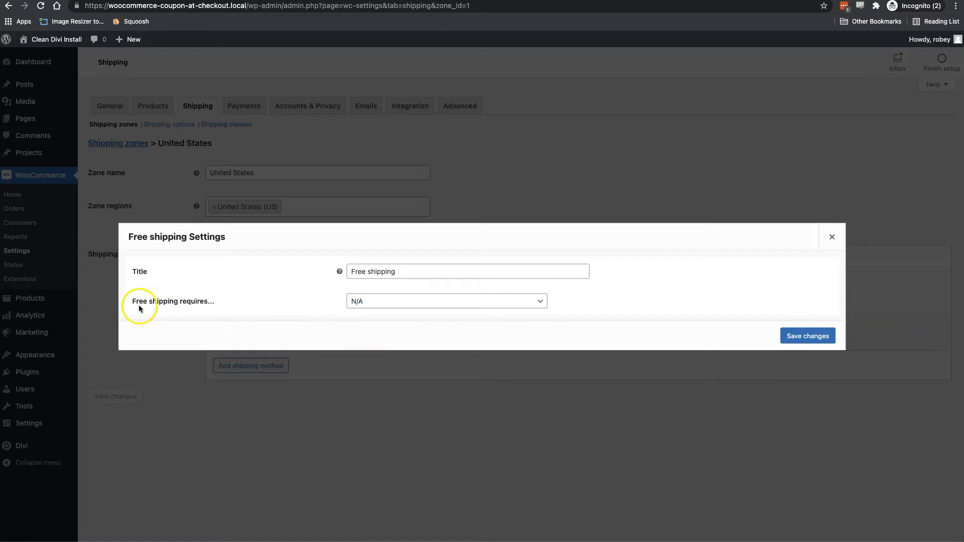
{"action": "left_click", "coordinate": [446, 301]}
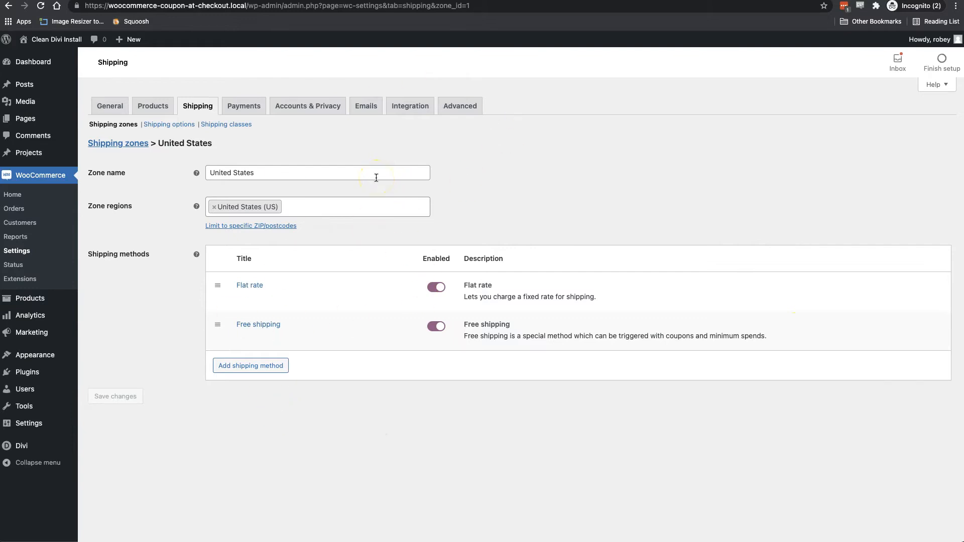
{"action": "mouse_move", "coordinate": [154, 301]}
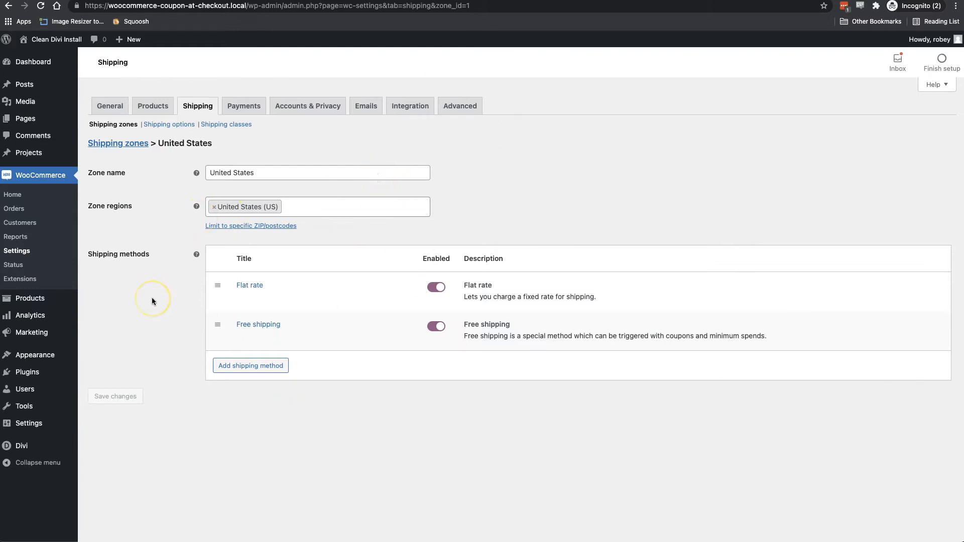
{"action": "mouse_move", "coordinate": [30, 331]}
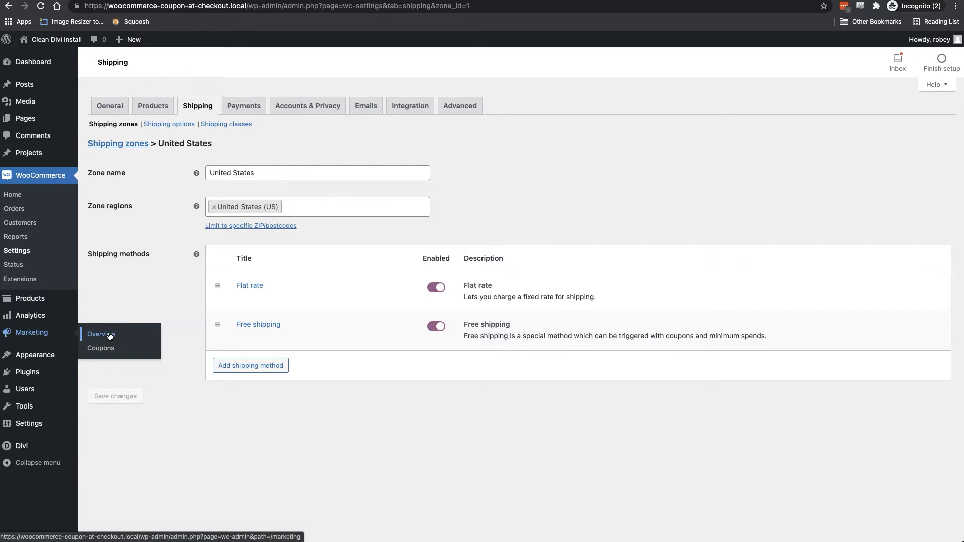
{"action": "mouse_move", "coordinate": [30, 277]}
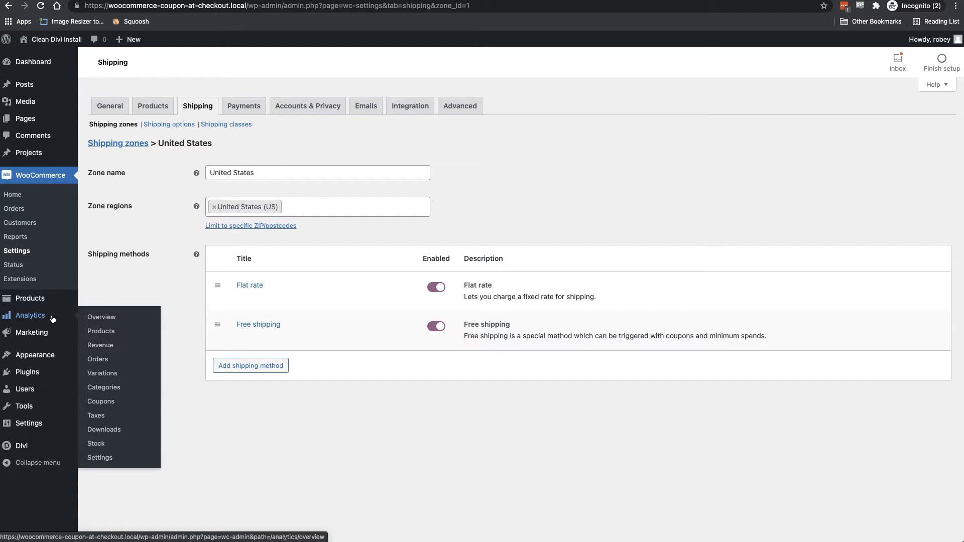
{"action": "mouse_move", "coordinate": [53, 320]}
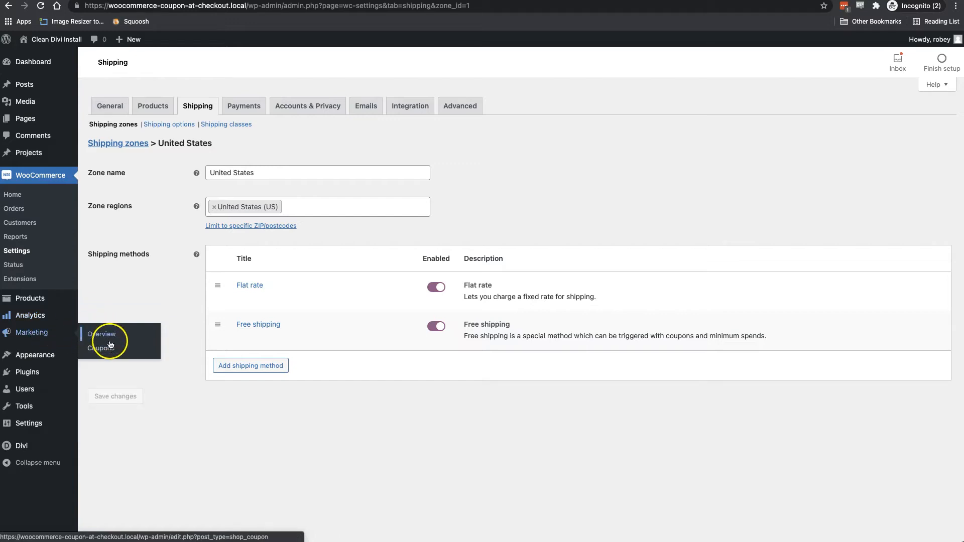
Open the empty Marketing > Coupons list and begin adding a coupon
{"action": "left_click", "coordinate": [102, 347]}
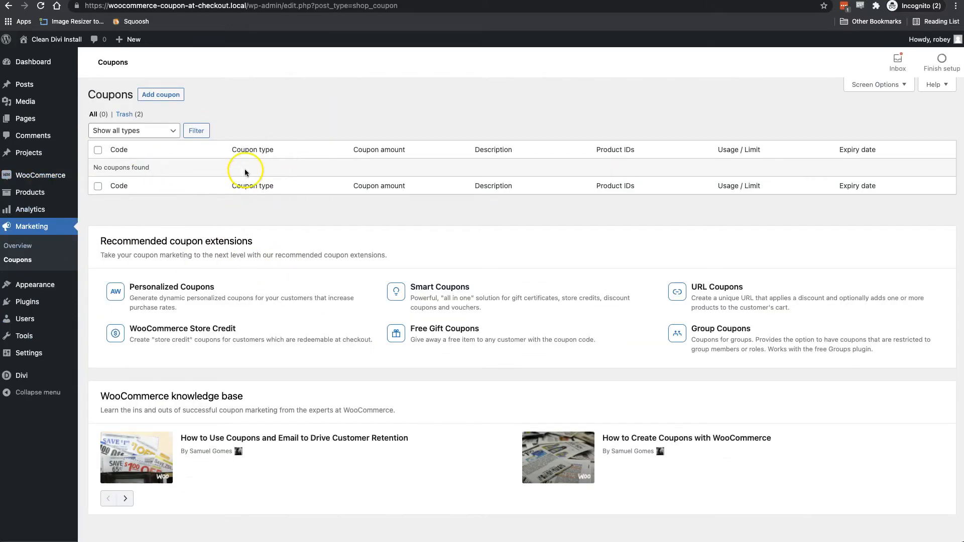
{"action": "left_click", "coordinate": [161, 94]}
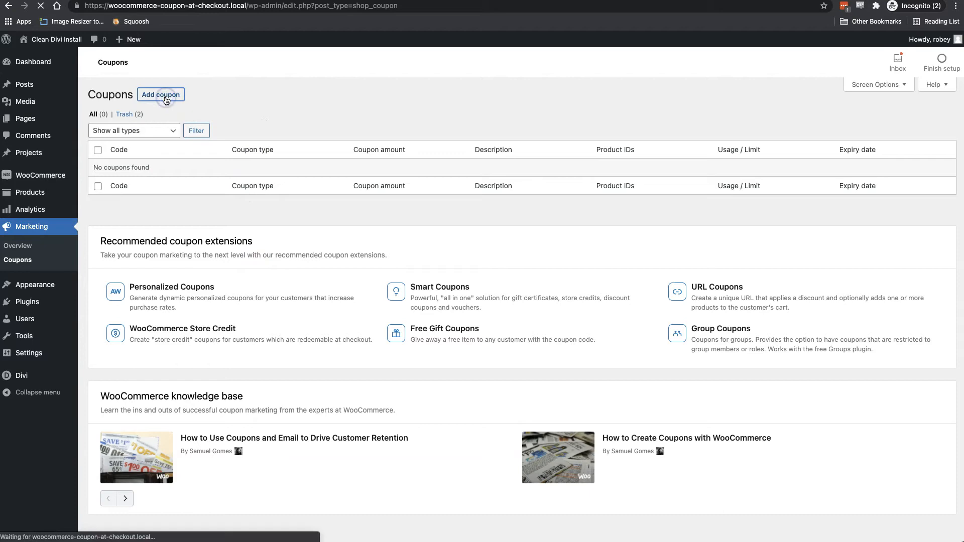
Publish a 'freeshipping' coupon with a description and free shipping allowed
{"action": "left_click", "coordinate": [161, 94]}
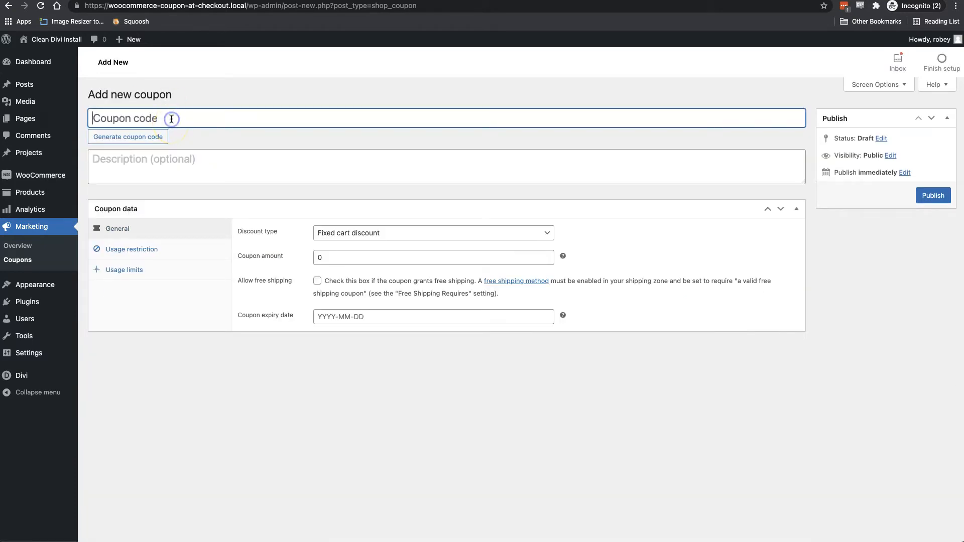
{"action": "type", "text": "freeshipping"}
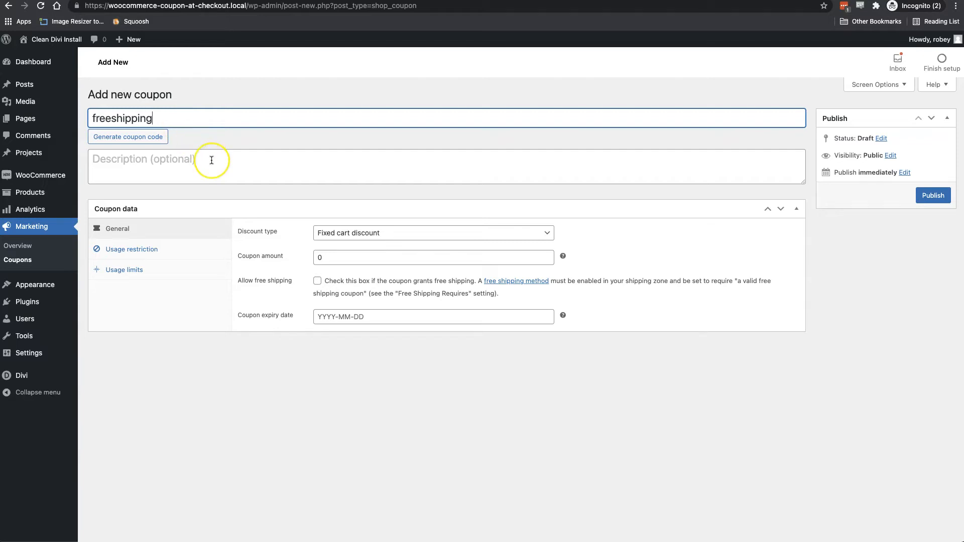
{"action": "left_click", "coordinate": [211, 160]}
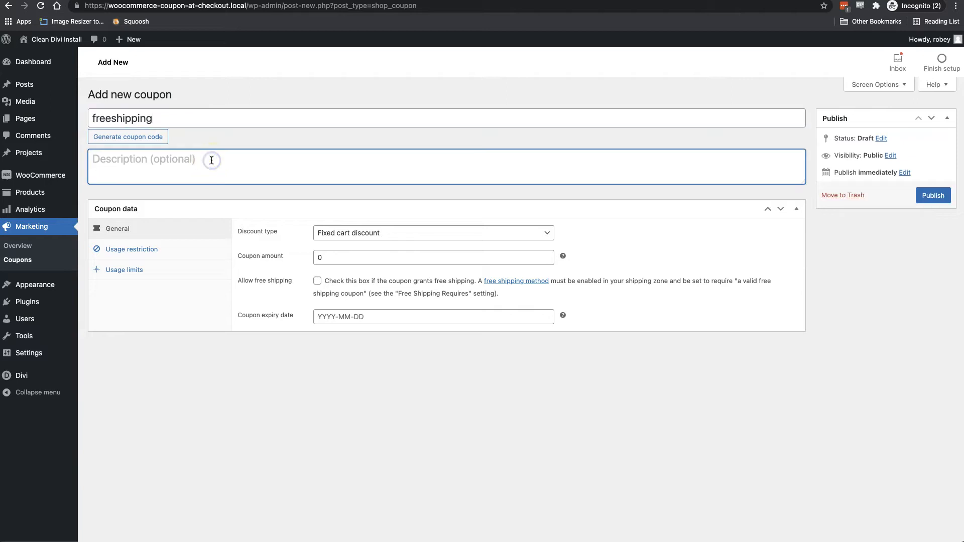
{"action": "mouse_move", "coordinate": [261, 272]}
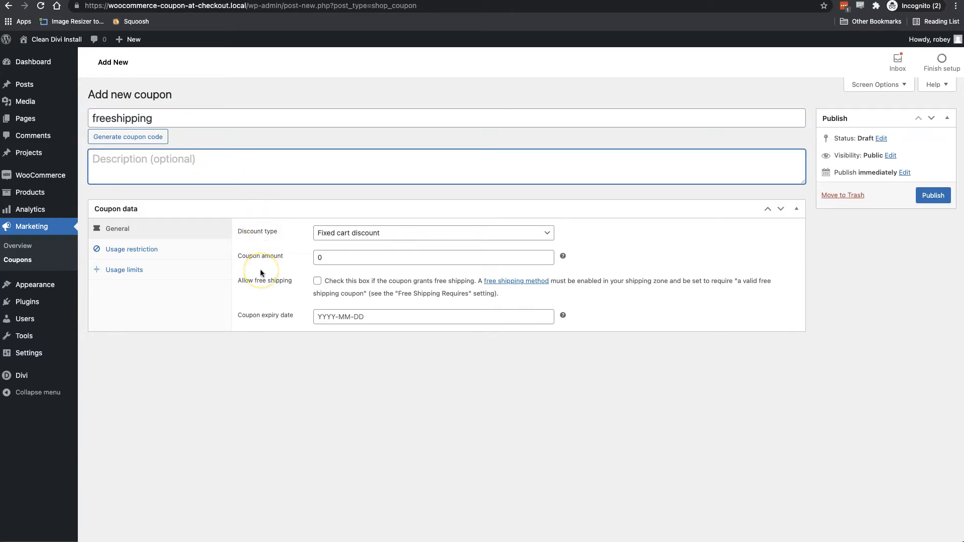
{"action": "mouse_move", "coordinate": [359, 224]}
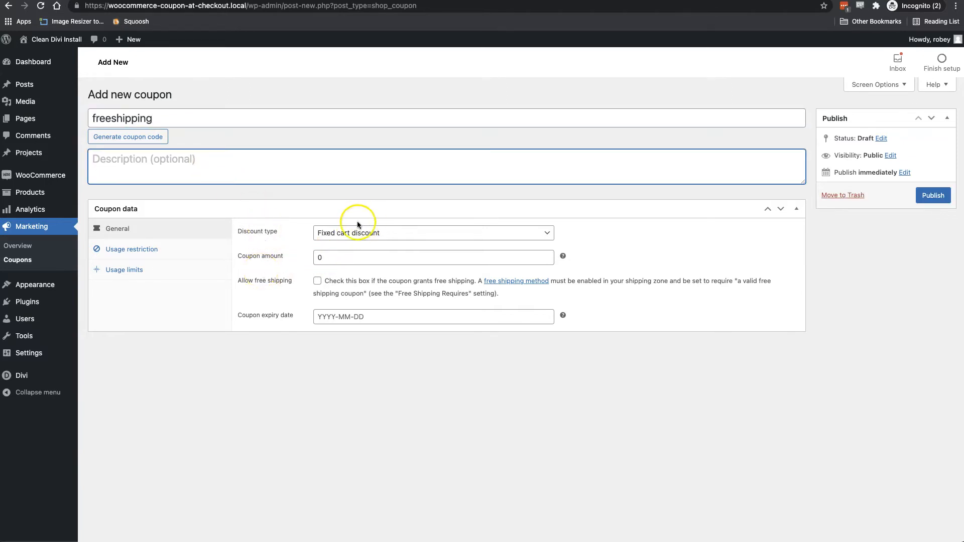
{"action": "mouse_move", "coordinate": [406, 254]}
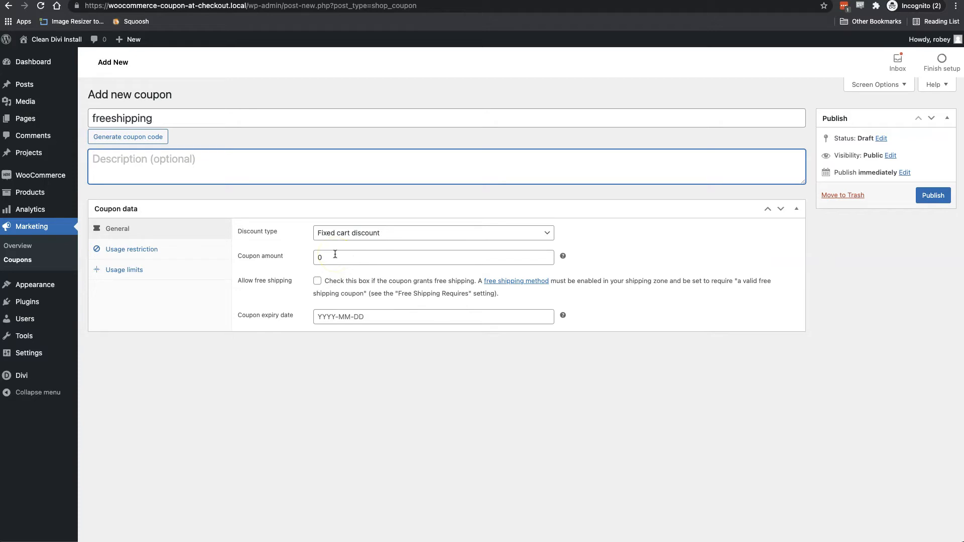
{"action": "left_click", "coordinate": [317, 281]}
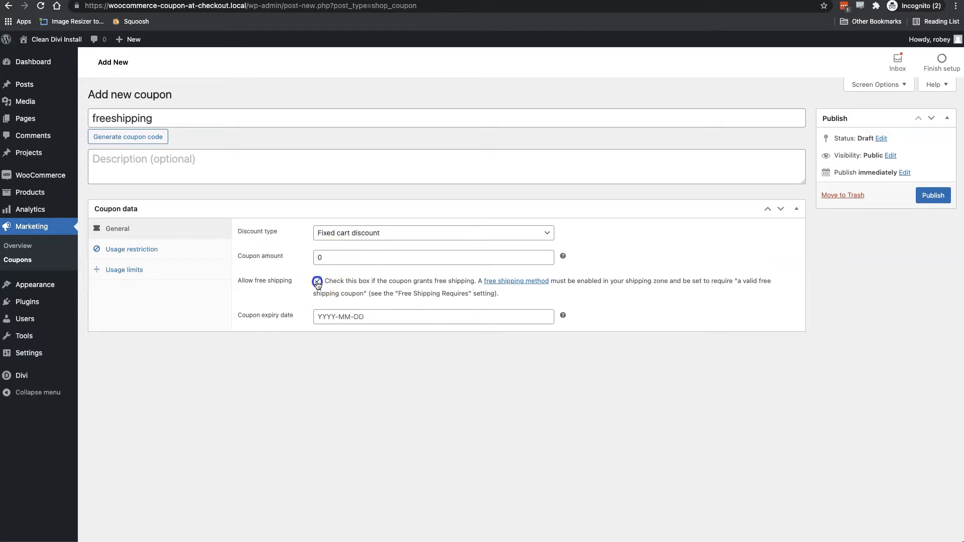
{"action": "left_click", "coordinate": [317, 282]}
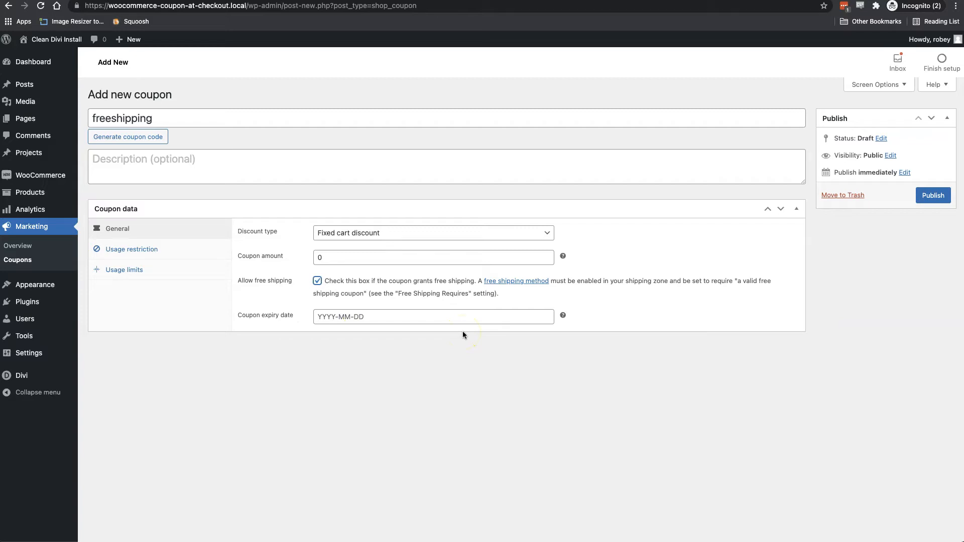
{"action": "mouse_move", "coordinate": [747, 274]}
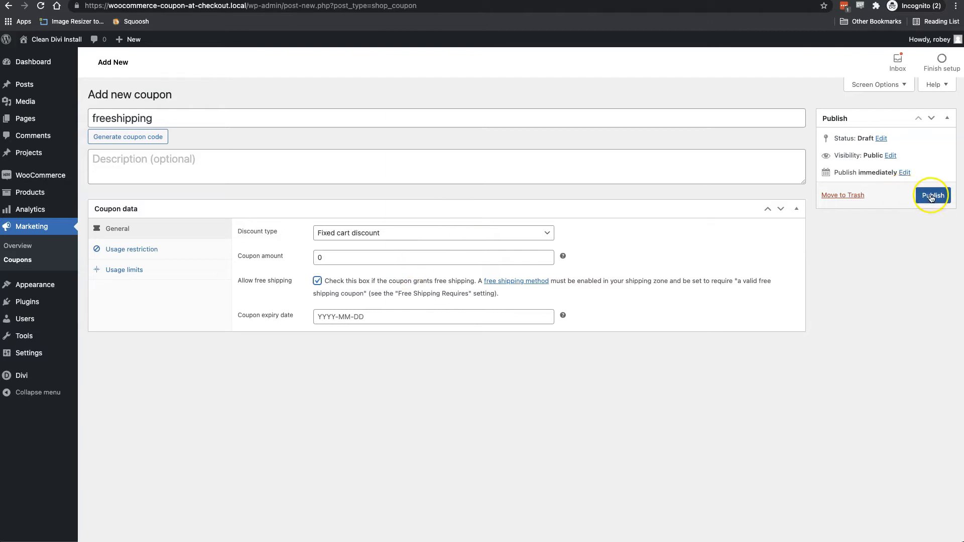
{"action": "left_click", "coordinate": [931, 194]}
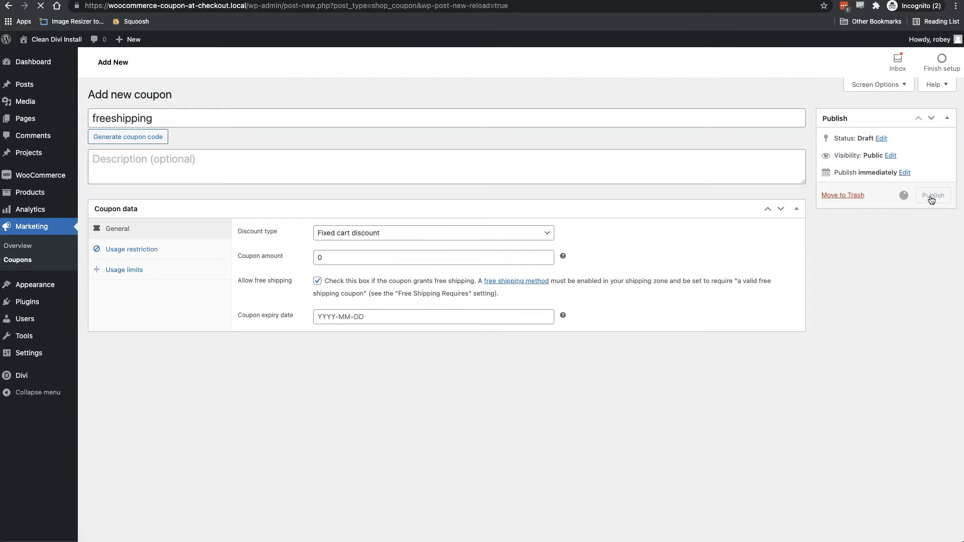
{"action": "left_click", "coordinate": [931, 195]}
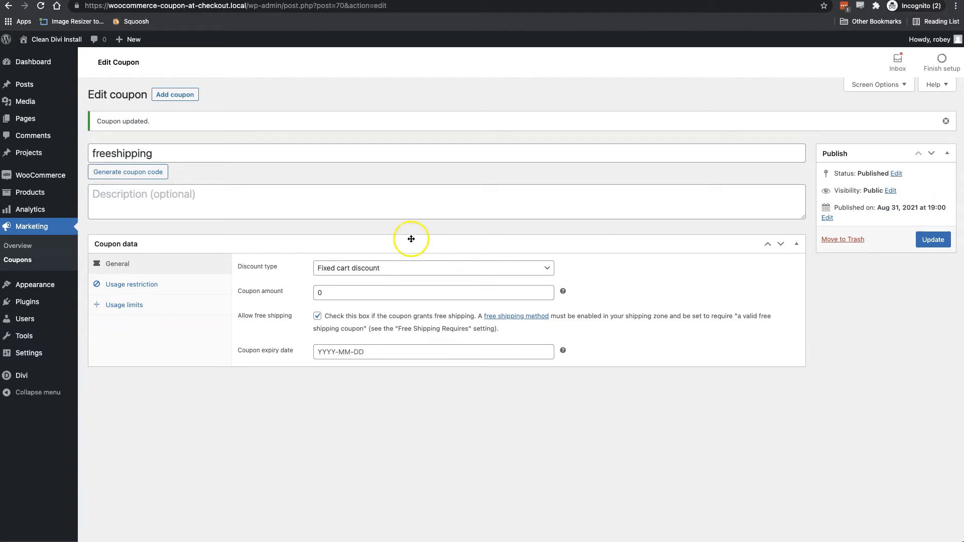
{"action": "left_click", "coordinate": [18, 260]}
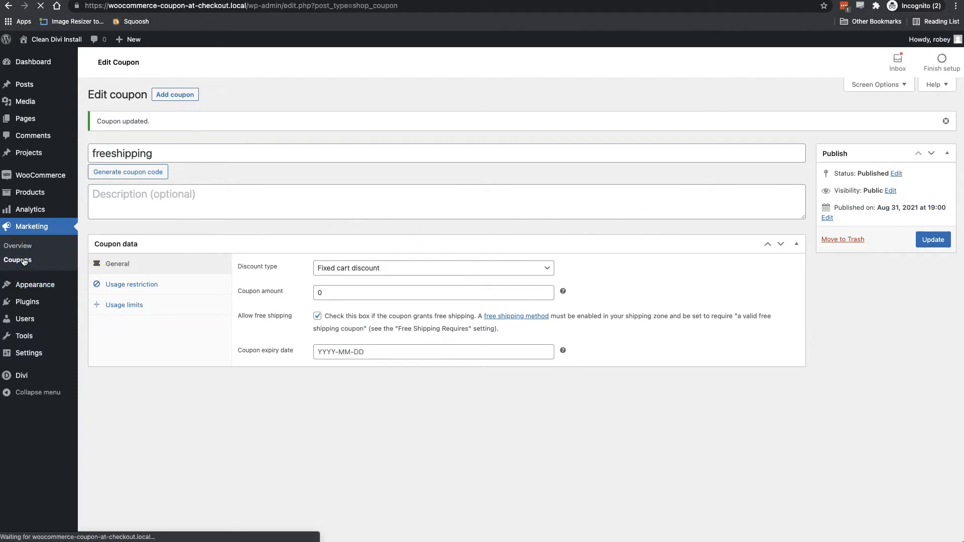
Review the freeshipping entry with its 0 fixed cart discount in the coupons table
{"action": "left_click", "coordinate": [17, 260]}
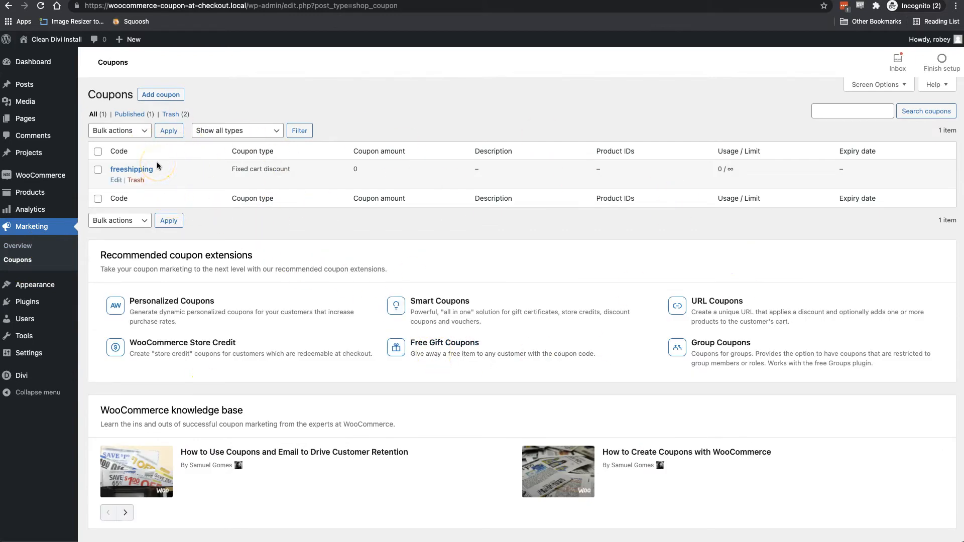
{"action": "mouse_move", "coordinate": [507, 98]}
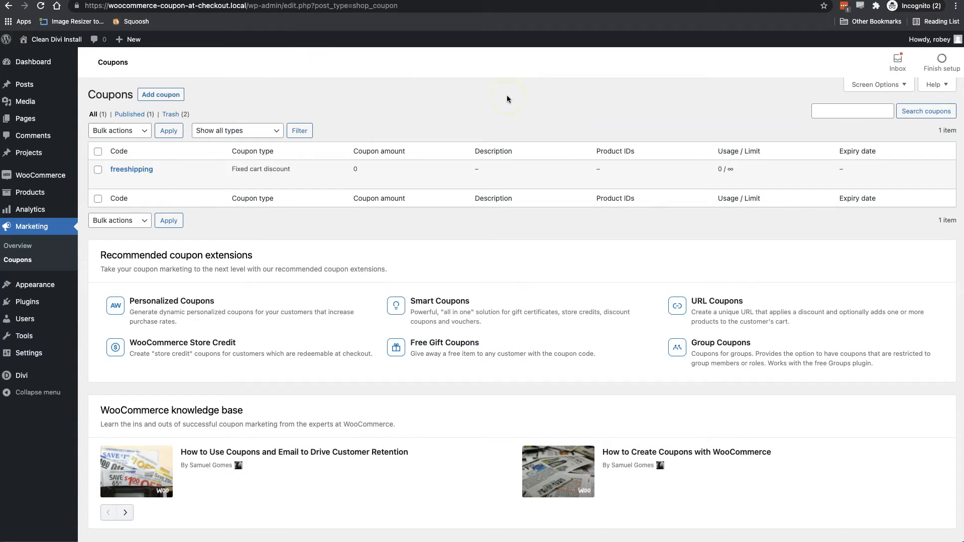
{"action": "mouse_move", "coordinate": [300, 233]}
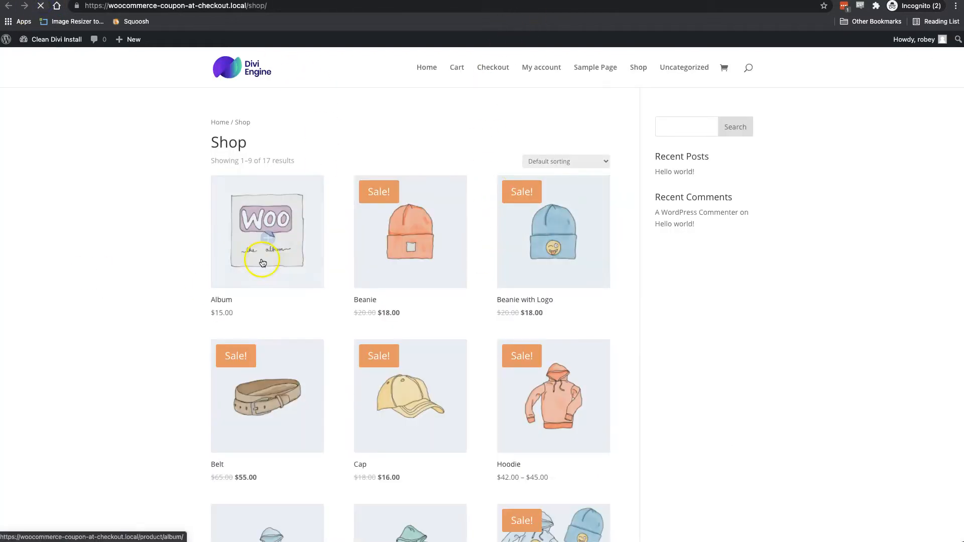
Add four Albums to the storefront cart and view the cart
{"action": "left_click", "coordinate": [267, 232]}
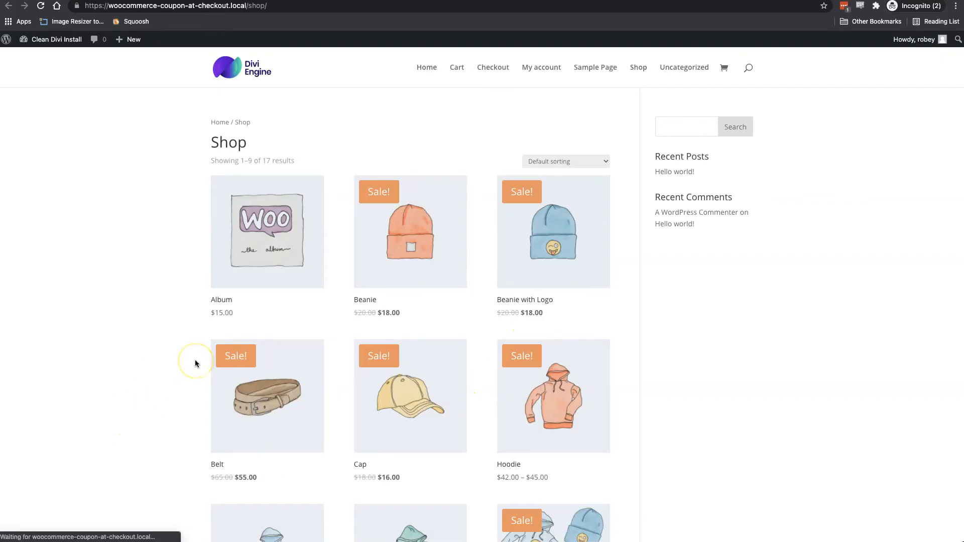
{"action": "mouse_move", "coordinate": [322, 261]}
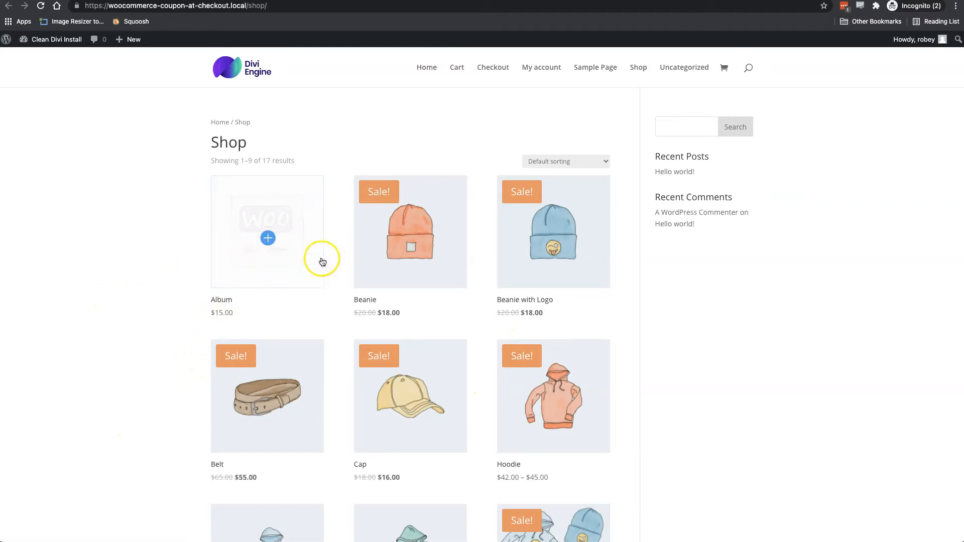
{"action": "left_click", "coordinate": [268, 238]}
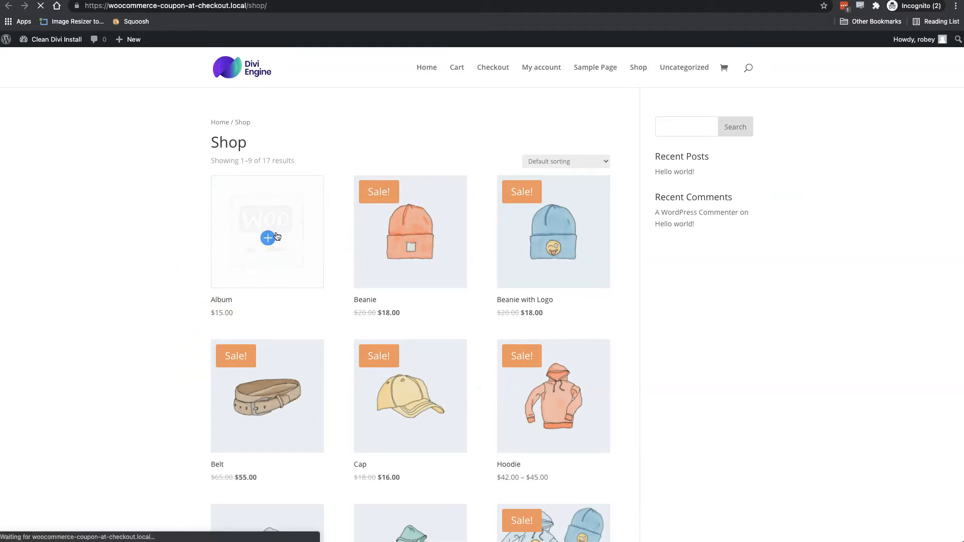
{"action": "left_click", "coordinate": [266, 232]}
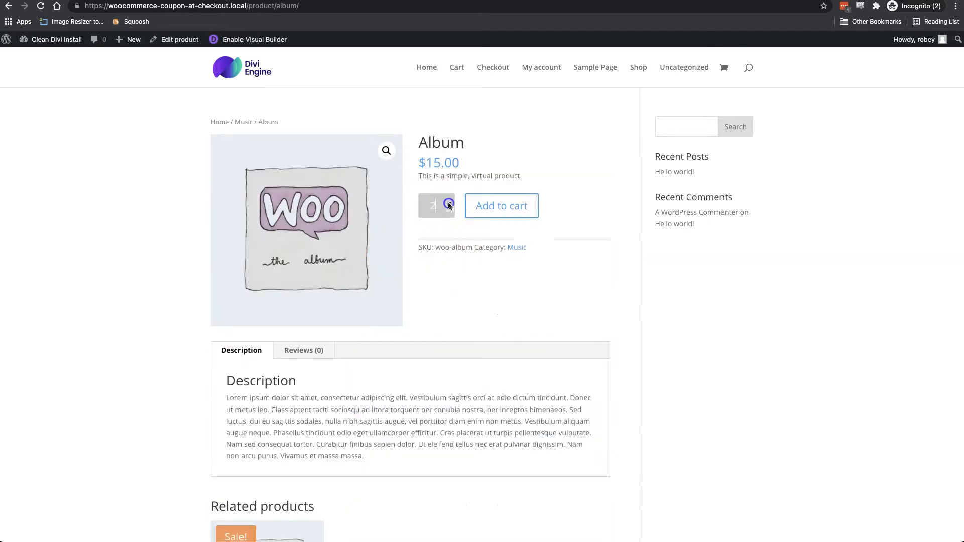
{"action": "left_click", "coordinate": [501, 205]}
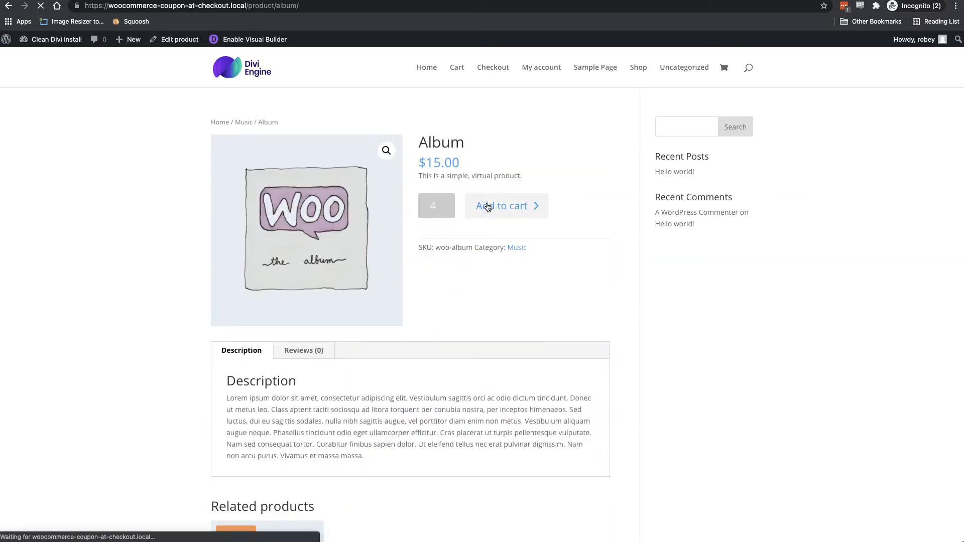
{"action": "left_click", "coordinate": [505, 205]}
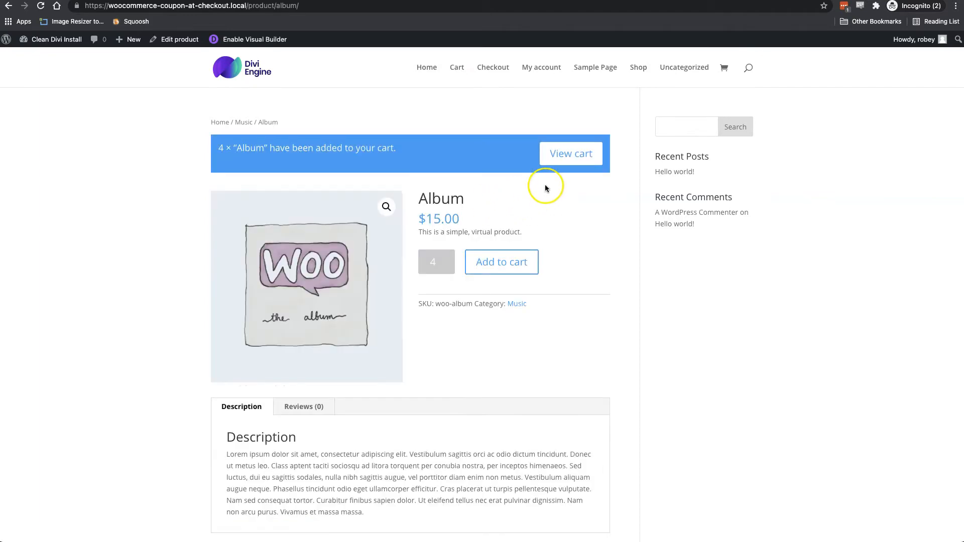
{"action": "left_click", "coordinate": [566, 153]}
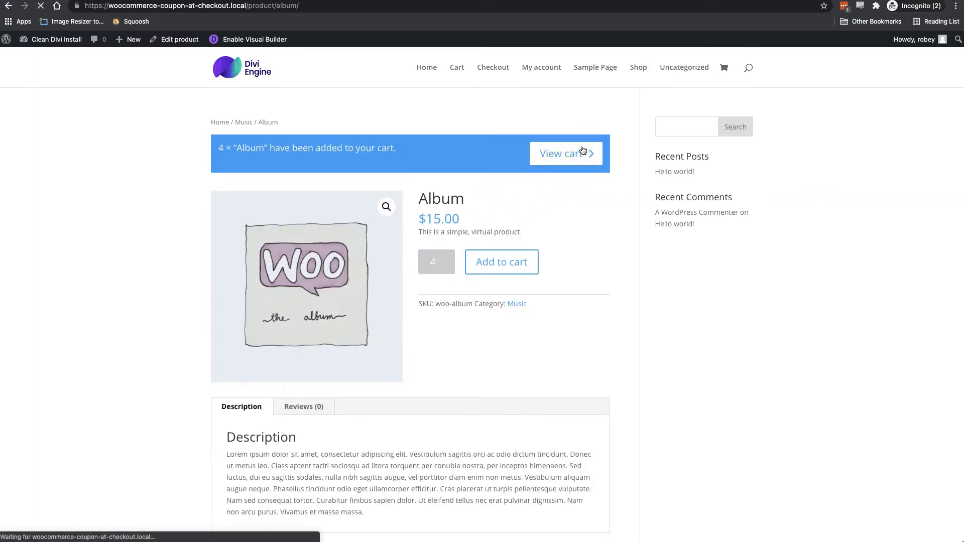
{"action": "left_click", "coordinate": [561, 153]}
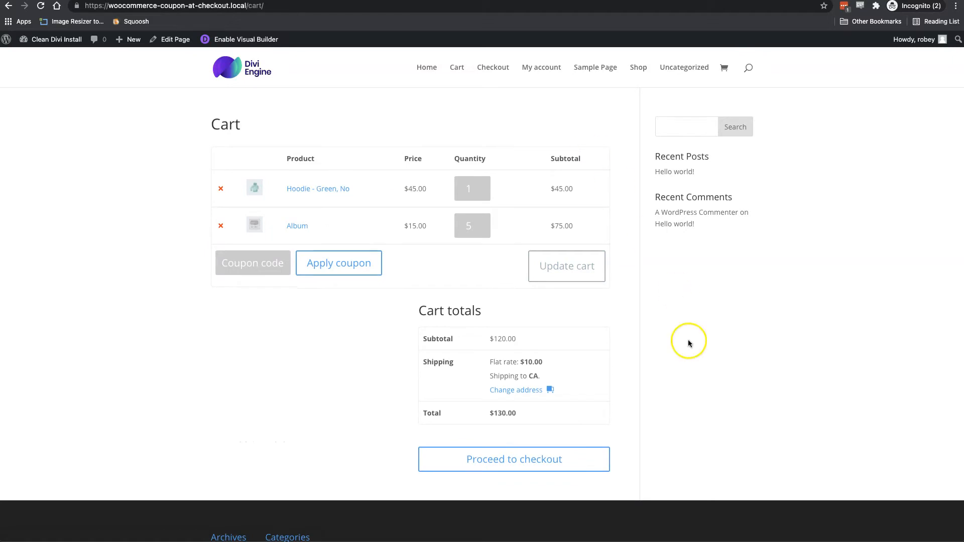
{"action": "mouse_move", "coordinate": [435, 440]}
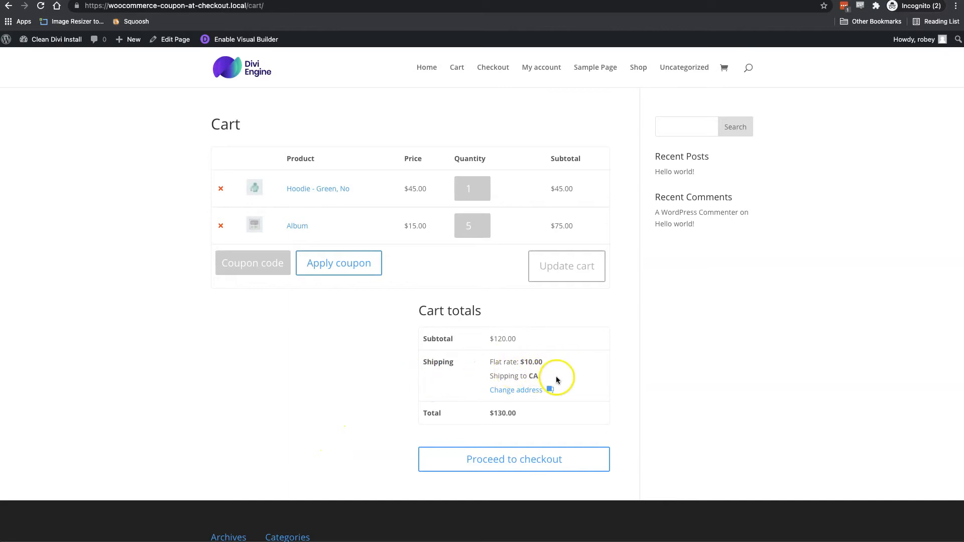
{"action": "mouse_move", "coordinate": [467, 369]}
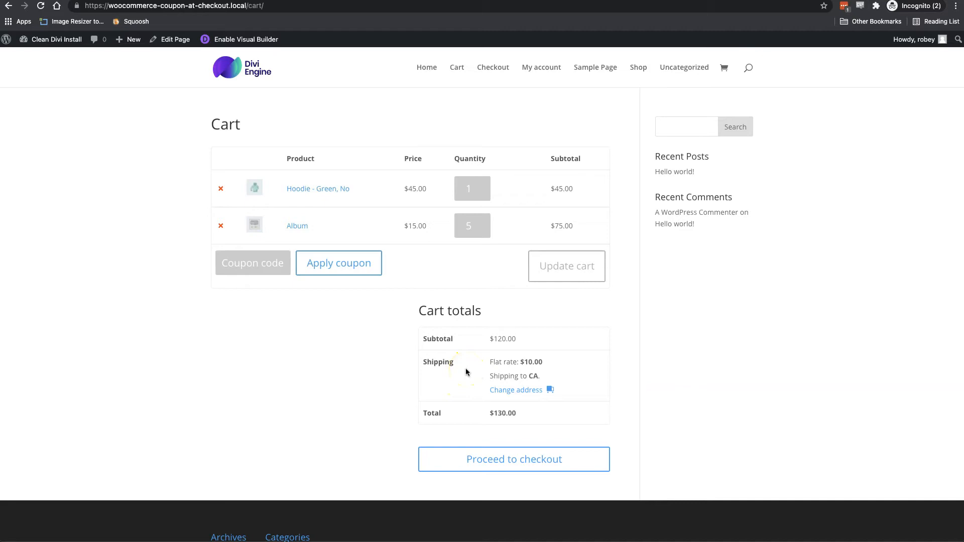
{"action": "mouse_move", "coordinate": [228, 233]}
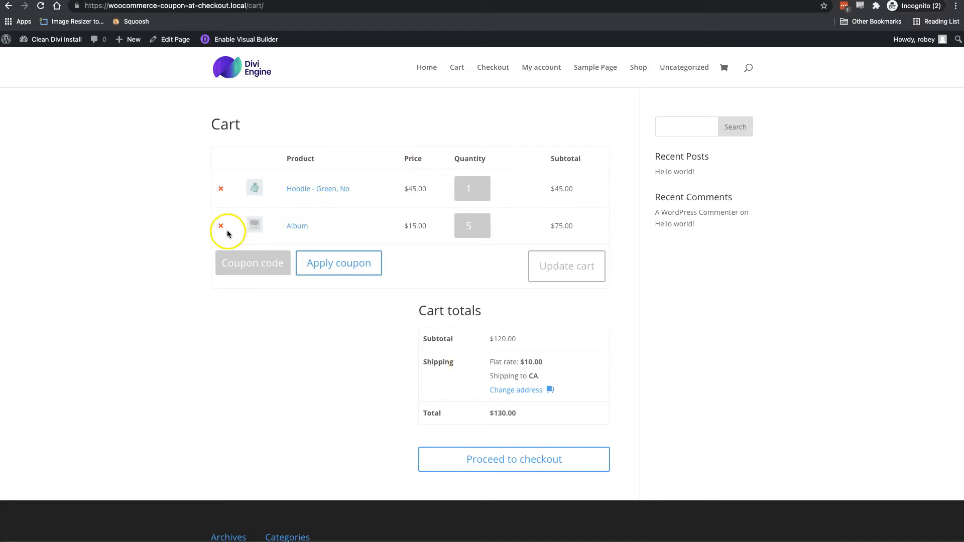
Remove the Album, leaving one hoodie totalling $55.00
{"action": "left_click", "coordinate": [220, 225]}
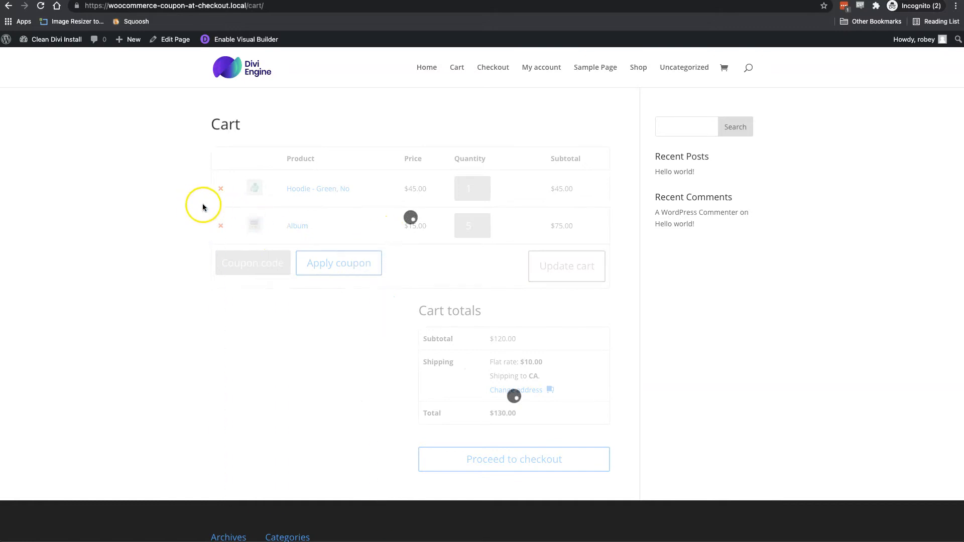
{"action": "left_click", "coordinate": [220, 225]}
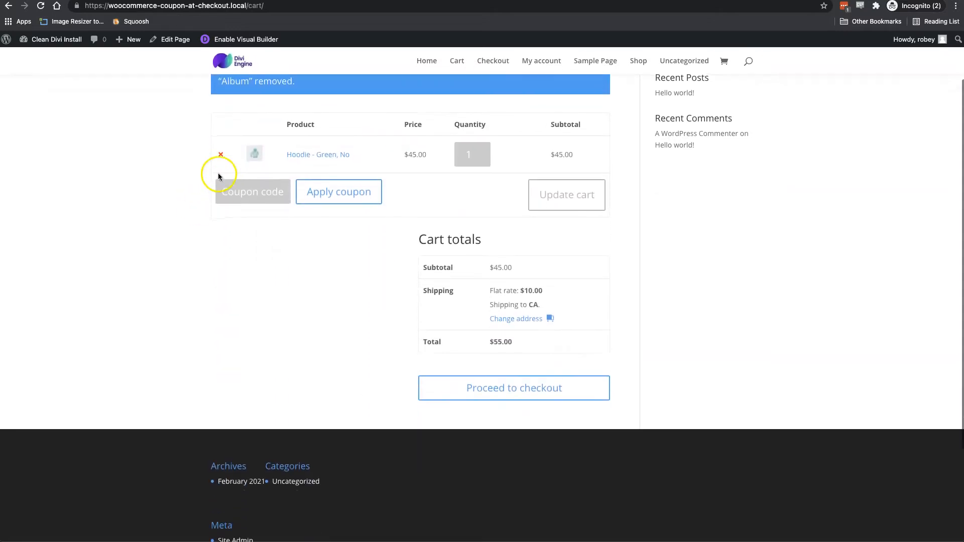
{"action": "left_click", "coordinate": [219, 154]}
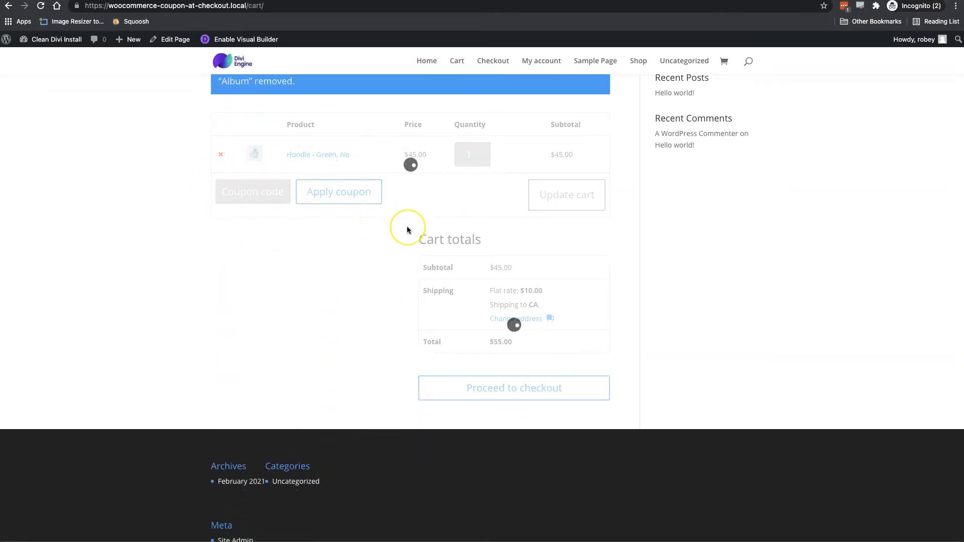
{"action": "left_click", "coordinate": [220, 154]}
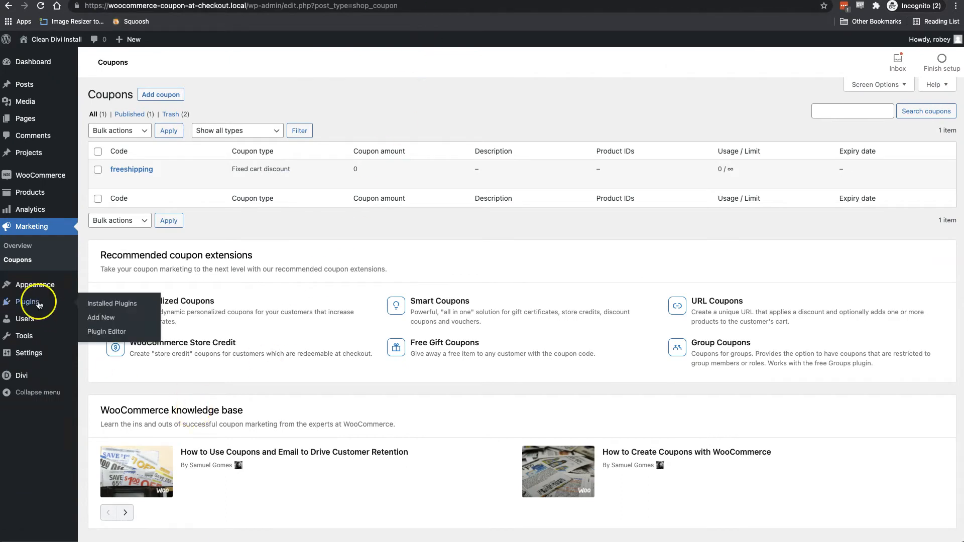
{"action": "mouse_move", "coordinate": [243, 273]}
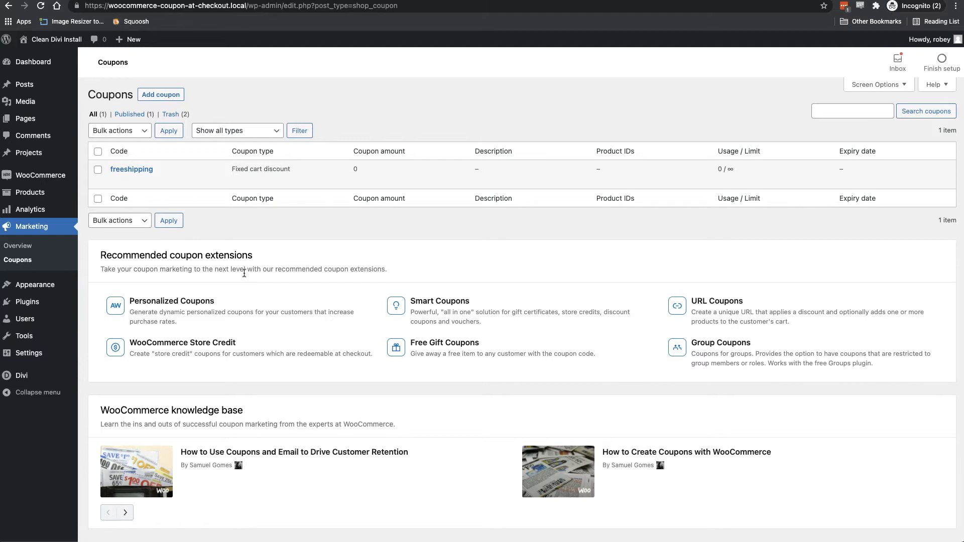
{"action": "mouse_move", "coordinate": [33, 284]}
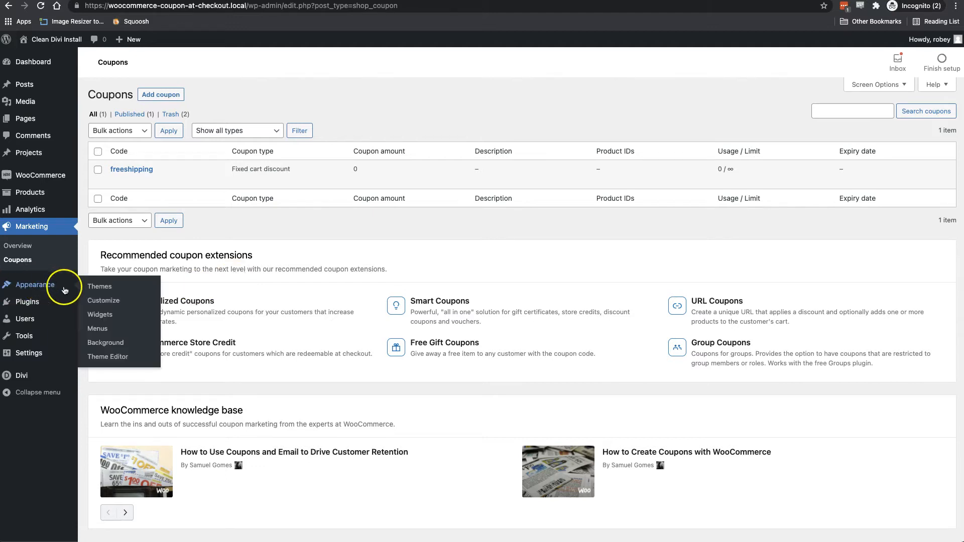
Open the Theme Editor under Appearance, showing the child theme's style.css
{"action": "left_click", "coordinate": [108, 356]}
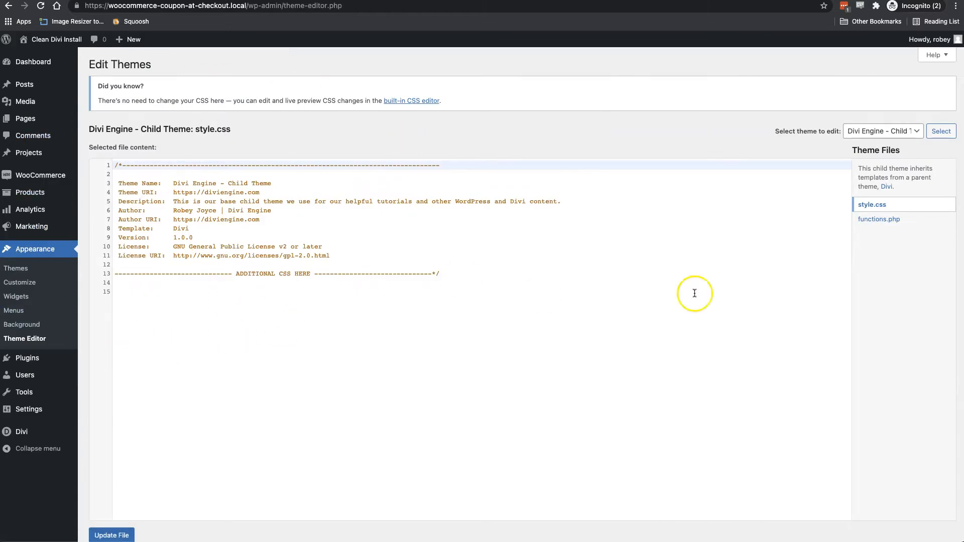
{"action": "mouse_move", "coordinate": [518, 271]}
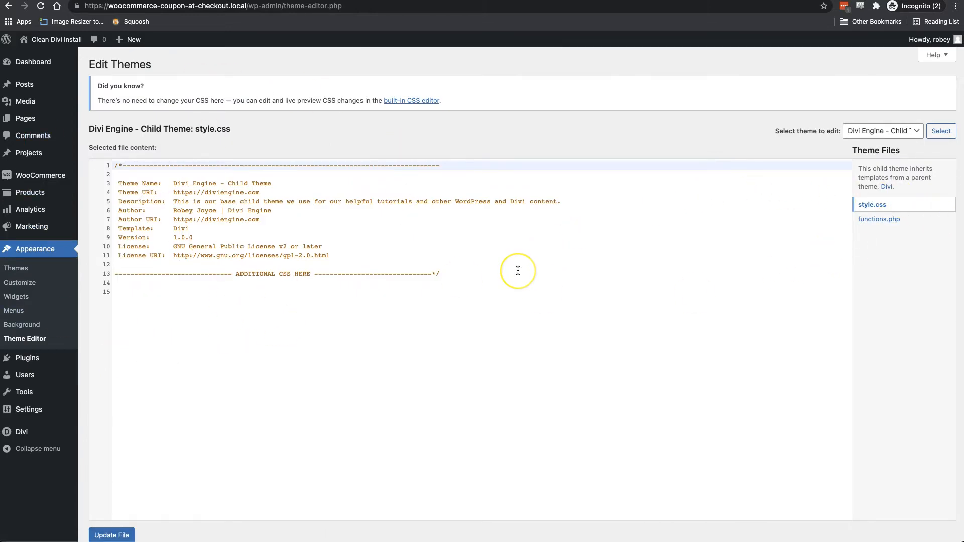
{"action": "mouse_move", "coordinate": [885, 254]}
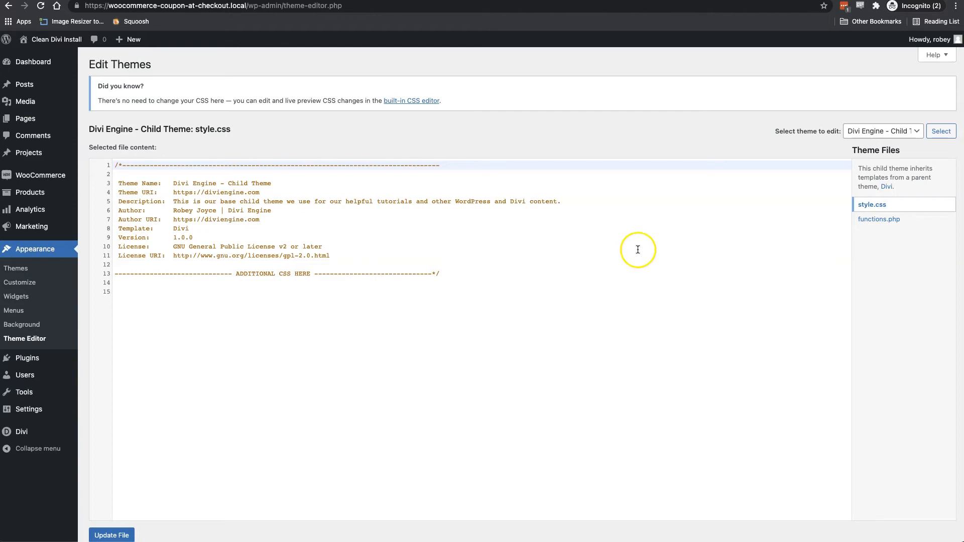
{"action": "mouse_move", "coordinate": [636, 250]}
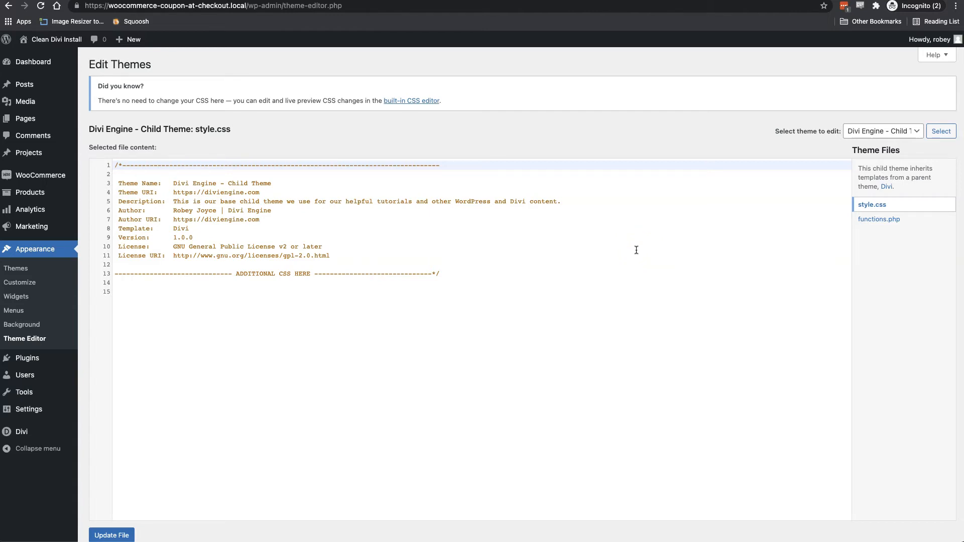
{"action": "mouse_move", "coordinate": [681, 244]}
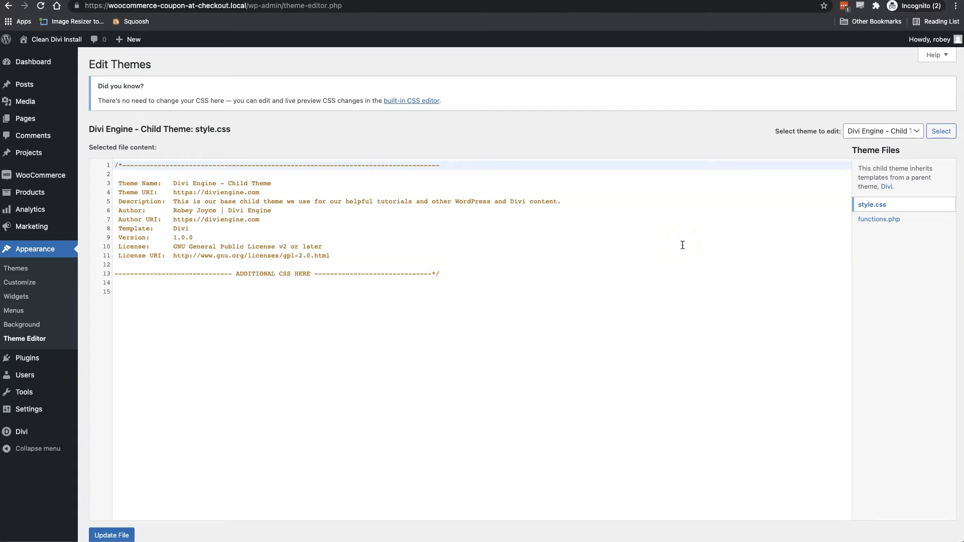
{"action": "mouse_move", "coordinate": [665, 153]}
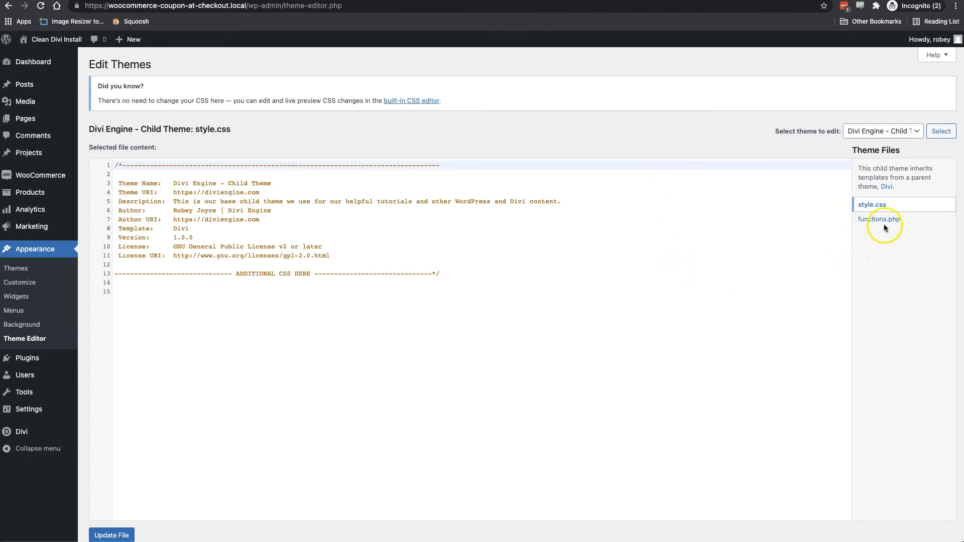
Select functions.php from the child theme's Theme Files list
{"action": "left_click", "coordinate": [879, 219]}
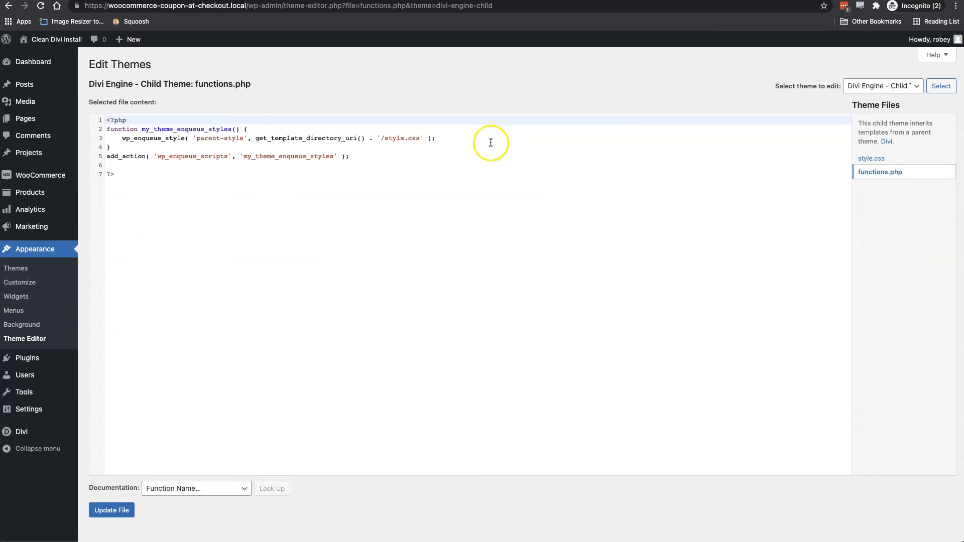
{"action": "mouse_move", "coordinate": [206, 306]}
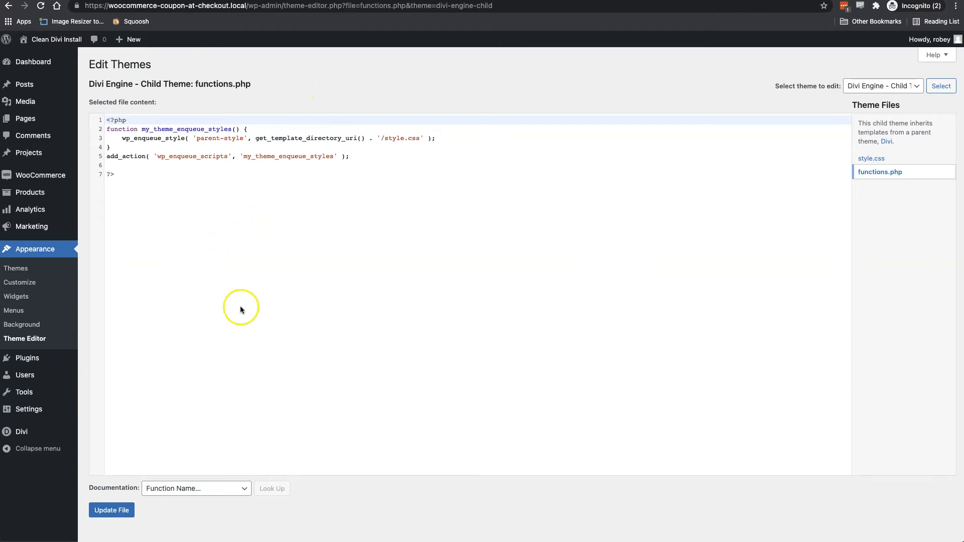
{"action": "mouse_move", "coordinate": [329, 79]}
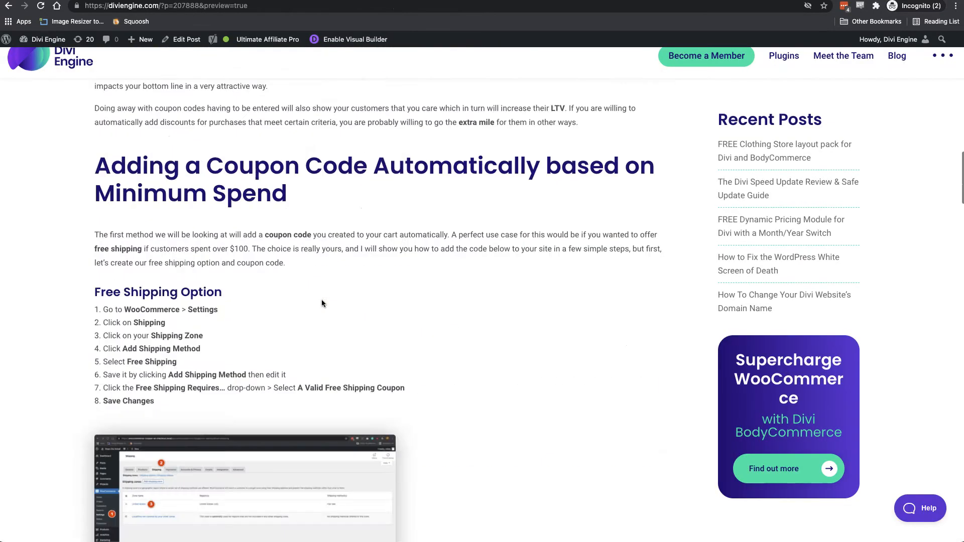
Scroll the Divi Engine tutorial down to the auto_add_coupon.php snippet
{"action": "scroll", "scroll_direction": "down", "scroll_amount": 3}
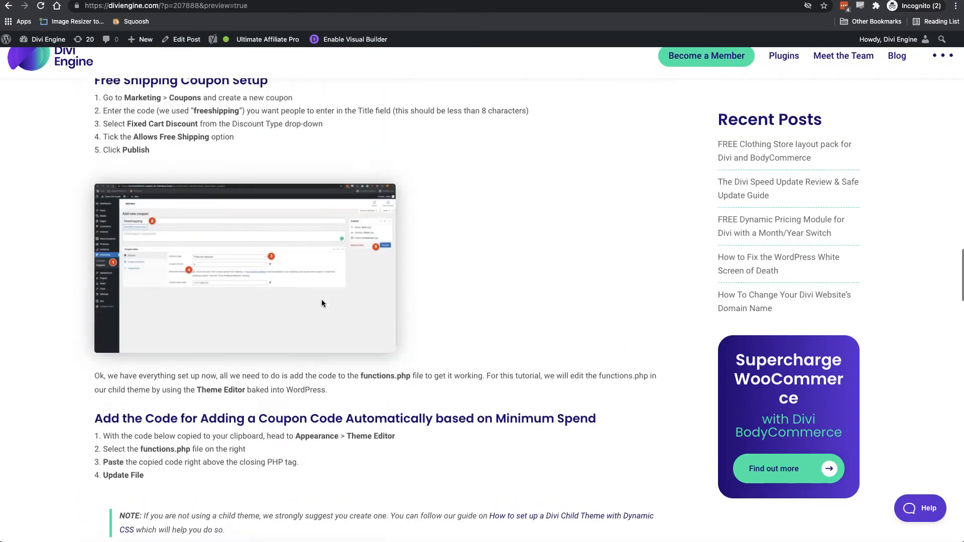
{"action": "scroll", "scroll_direction": "up", "scroll_amount": 3}
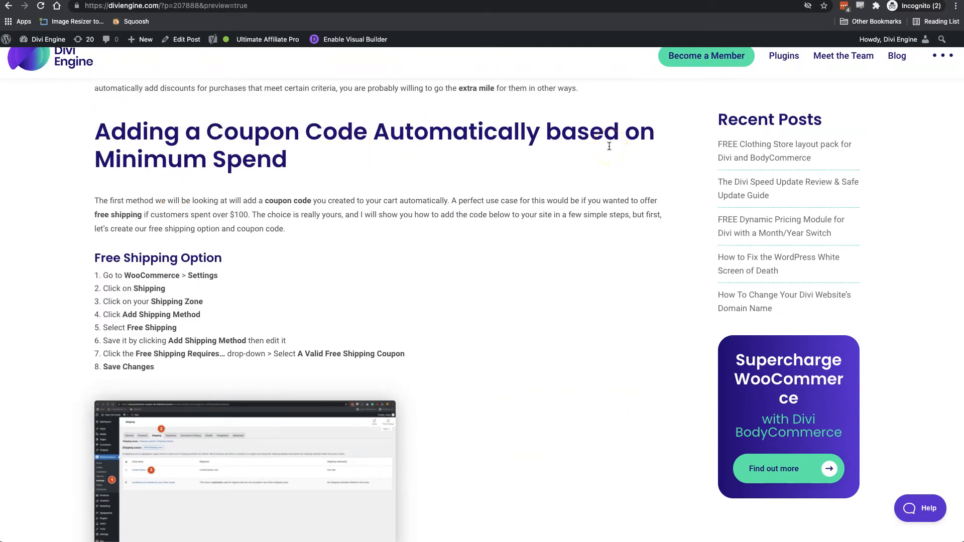
{"action": "scroll", "scroll_direction": "down", "scroll_amount": 3}
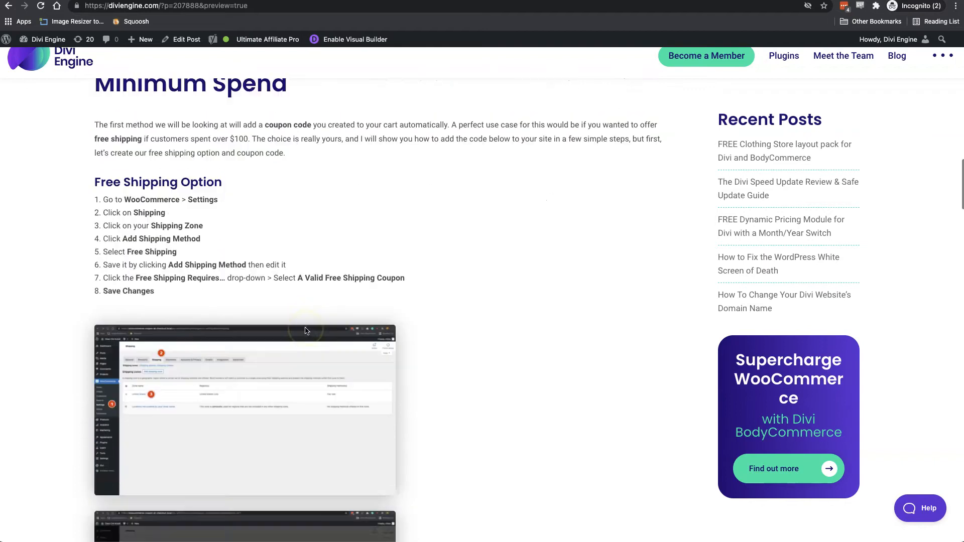
{"action": "scroll", "scroll_direction": "down", "scroll_amount": 3}
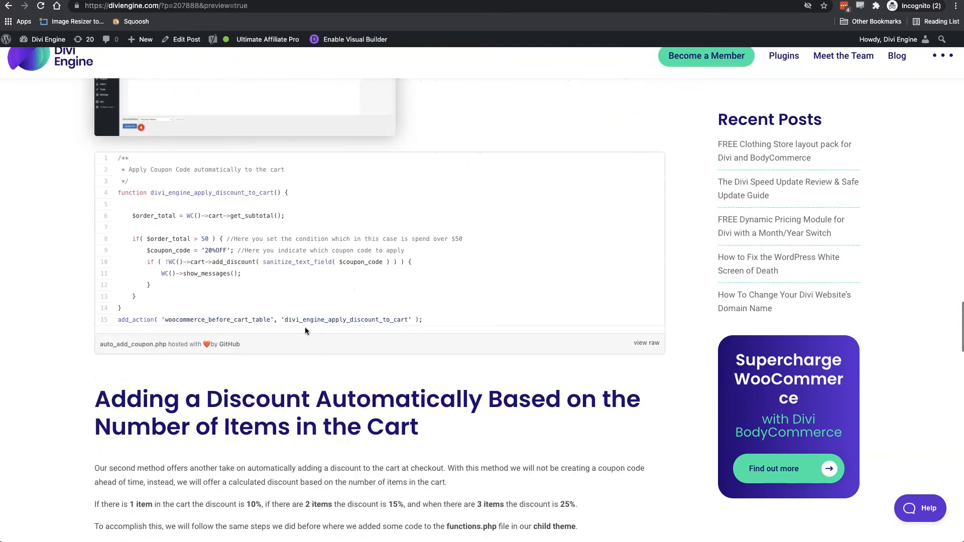
{"action": "scroll", "scroll_direction": "down", "scroll_amount": 3}
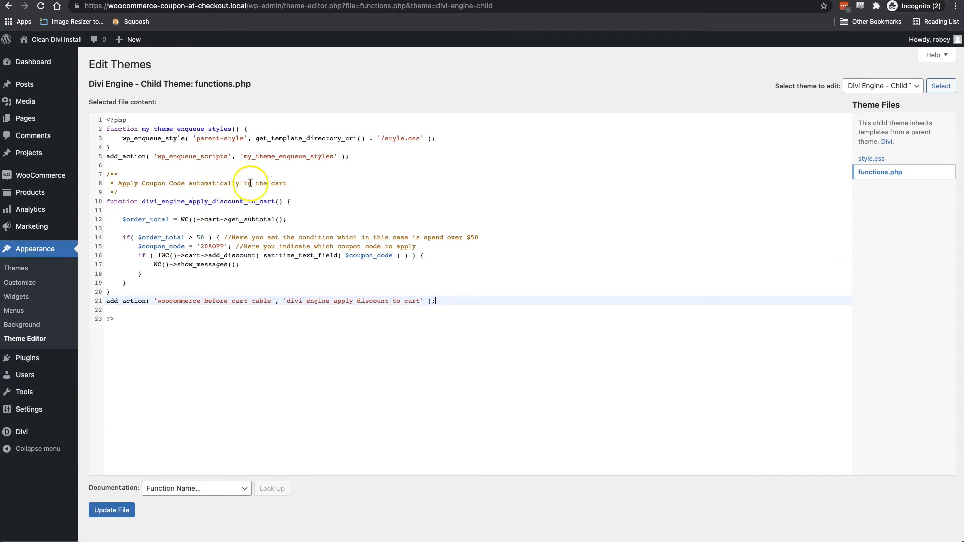
{"action": "mouse_move", "coordinate": [184, 255]}
{"action": "type", "text": "10"}
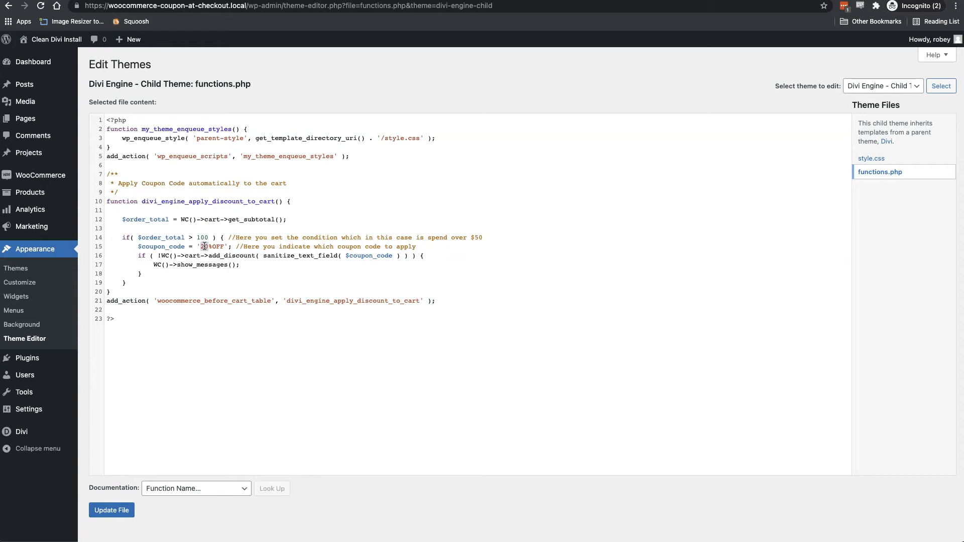
Make the snippet apply 'freeshipping' above a 100 subtotal and save functions.php
{"action": "left_click", "coordinate": [206, 246]}
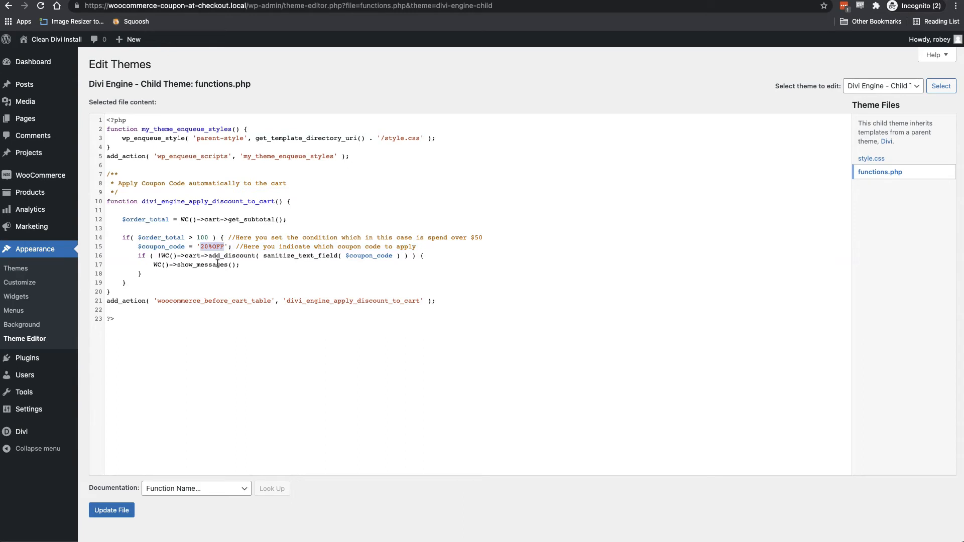
{"action": "type", "text": "freeS"}
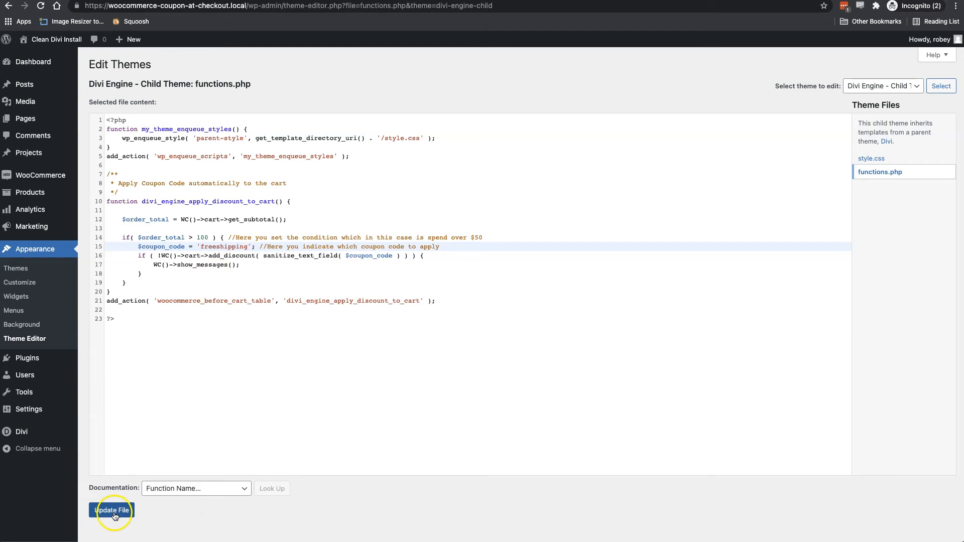
{"action": "left_click", "coordinate": [111, 510]}
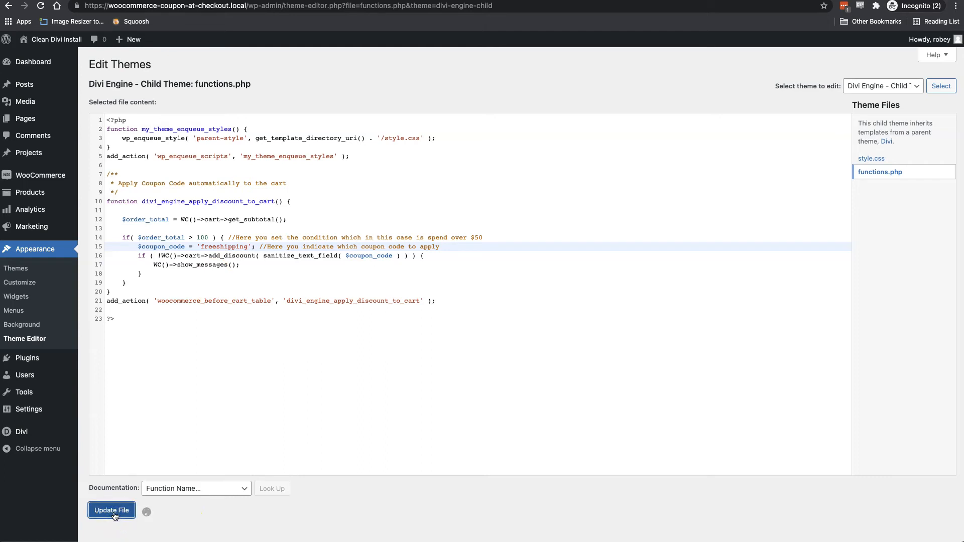
{"action": "left_click", "coordinate": [112, 510]}
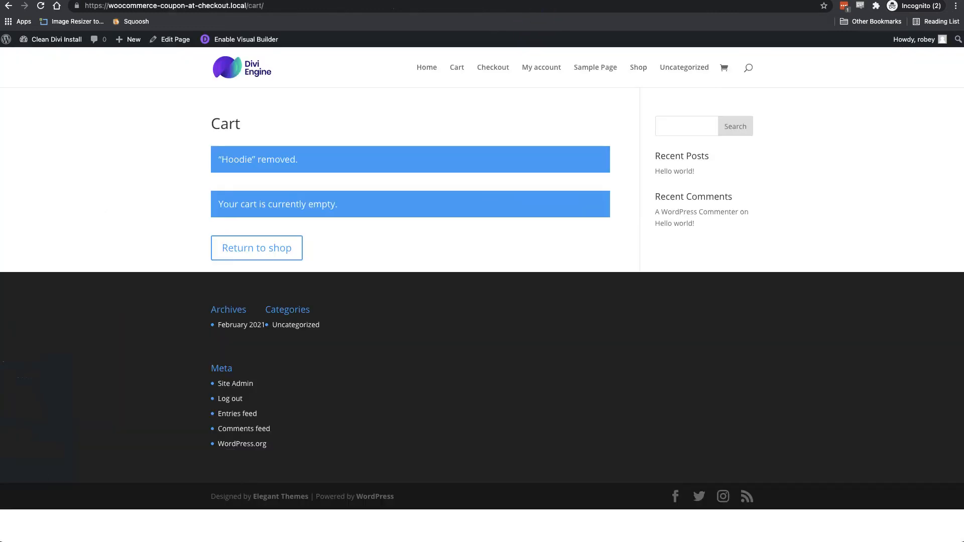
Add four Albums from the shop to the cart and view the $60.00 cart
{"action": "left_click", "coordinate": [638, 67]}
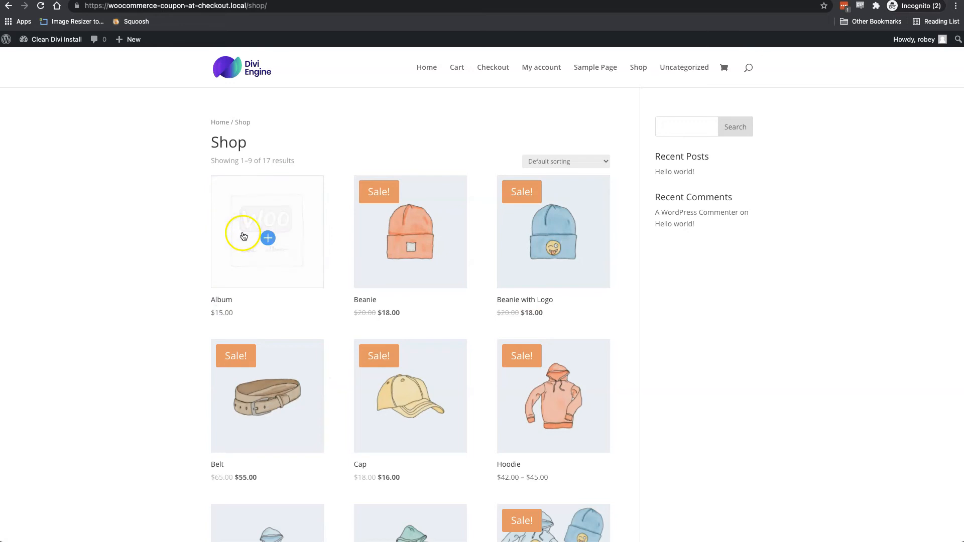
{"action": "left_click", "coordinate": [244, 237]}
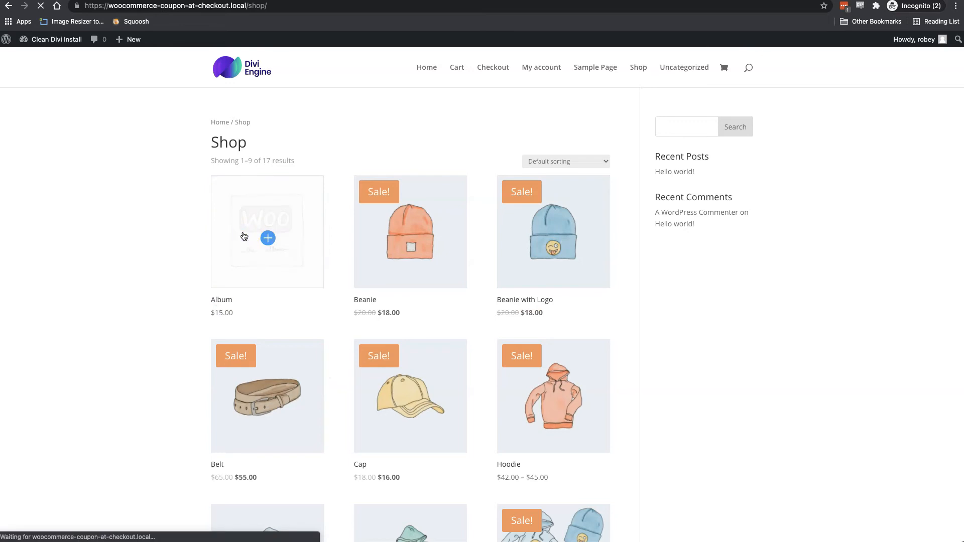
{"action": "left_click", "coordinate": [267, 232]}
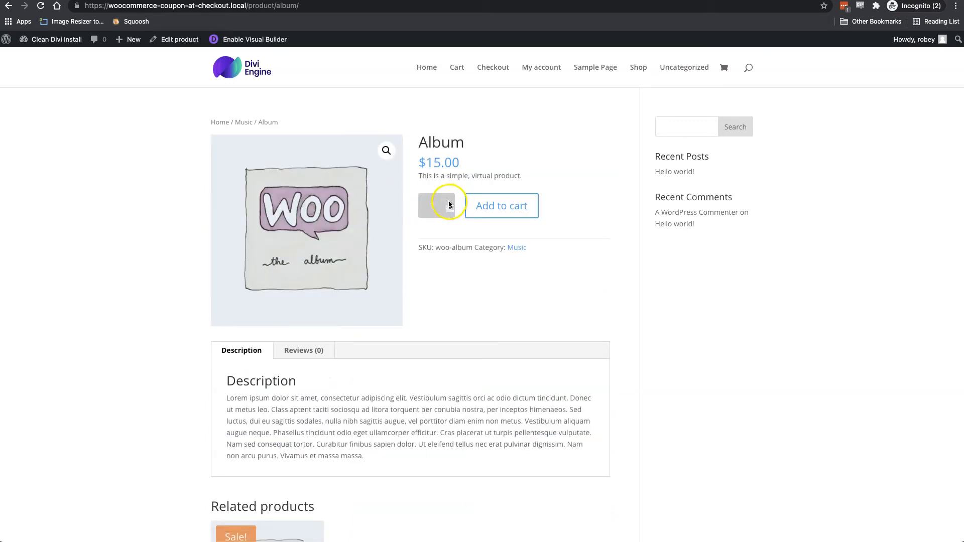
{"action": "type", "text": "4"}
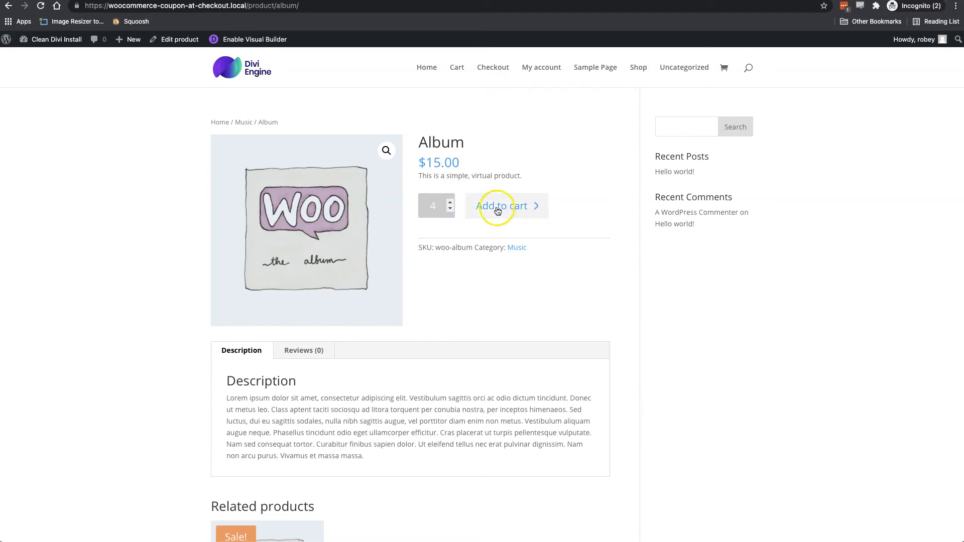
{"action": "left_click", "coordinate": [501, 205]}
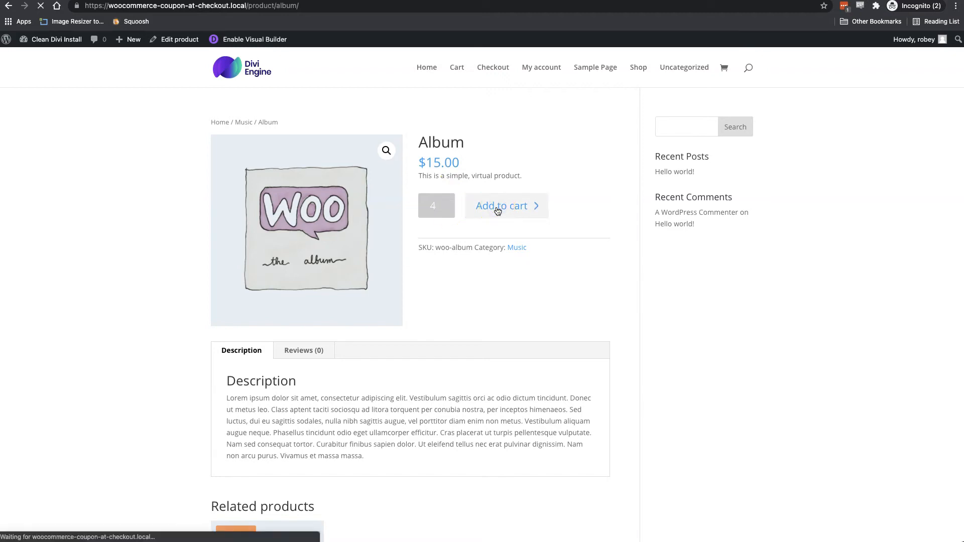
{"action": "left_click", "coordinate": [501, 205]}
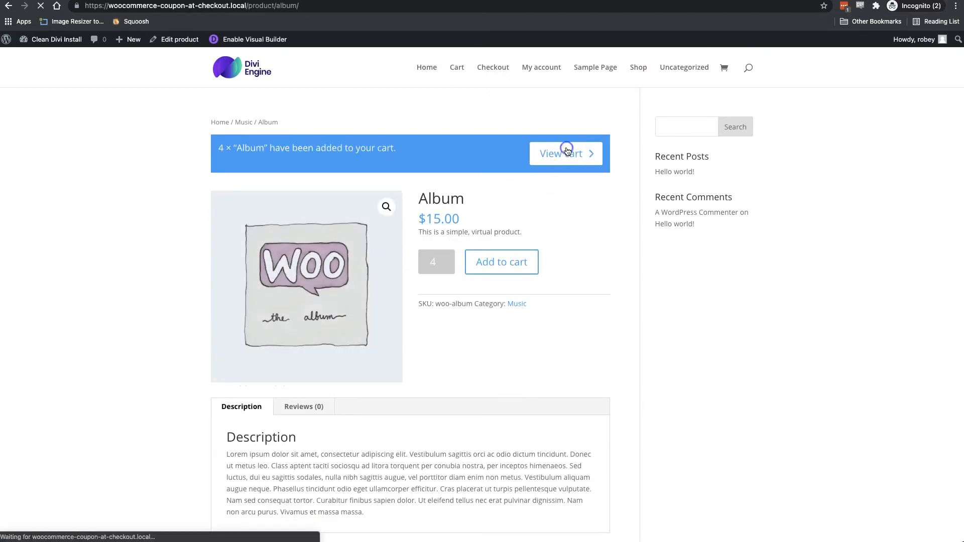
{"action": "left_click", "coordinate": [560, 154]}
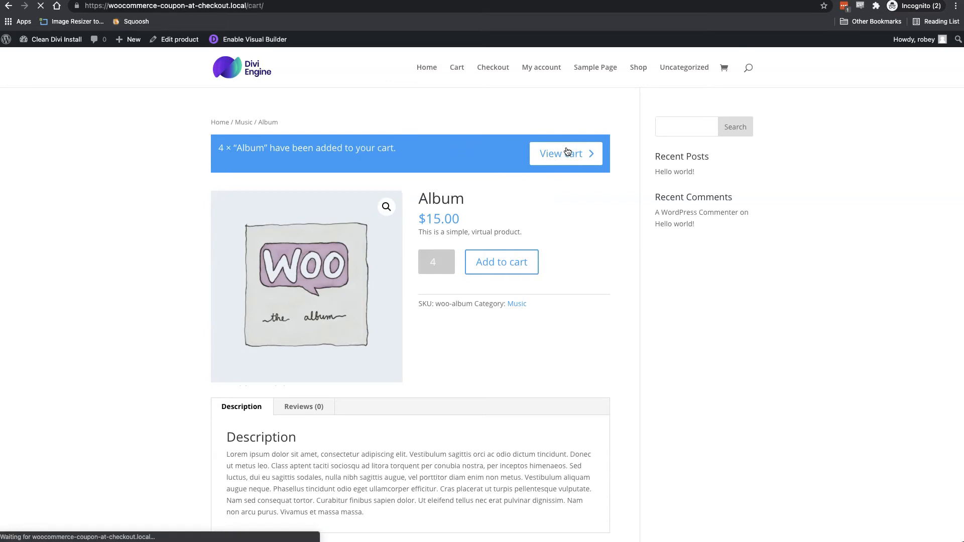
{"action": "left_click", "coordinate": [560, 153]}
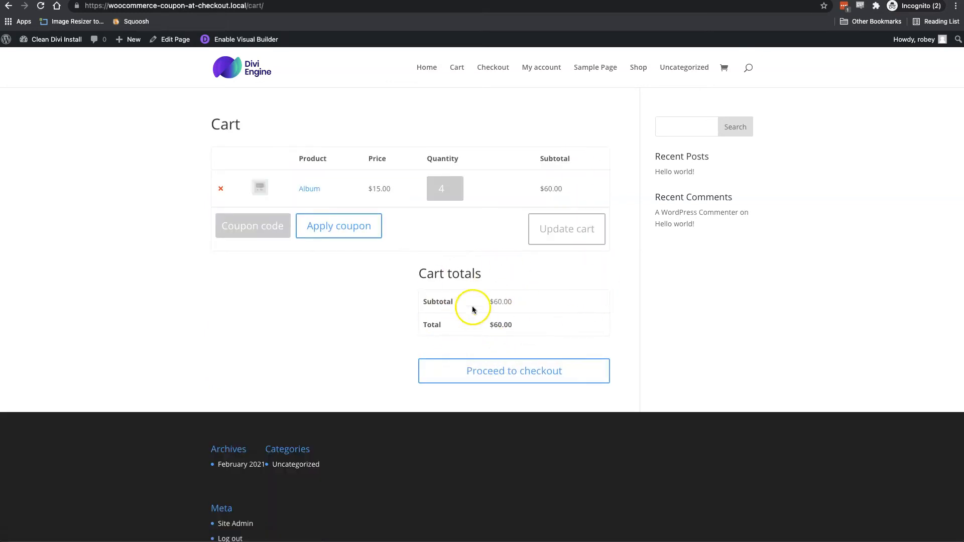
{"action": "mouse_move", "coordinate": [544, 288]}
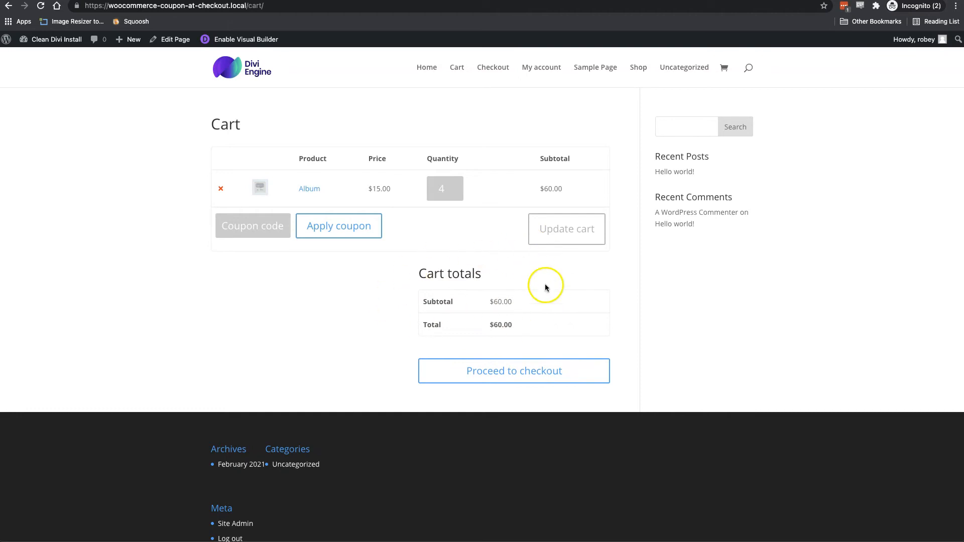
{"action": "mouse_move", "coordinate": [466, 314]}
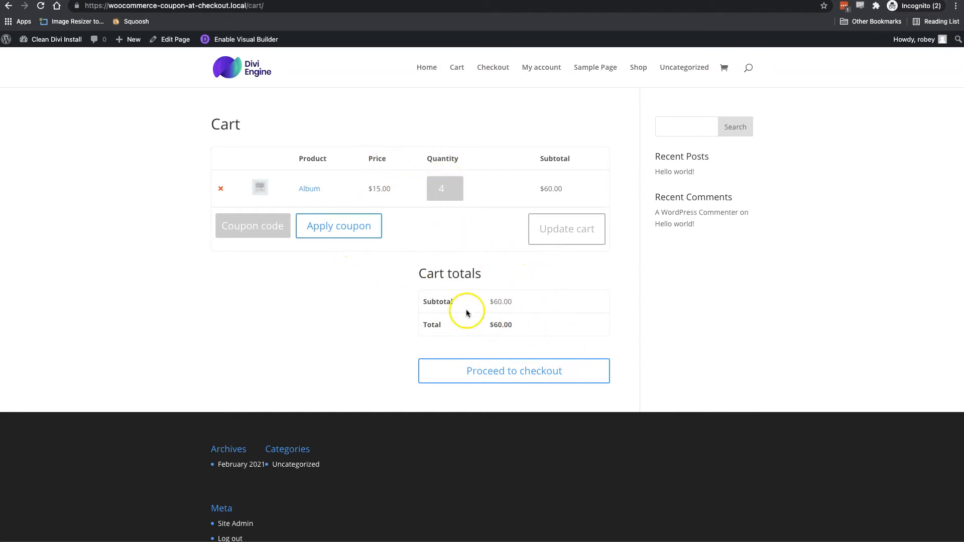
Proceed to checkout and review the order summary: four Albums totalling $60.00
{"action": "left_click", "coordinate": [513, 371]}
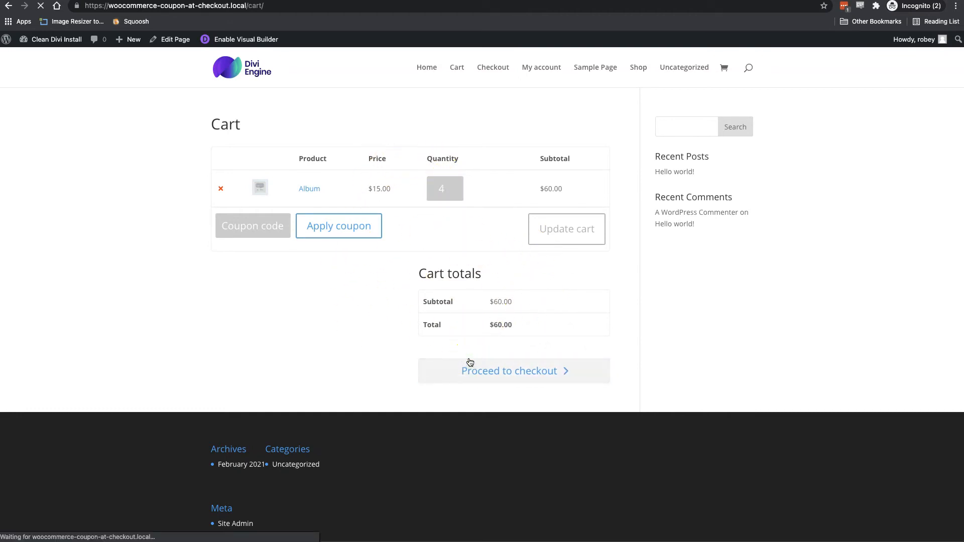
{"action": "left_click", "coordinate": [512, 370]}
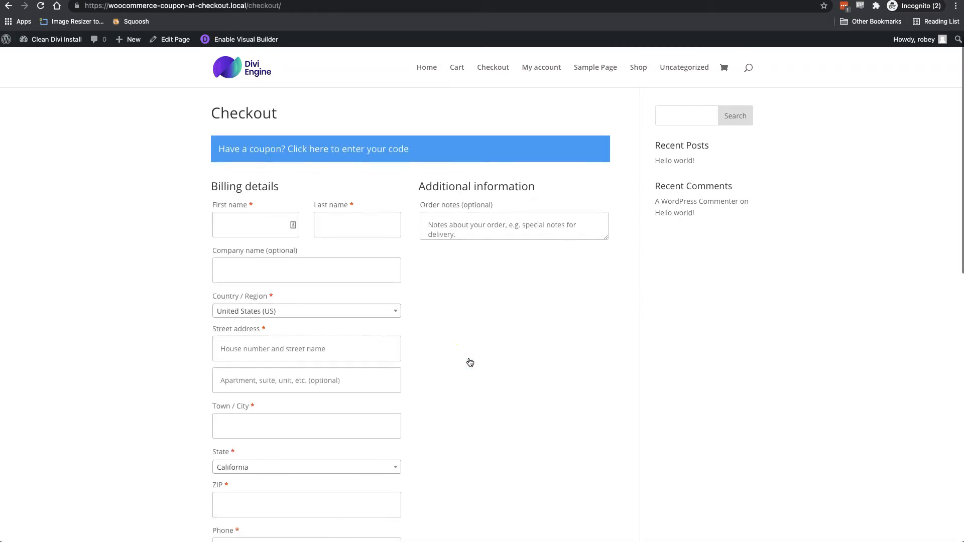
{"action": "scroll", "scroll_direction": "down", "scroll_amount": 3}
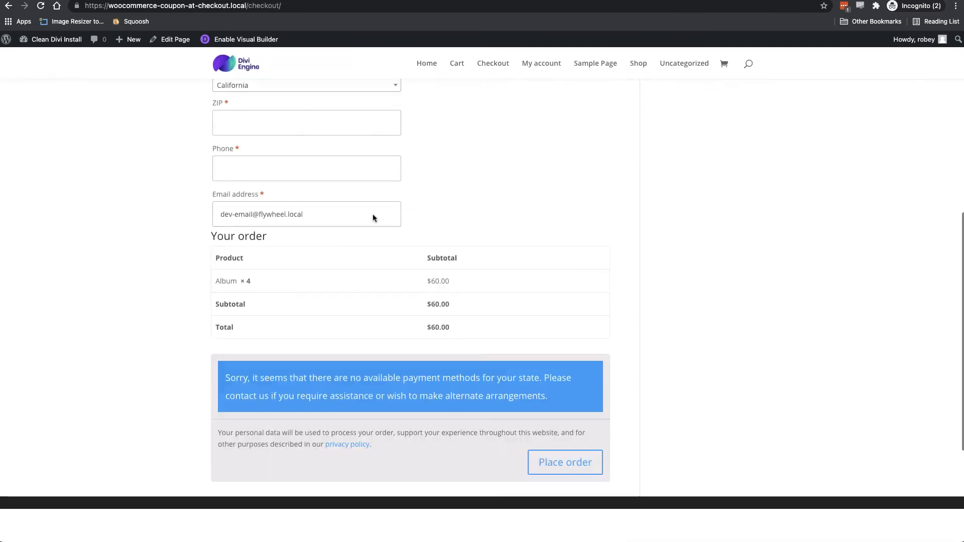
{"action": "left_click", "coordinate": [492, 66]}
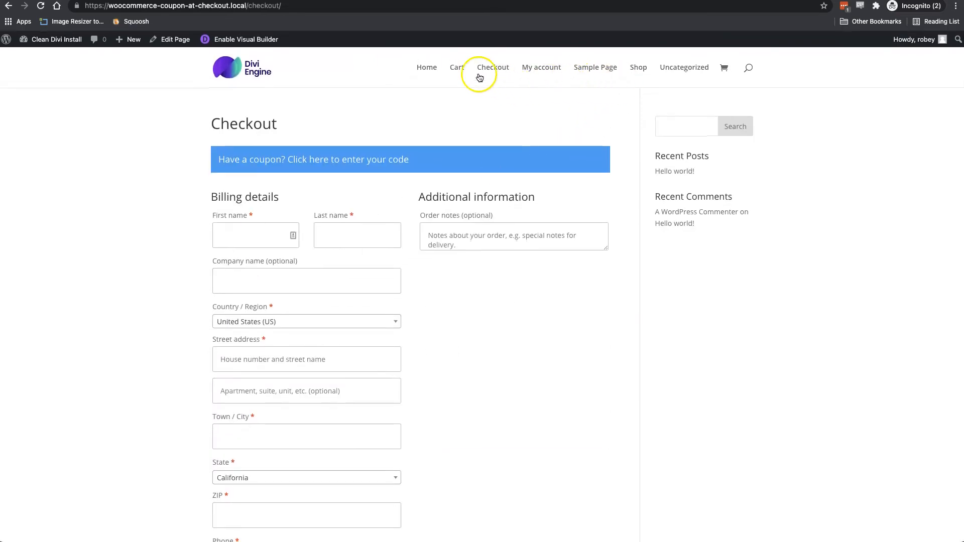
Update the cart Album quantity to 10, giving $150.00 with freeshipping auto-applied
{"action": "left_click", "coordinate": [492, 67]}
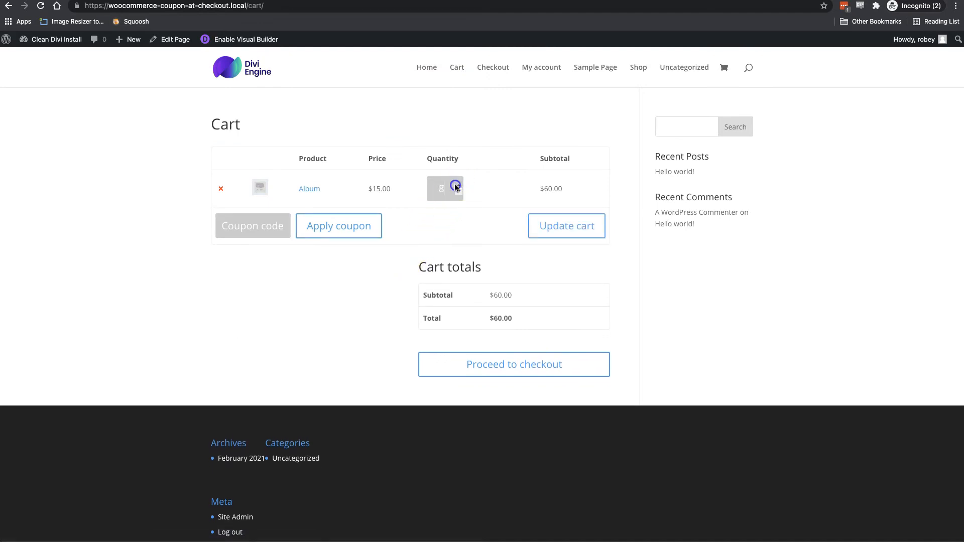
{"action": "left_click", "coordinate": [566, 225]}
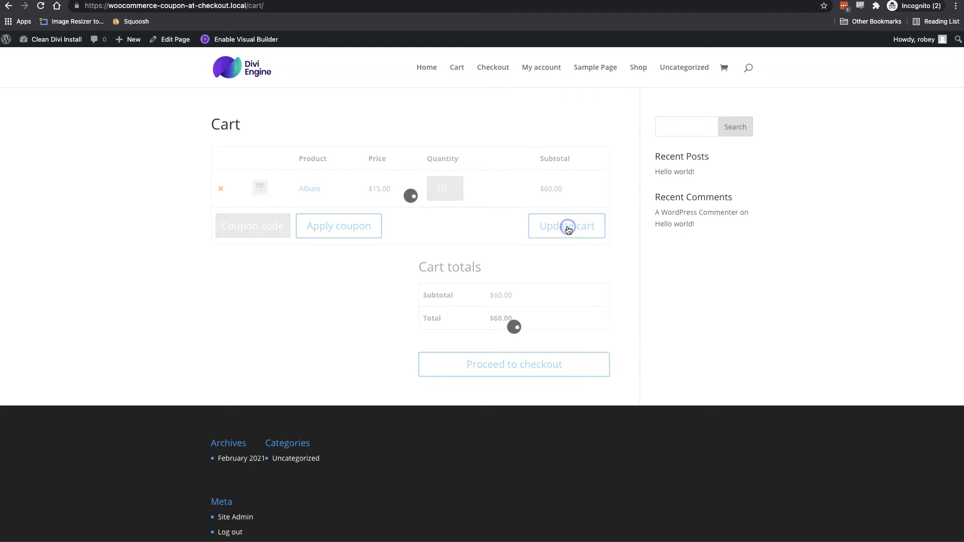
{"action": "left_click", "coordinate": [566, 225]}
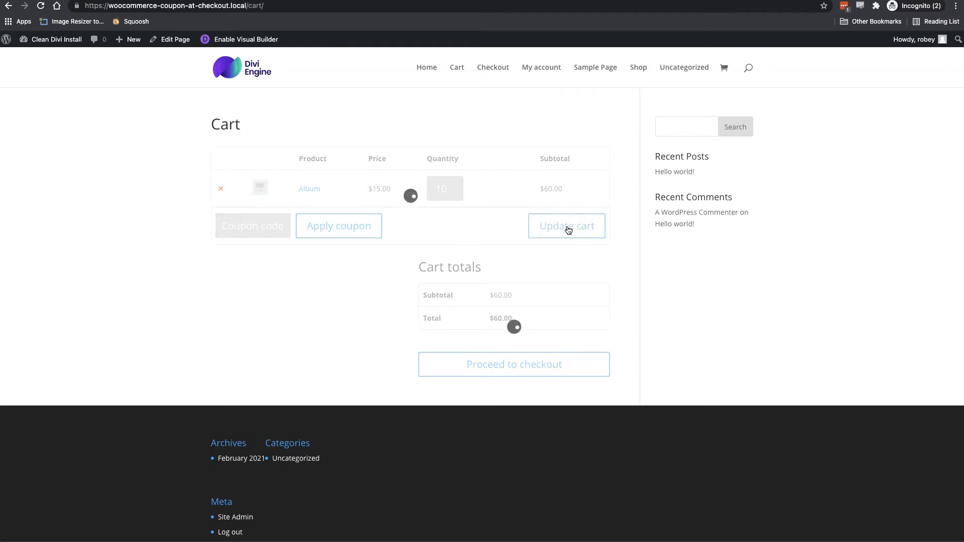
{"action": "left_click", "coordinate": [566, 226]}
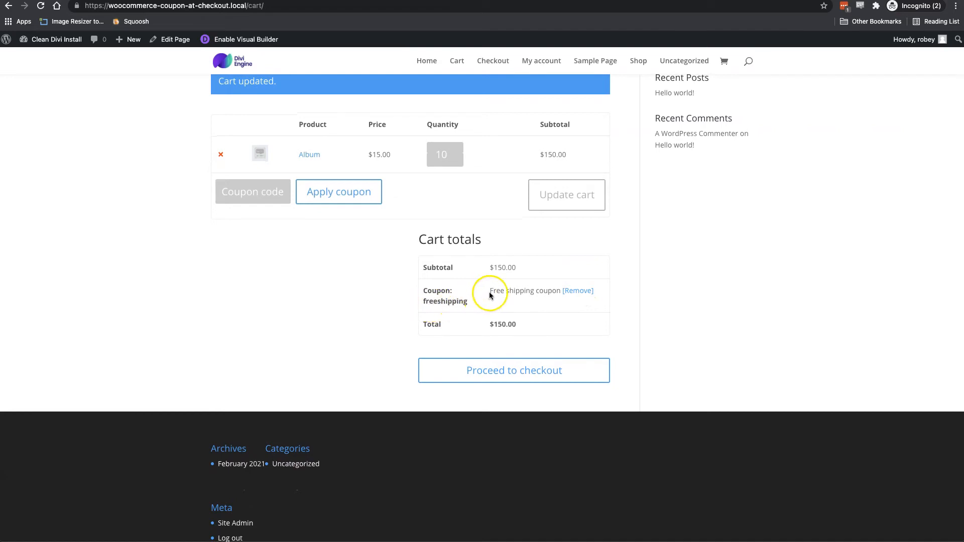
{"action": "mouse_move", "coordinate": [589, 315]}
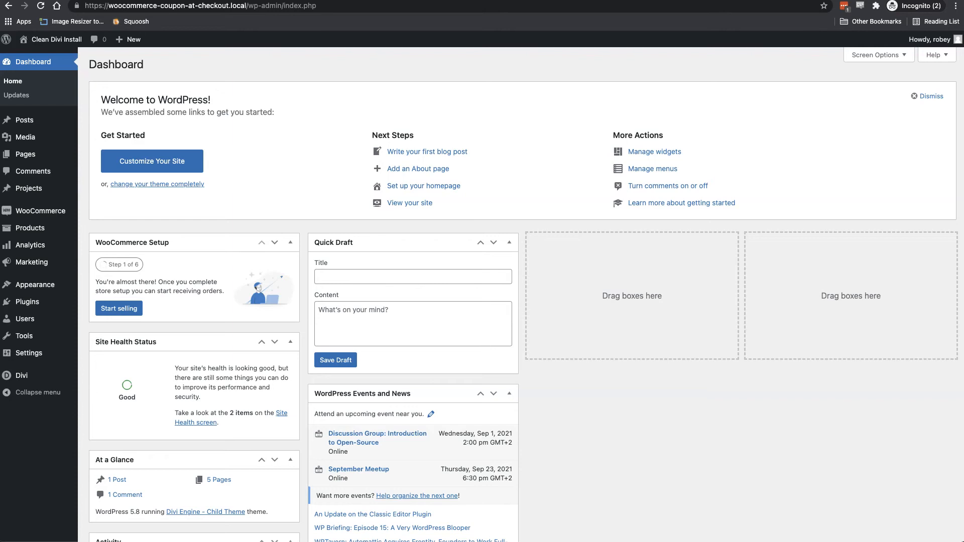
Open the child theme's functions.php in the Theme Editor, then the Coupons list
{"action": "left_click", "coordinate": [32, 284]}
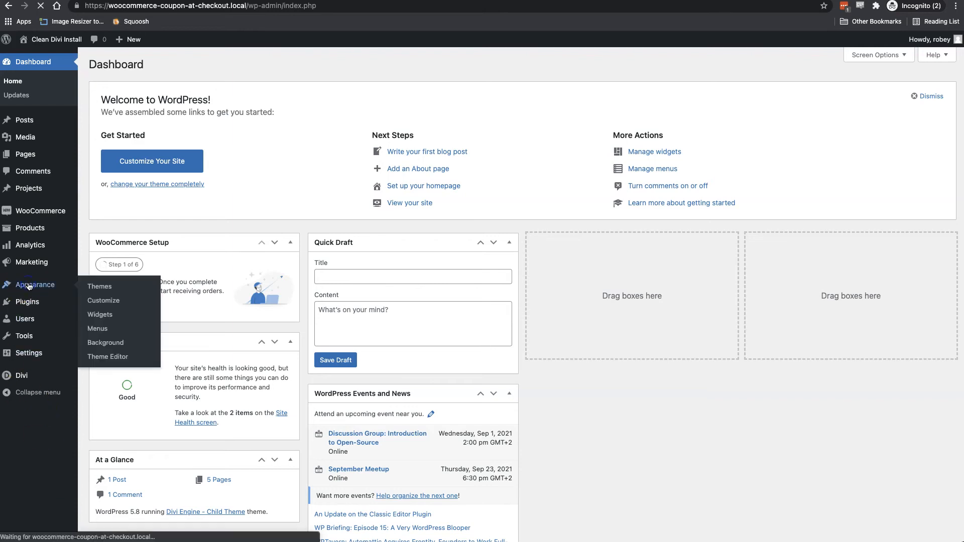
{"action": "left_click", "coordinate": [99, 286]}
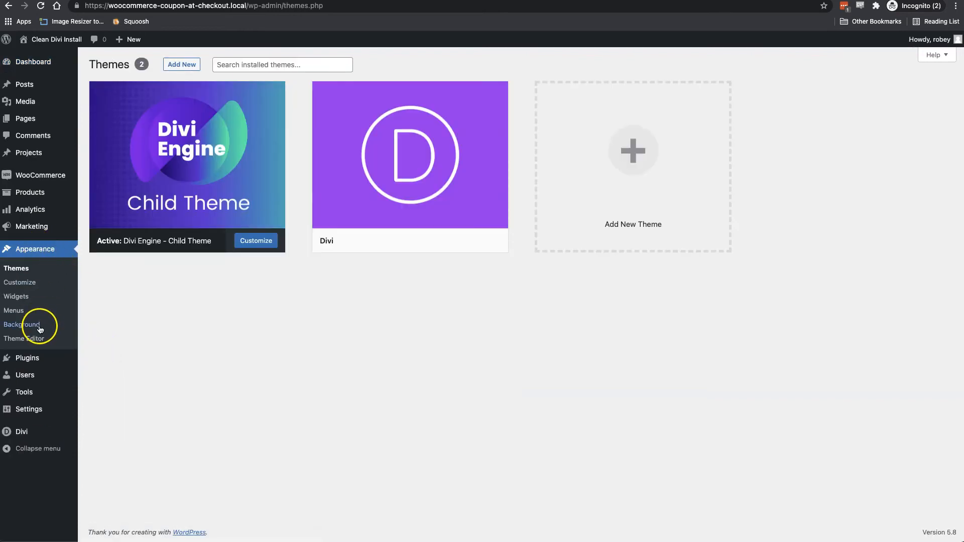
{"action": "left_click", "coordinate": [24, 338]}
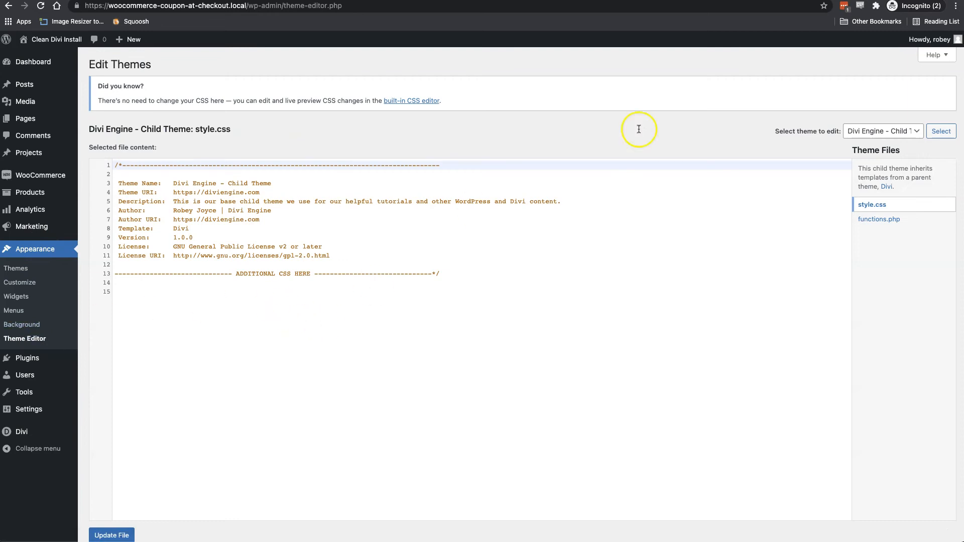
{"action": "left_click", "coordinate": [878, 219]}
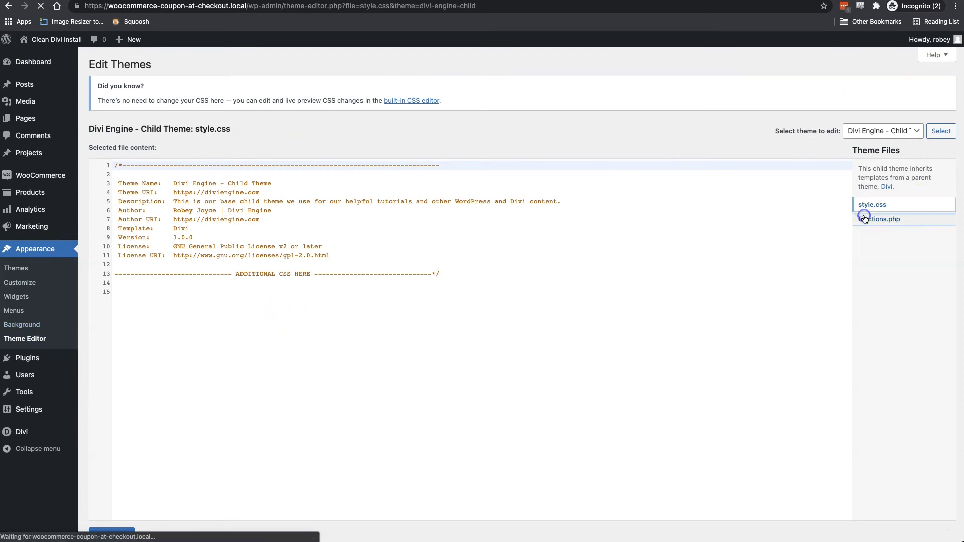
{"action": "left_click", "coordinate": [879, 219]}
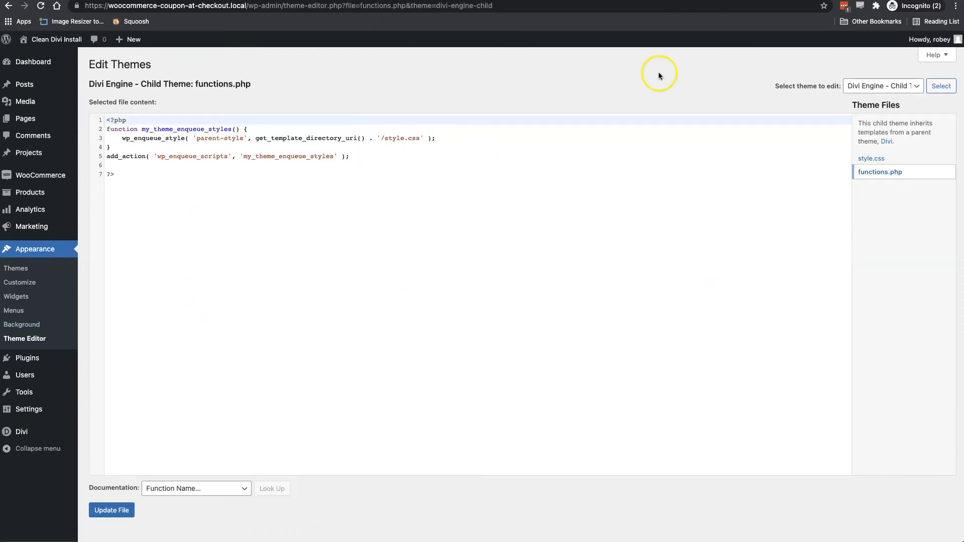
{"action": "mouse_move", "coordinate": [31, 226]}
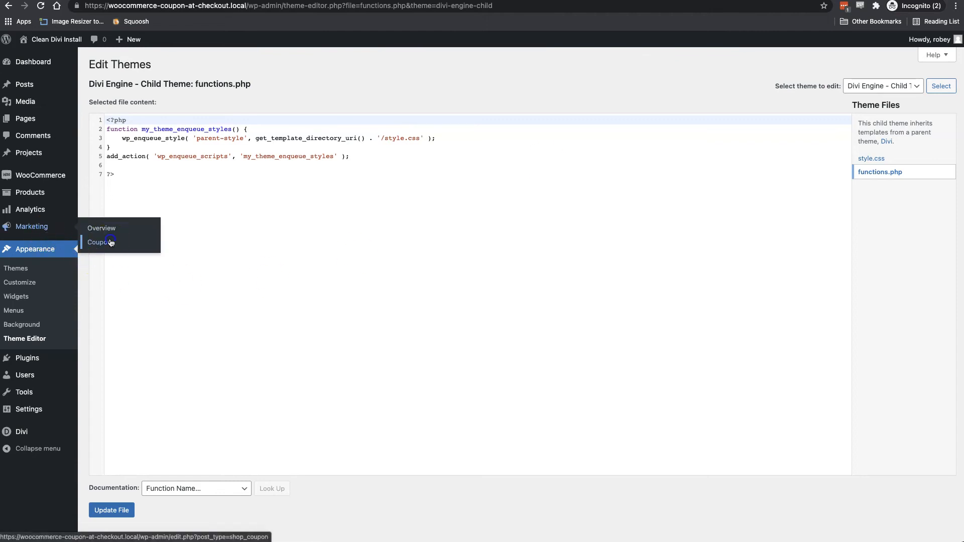
{"action": "left_click", "coordinate": [99, 242]}
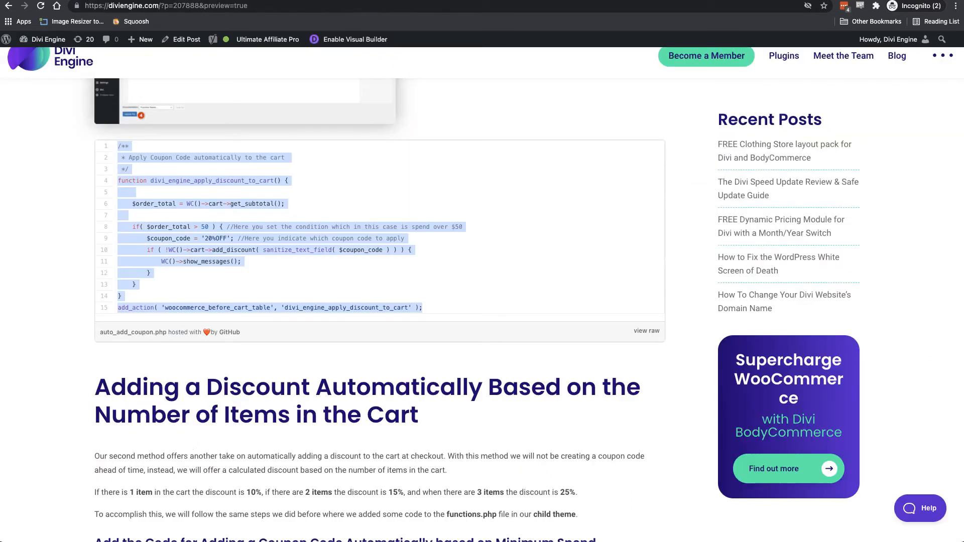
Scroll the Divi Engine tutorial to the item-count discount snippet and copy it
{"action": "scroll", "scroll_direction": "down", "scroll_amount": 3}
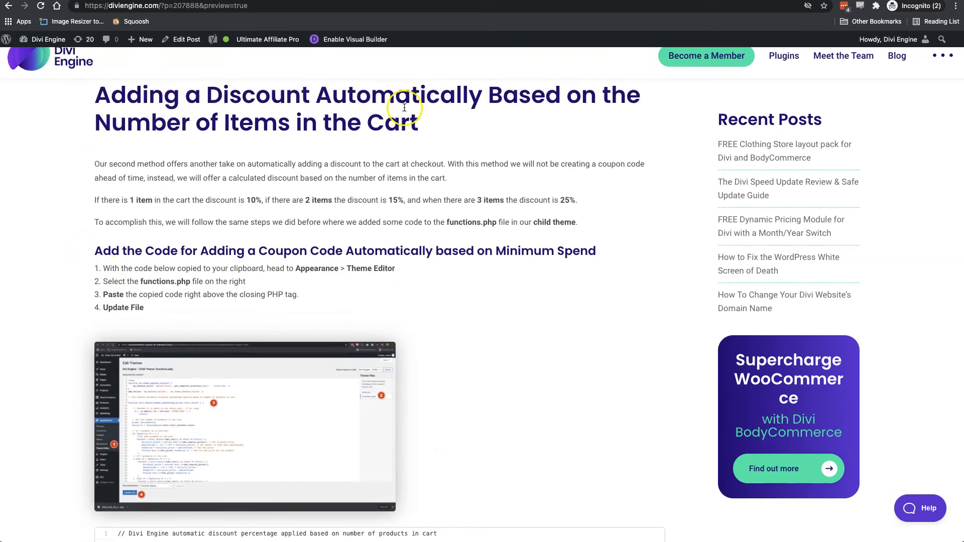
{"action": "scroll", "scroll_direction": "down", "scroll_amount": 3}
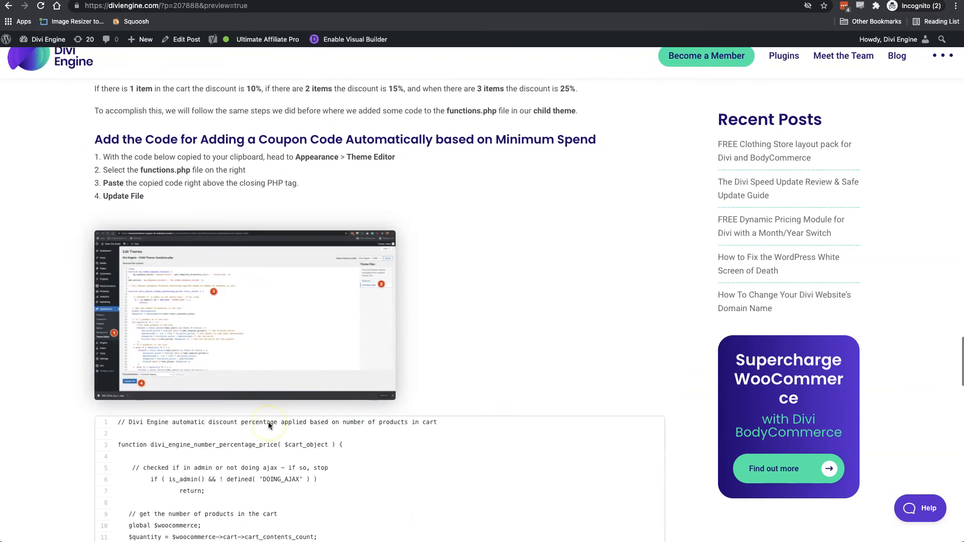
{"action": "scroll", "scroll_direction": "down", "scroll_amount": 3}
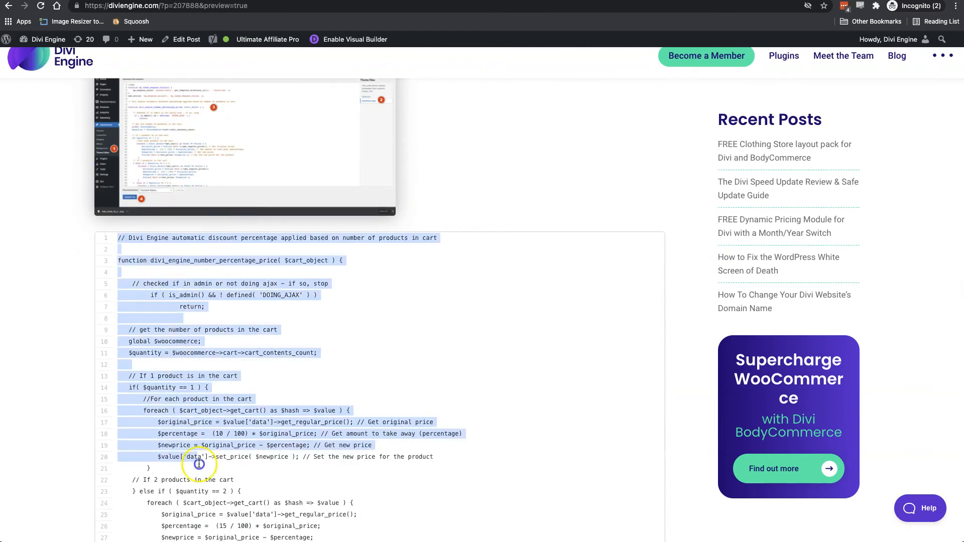
{"action": "left_click", "coordinate": [266, 38]}
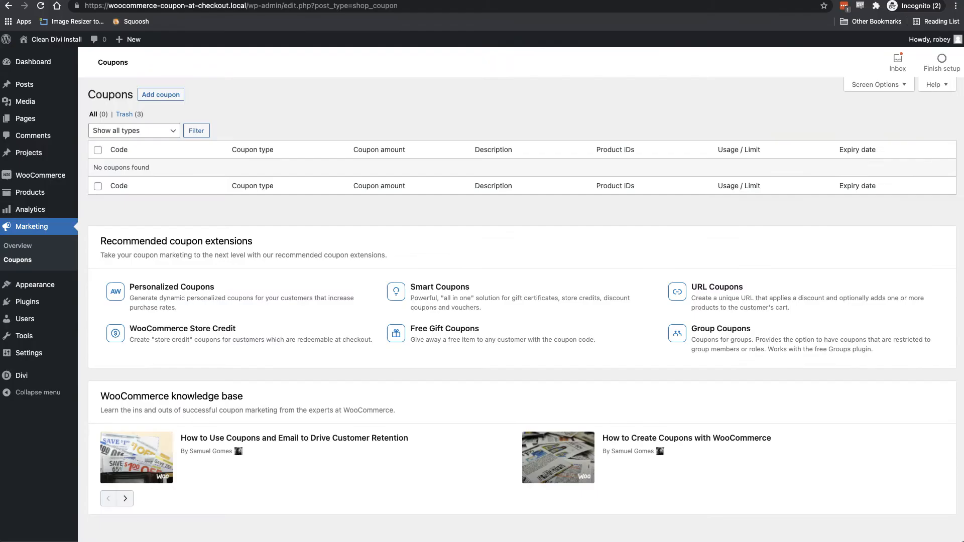
From Coupons, open the child theme's functions.php in the Theme Editor
{"action": "left_click", "coordinate": [21, 375]}
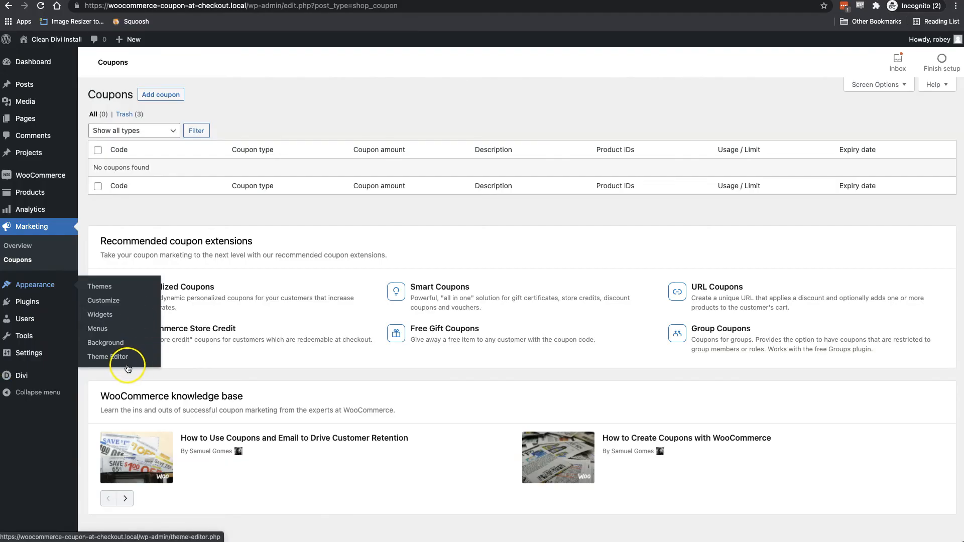
{"action": "left_click", "coordinate": [108, 357]}
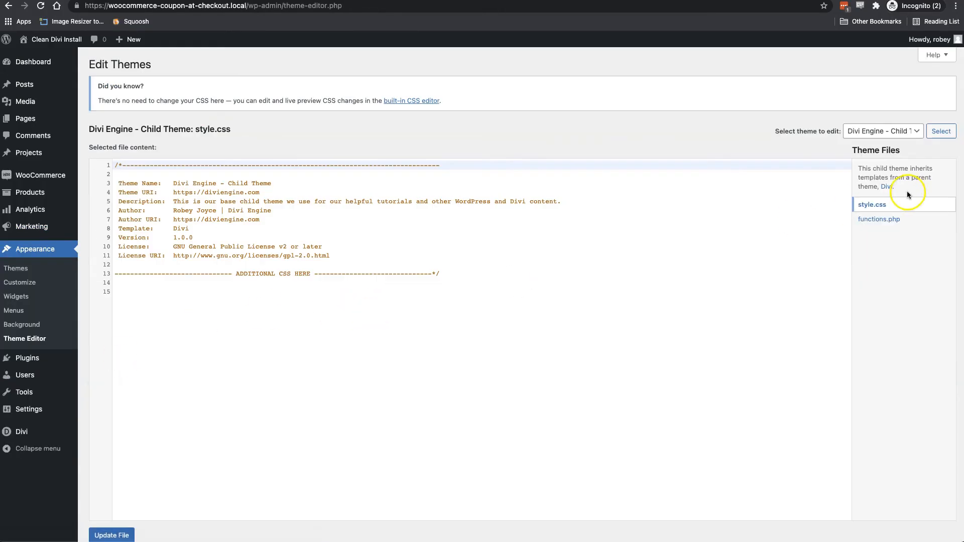
{"action": "left_click", "coordinate": [878, 219]}
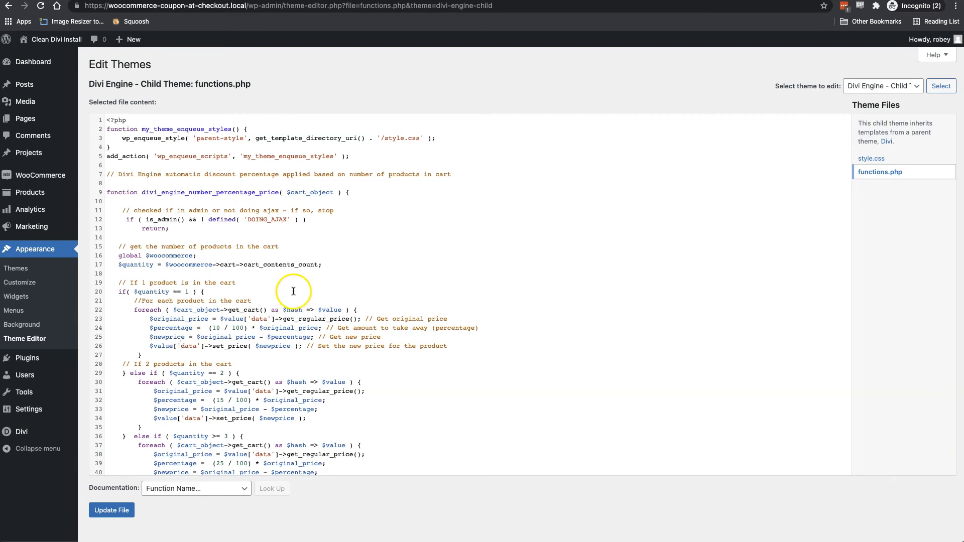
{"action": "mouse_move", "coordinate": [263, 257]}
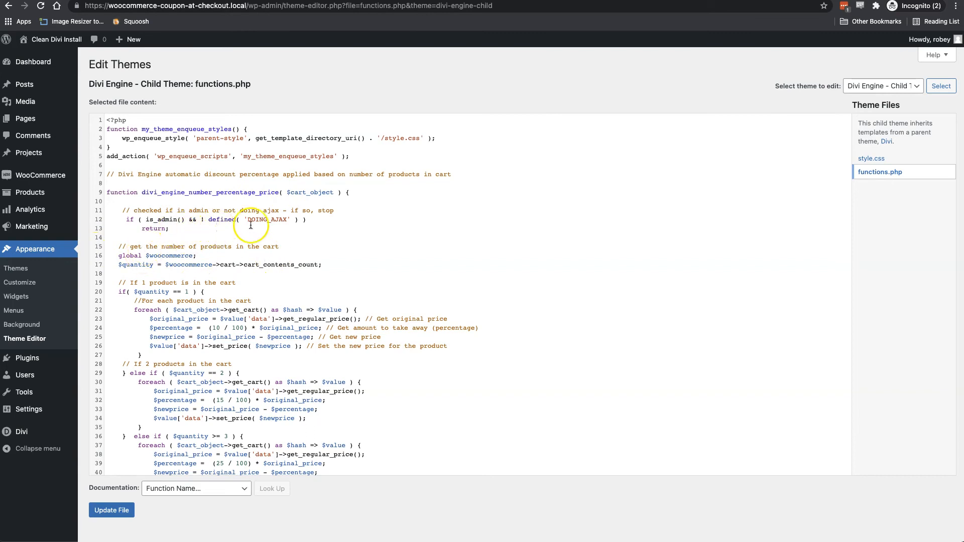
Change the third discount tier to 25/100 with the condition quantity >= 3
{"action": "scroll", "scroll_direction": "down", "scroll_amount": 3}
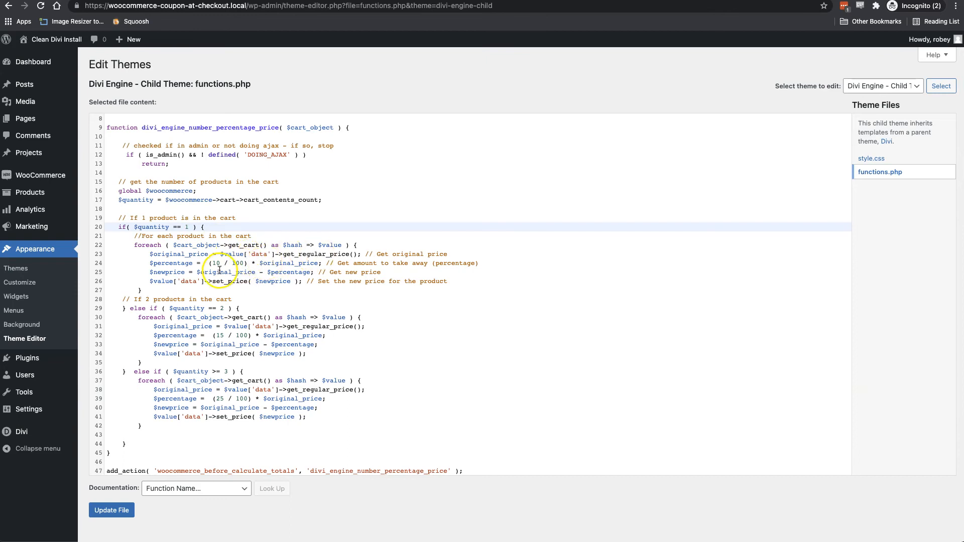
{"action": "mouse_move", "coordinate": [180, 263]}
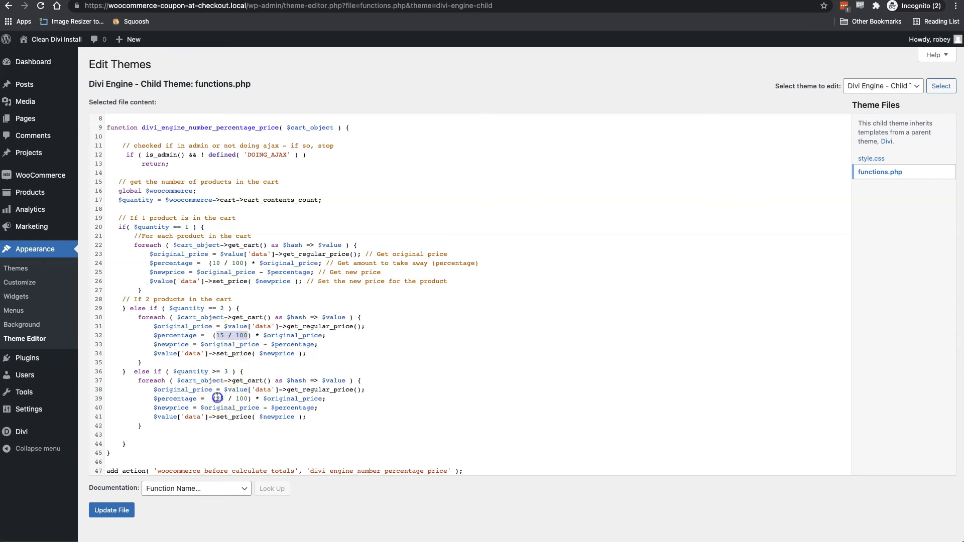
{"action": "type", "text": "25"}
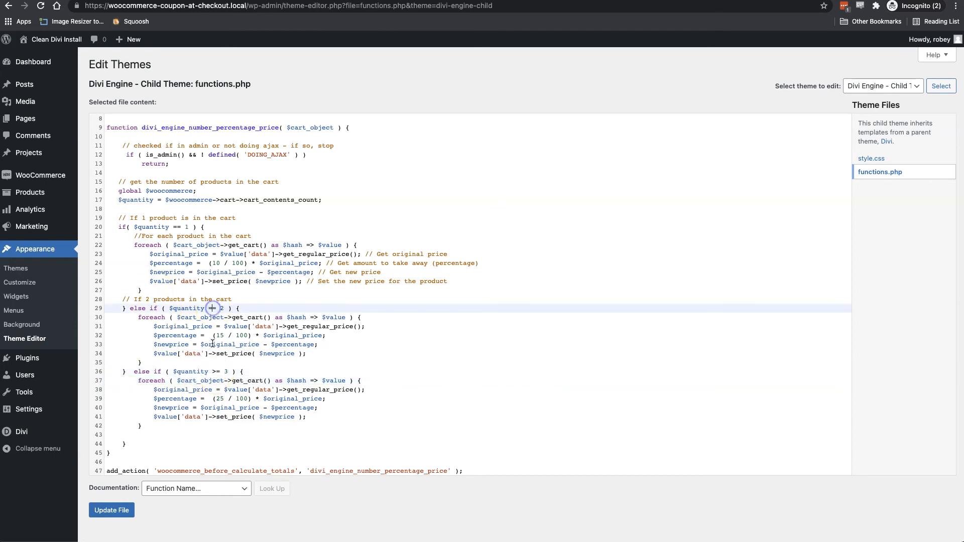
{"action": "type", "text": ">="}
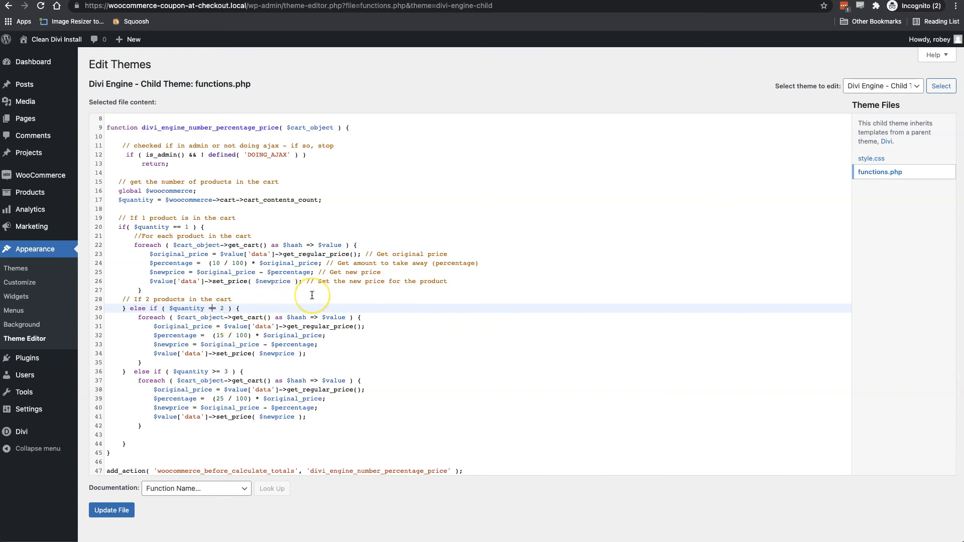
{"action": "mouse_move", "coordinate": [268, 338]}
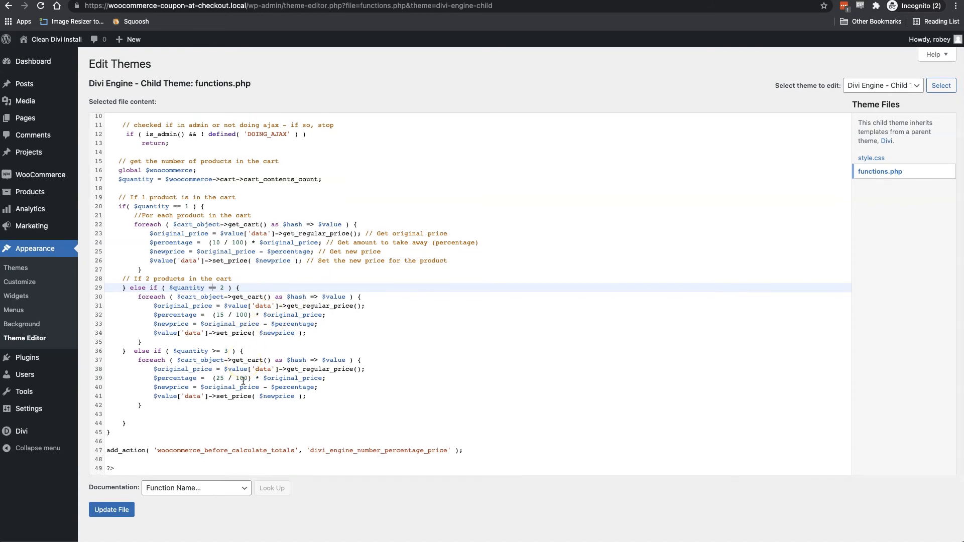
{"action": "mouse_move", "coordinate": [464, 115]}
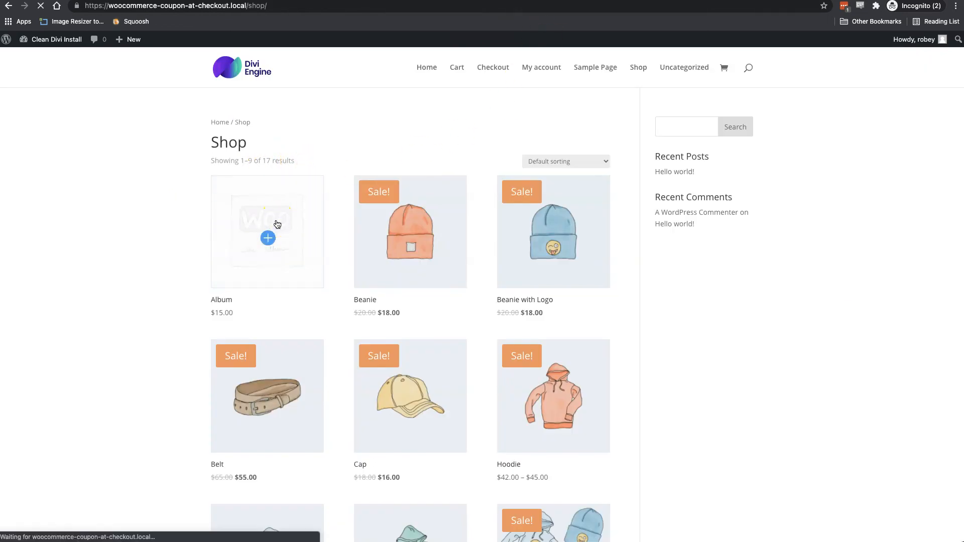
Test two Albums in the cart ($30.00, undiscounted), then remove them
{"action": "left_click", "coordinate": [266, 231]}
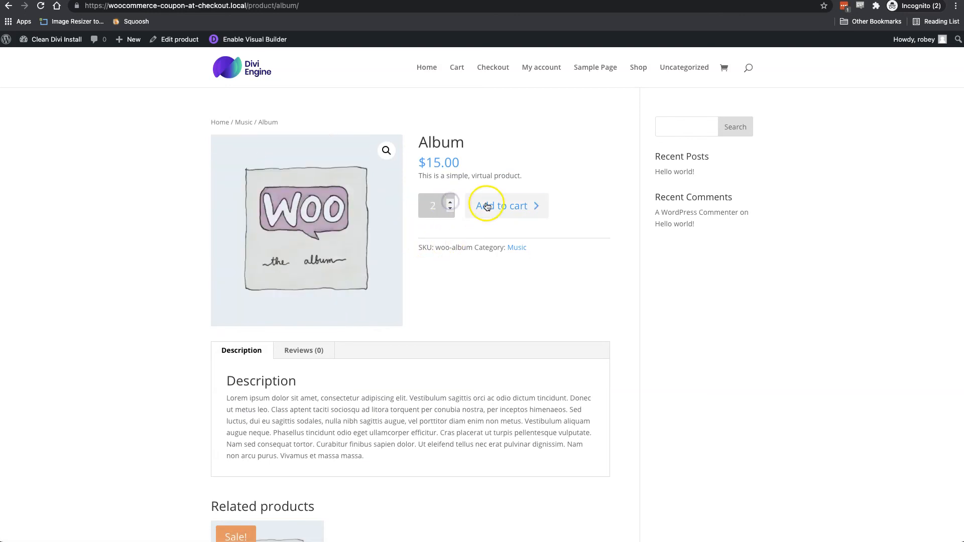
{"action": "left_click", "coordinate": [501, 205]}
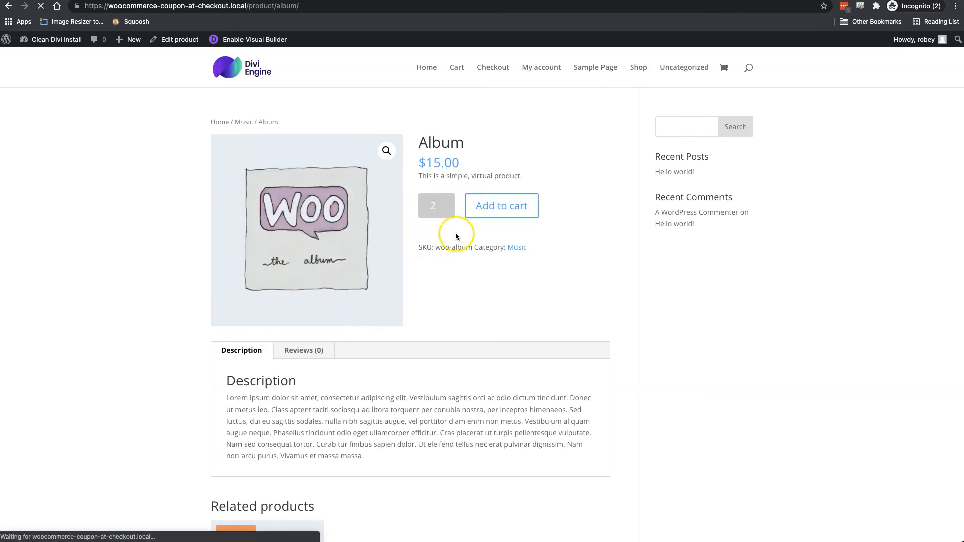
{"action": "left_click", "coordinate": [501, 205]}
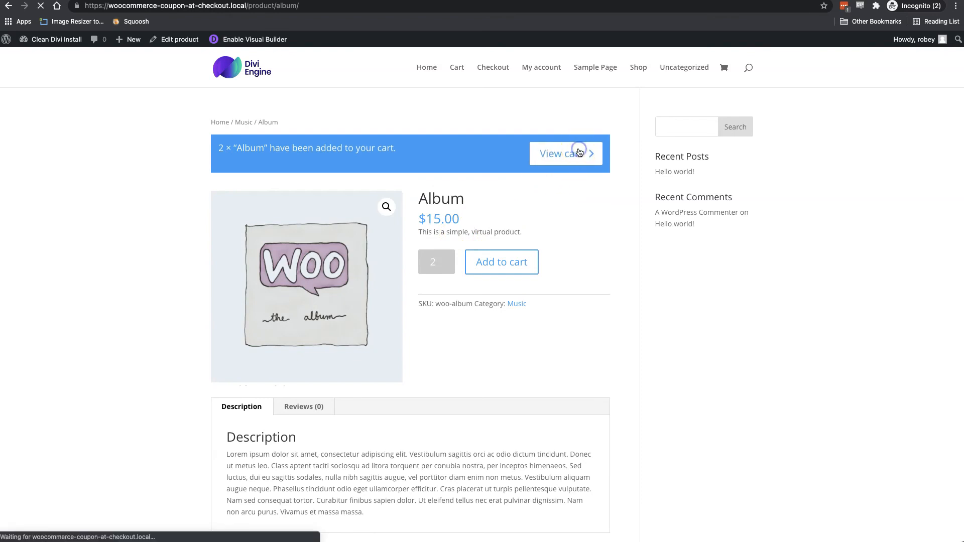
{"action": "left_click", "coordinate": [561, 154]}
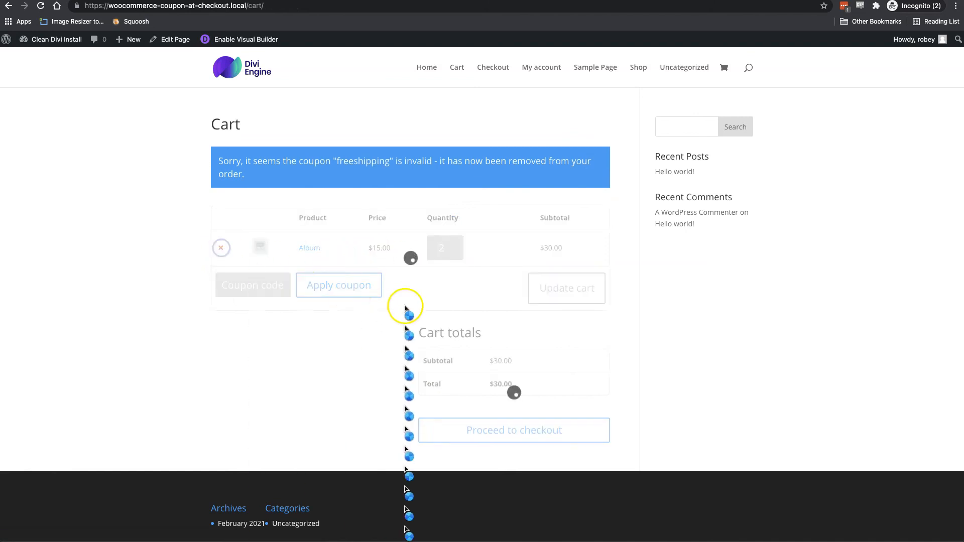
{"action": "left_click", "coordinate": [221, 247]}
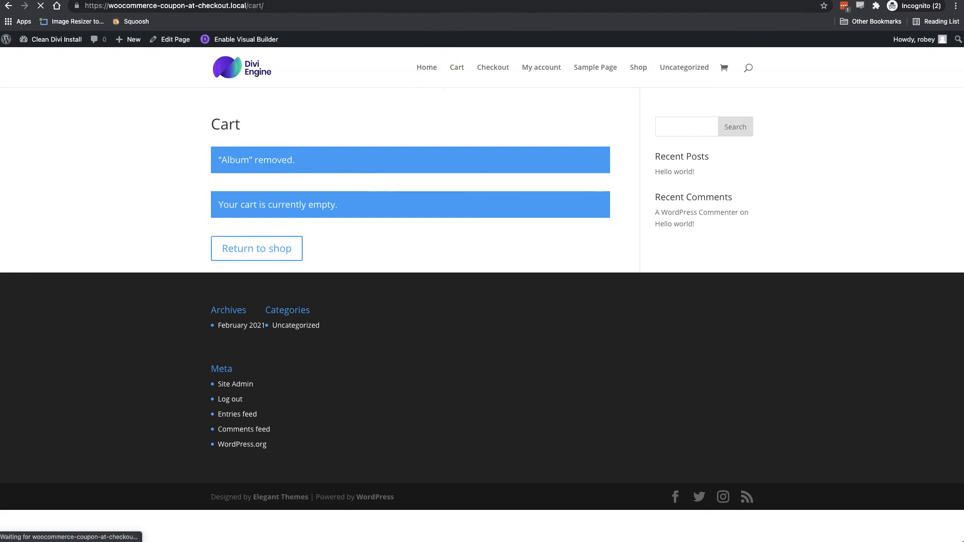
{"action": "left_click", "coordinate": [256, 249]}
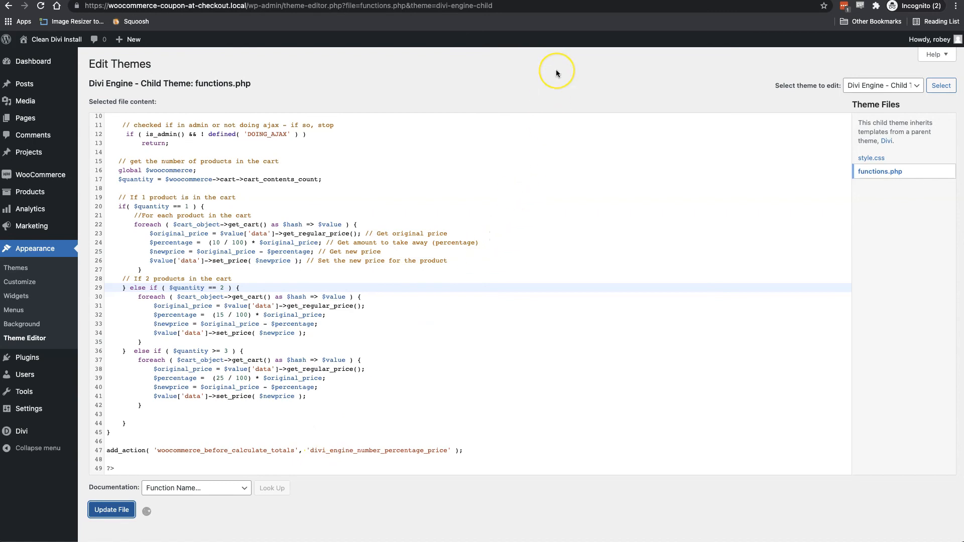
Save the tiered-discount functions.php with Update File
{"action": "left_click", "coordinate": [112, 509]}
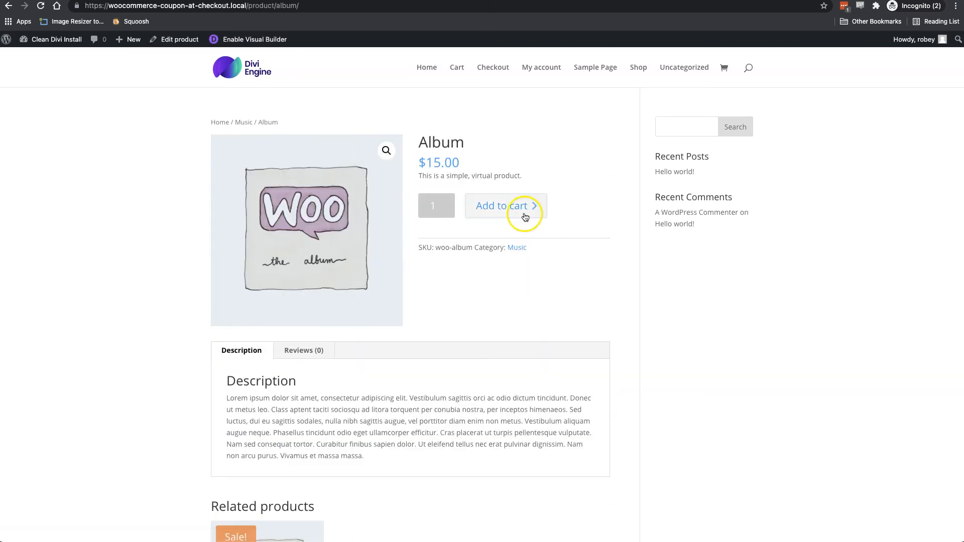
Add an Album and update the cart to two Albums at $12.75 each, $25.50 total
{"action": "left_click", "coordinate": [501, 205]}
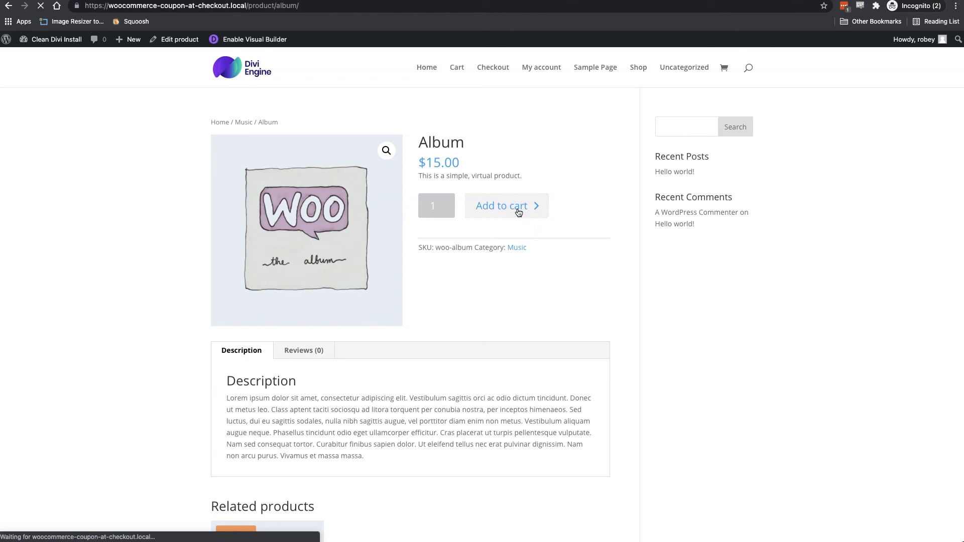
{"action": "left_click", "coordinate": [501, 206]}
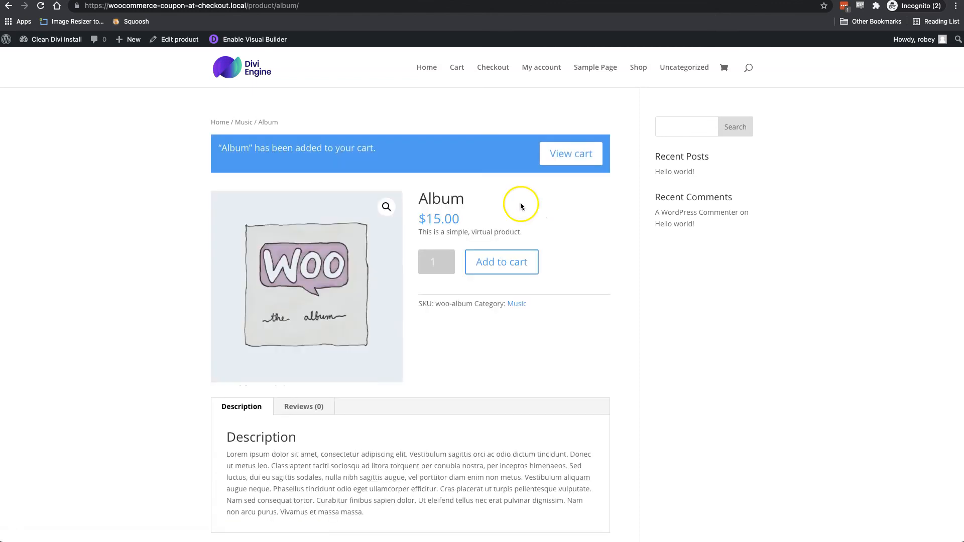
{"action": "left_click", "coordinate": [564, 154]}
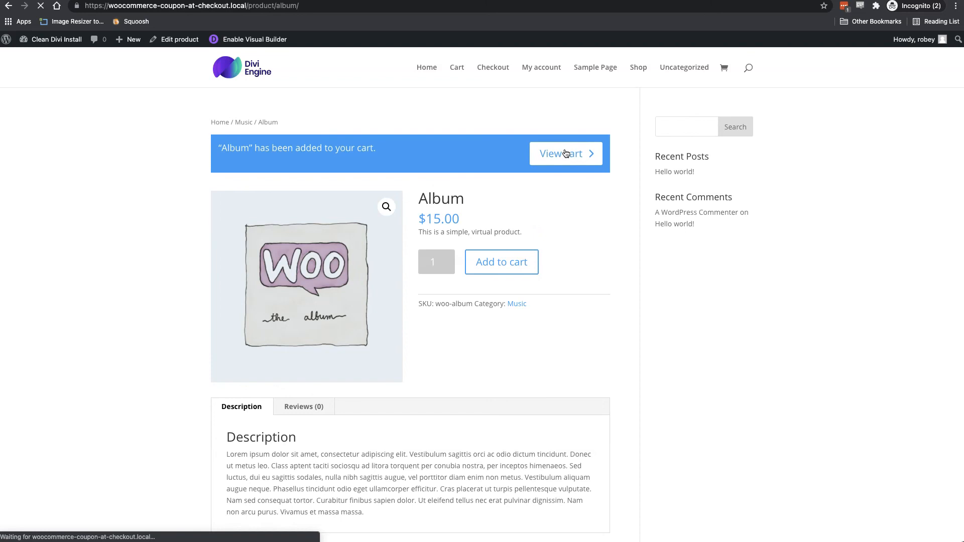
{"action": "left_click", "coordinate": [559, 154]}
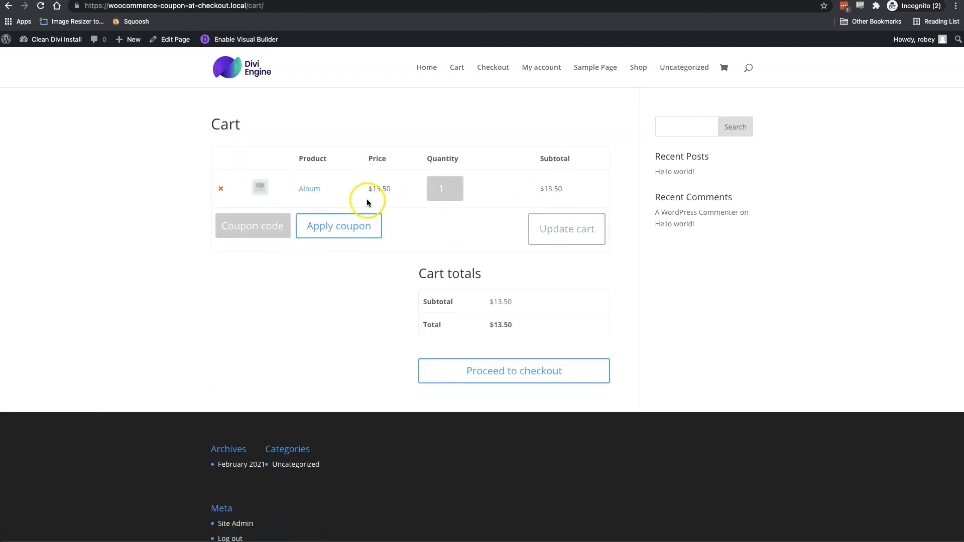
{"action": "mouse_move", "coordinate": [399, 192]}
{"action": "type", "text": "2"}
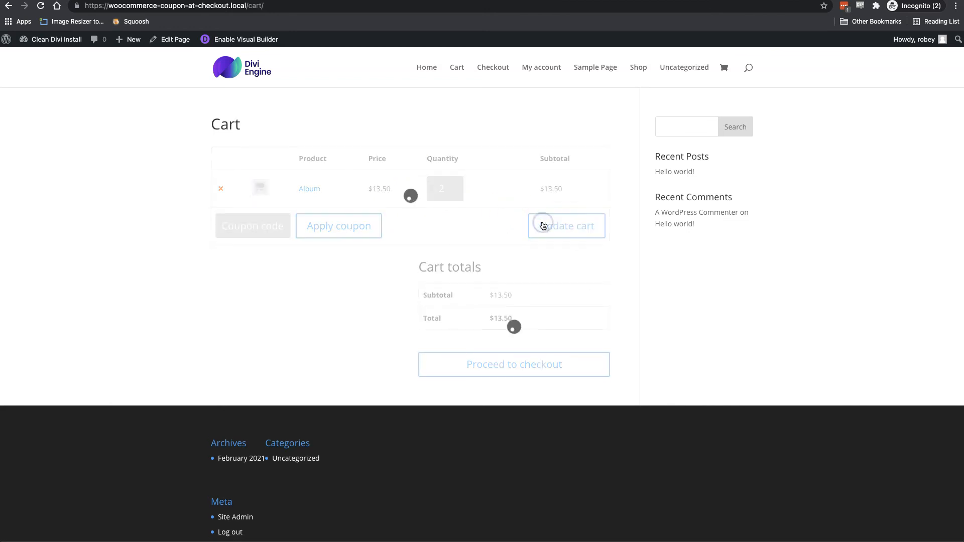
{"action": "left_click", "coordinate": [565, 225]}
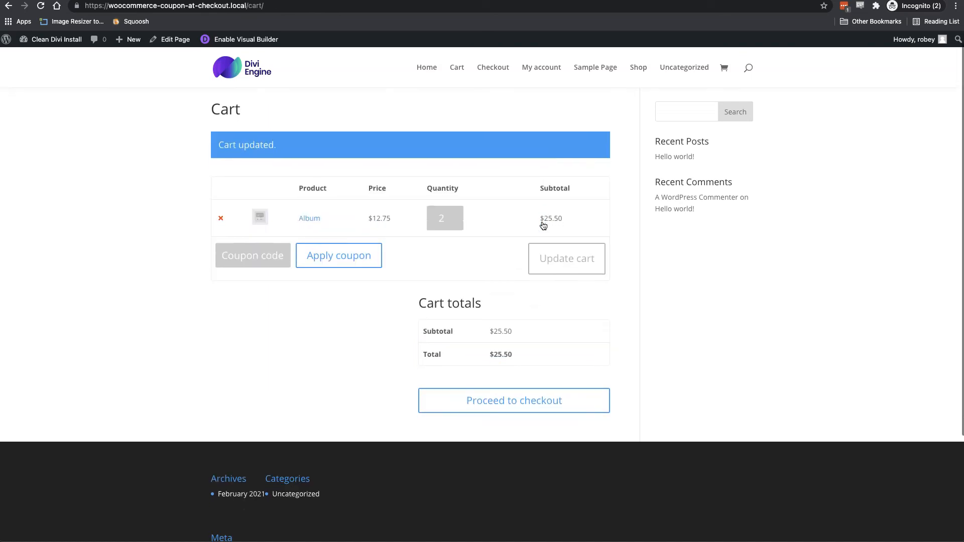
{"action": "scroll", "scroll_direction": "down", "scroll_amount": 3}
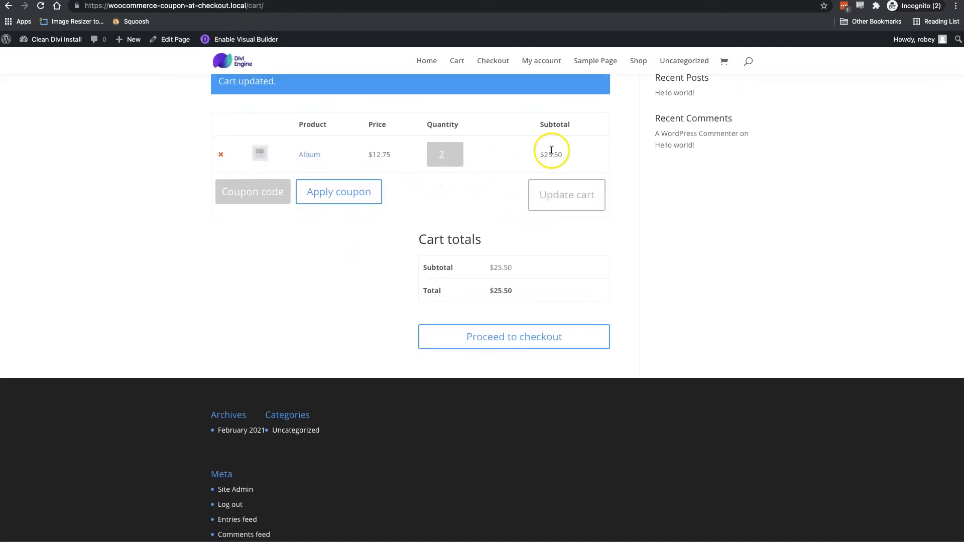
{"action": "mouse_move", "coordinate": [569, 158]}
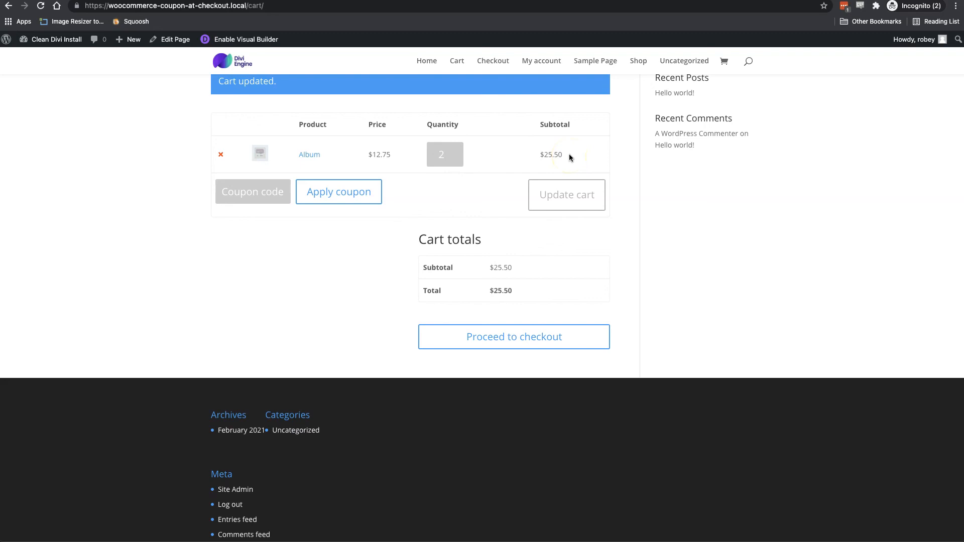
{"action": "mouse_move", "coordinate": [445, 154]}
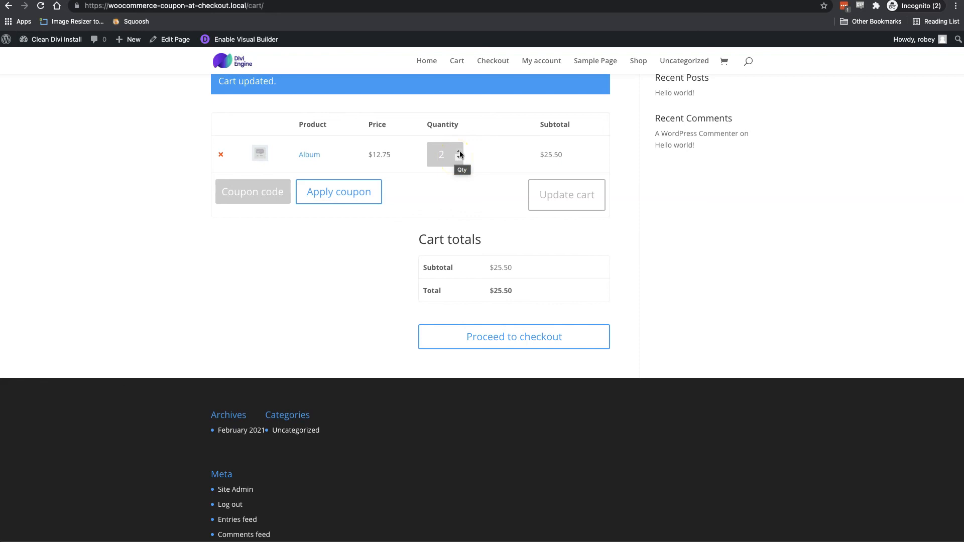
{"action": "left_click", "coordinate": [458, 151]}
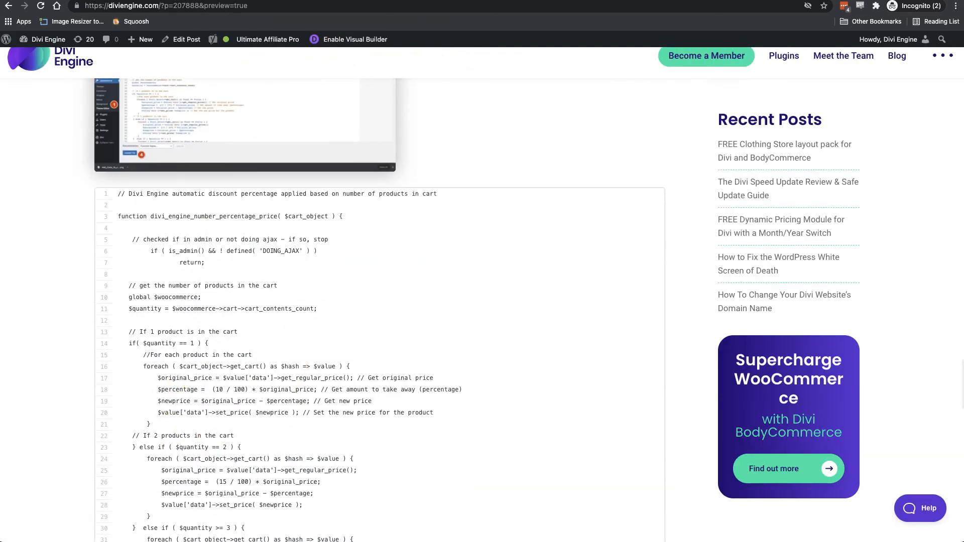
{"action": "scroll", "scroll_direction": "down", "scroll_amount": 3}
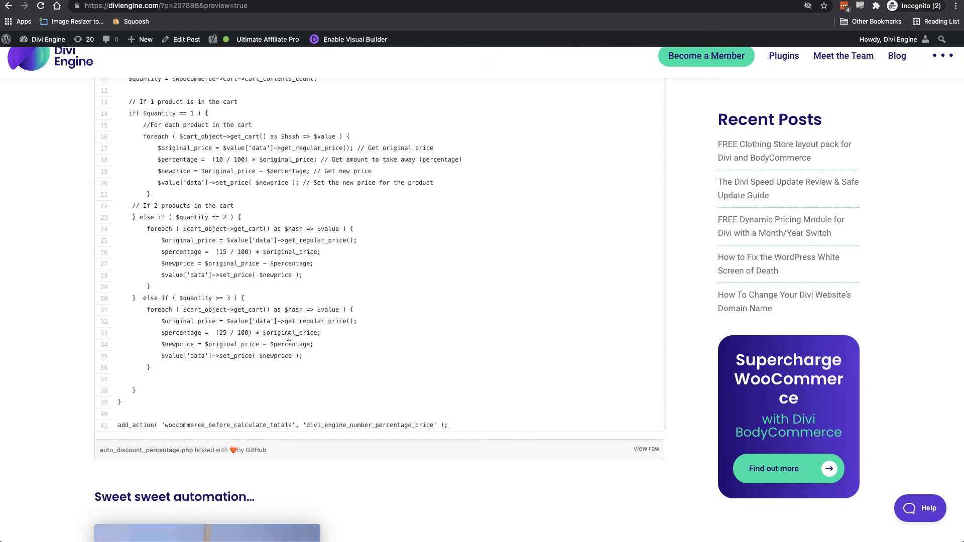
{"action": "scroll", "scroll_direction": "down", "scroll_amount": 3}
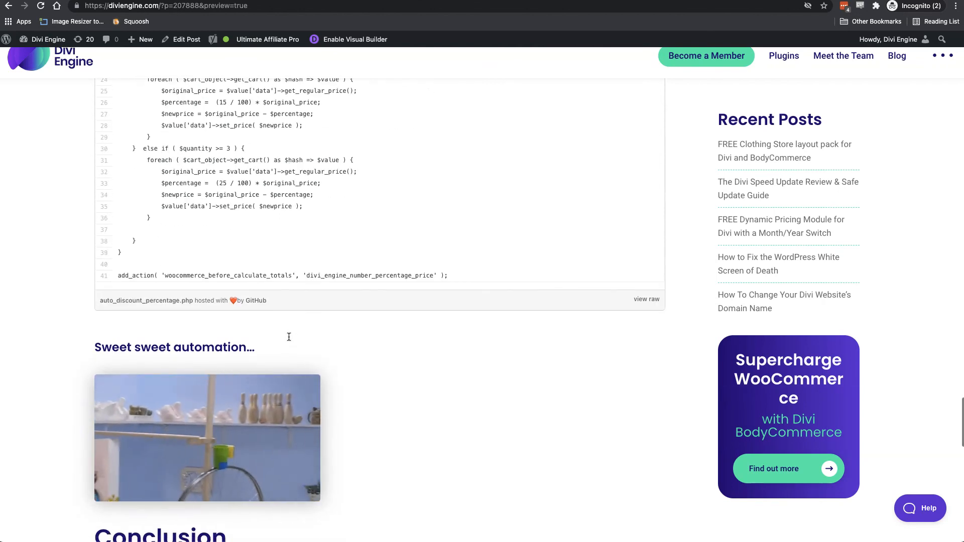